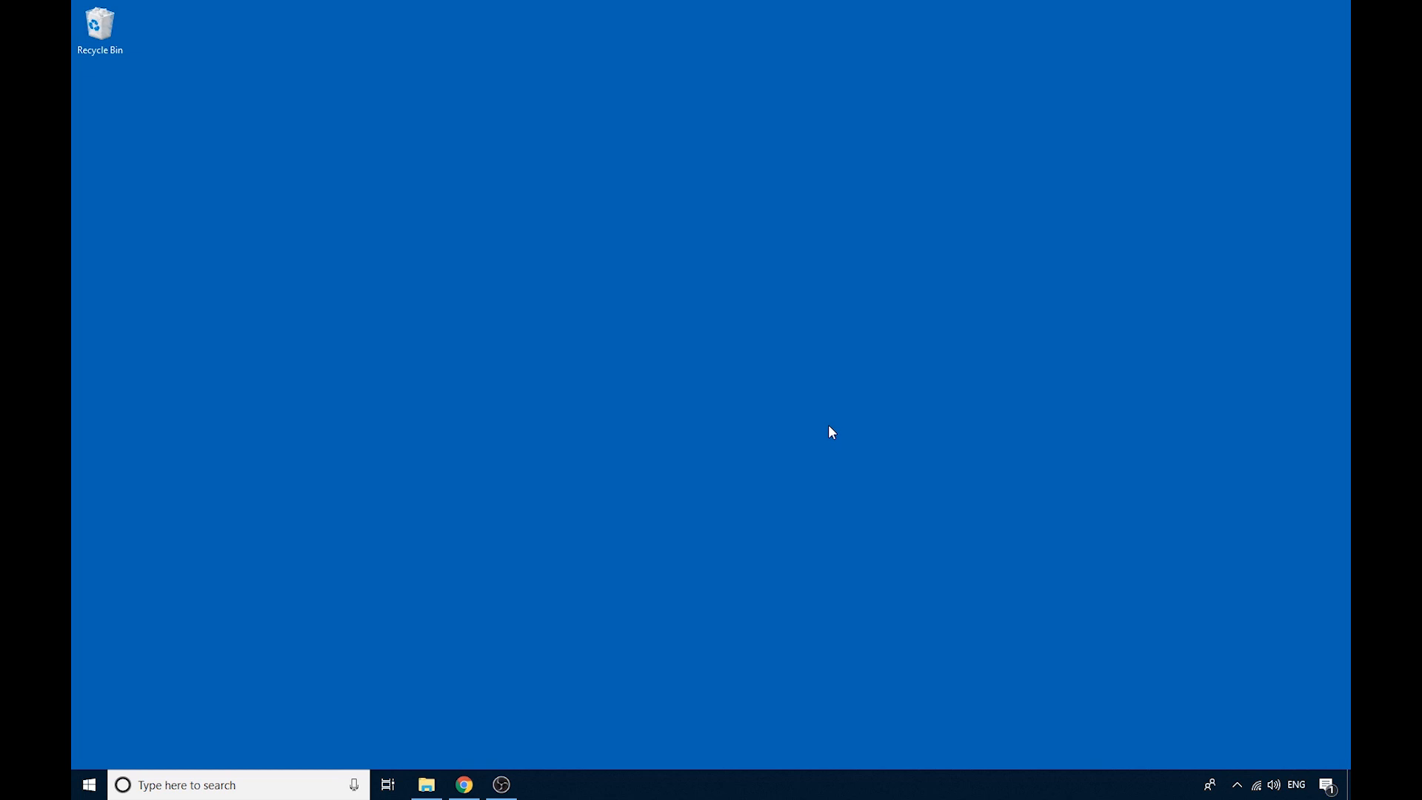
mouse_move(463, 785)
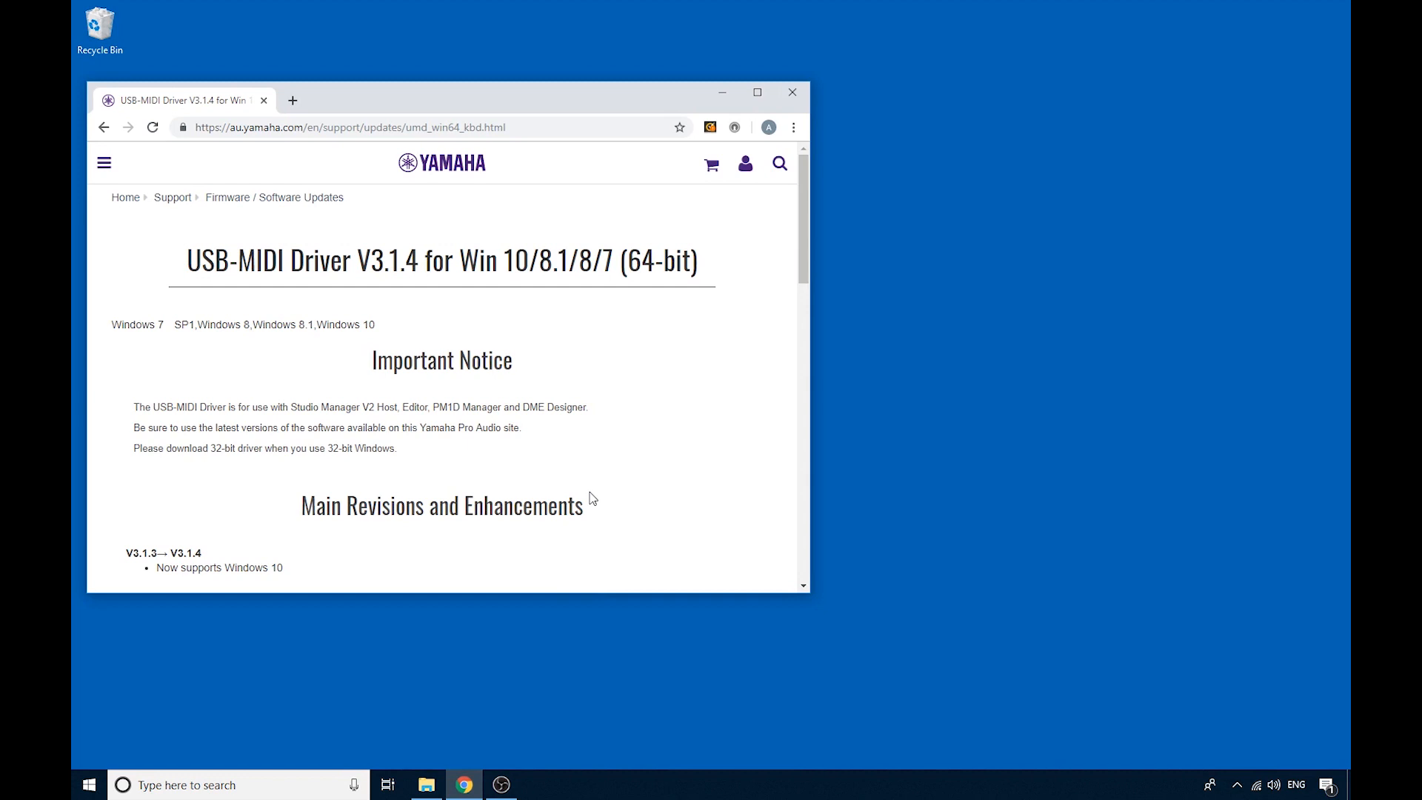
Step: Scroll the Yamaha USB-MIDI Driver V3.1.4 page down to system requirements and back up
scroll(down, 3)
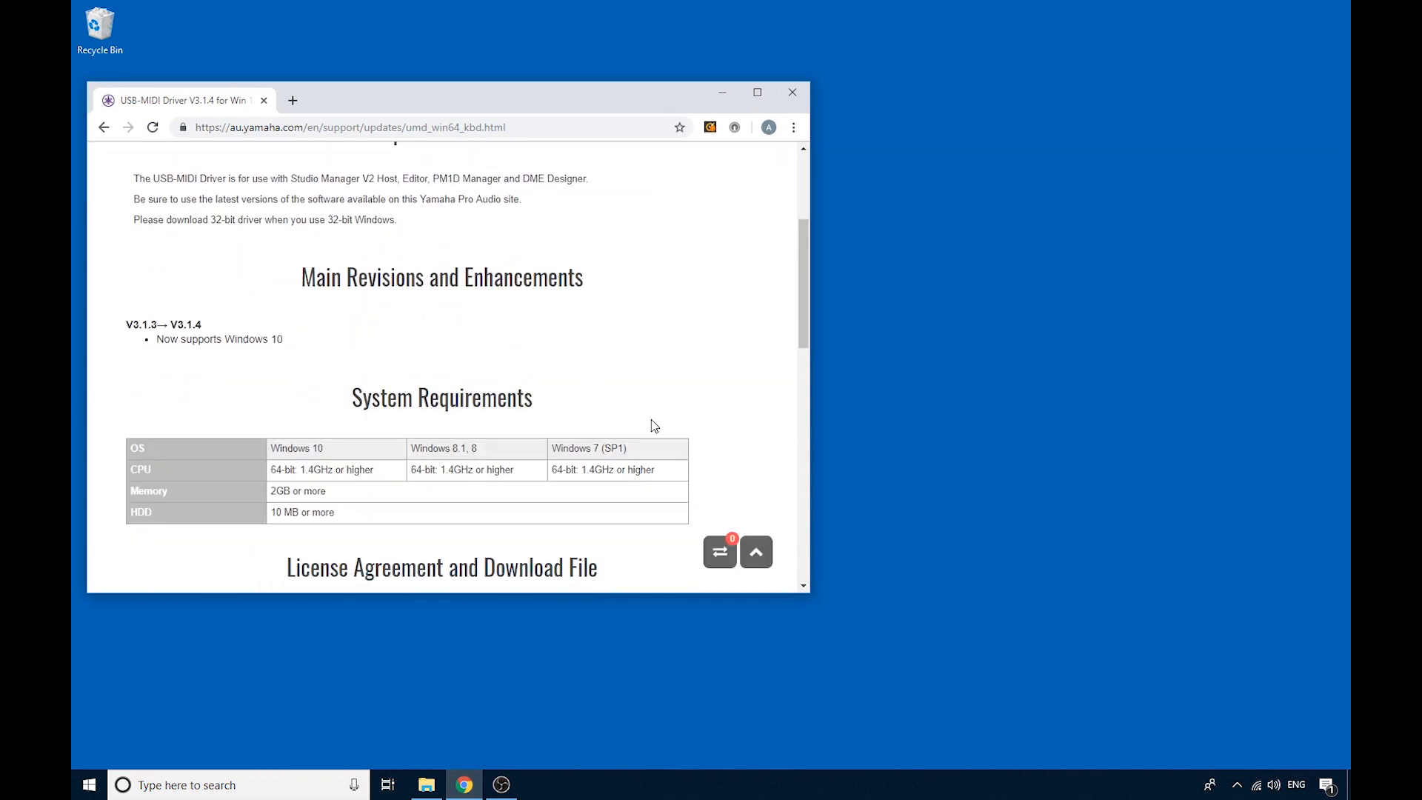
scroll(up, 3)
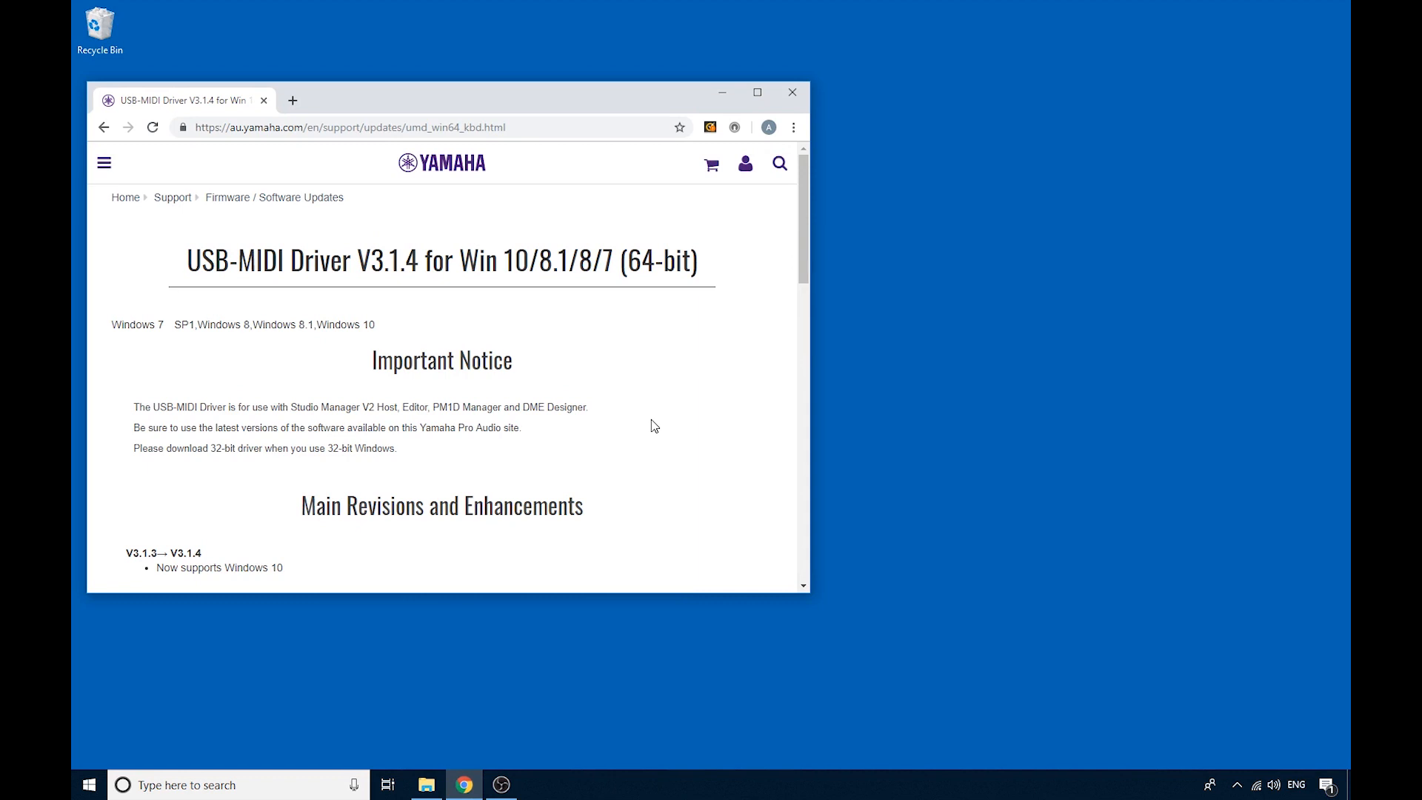
mouse_move(581, 688)
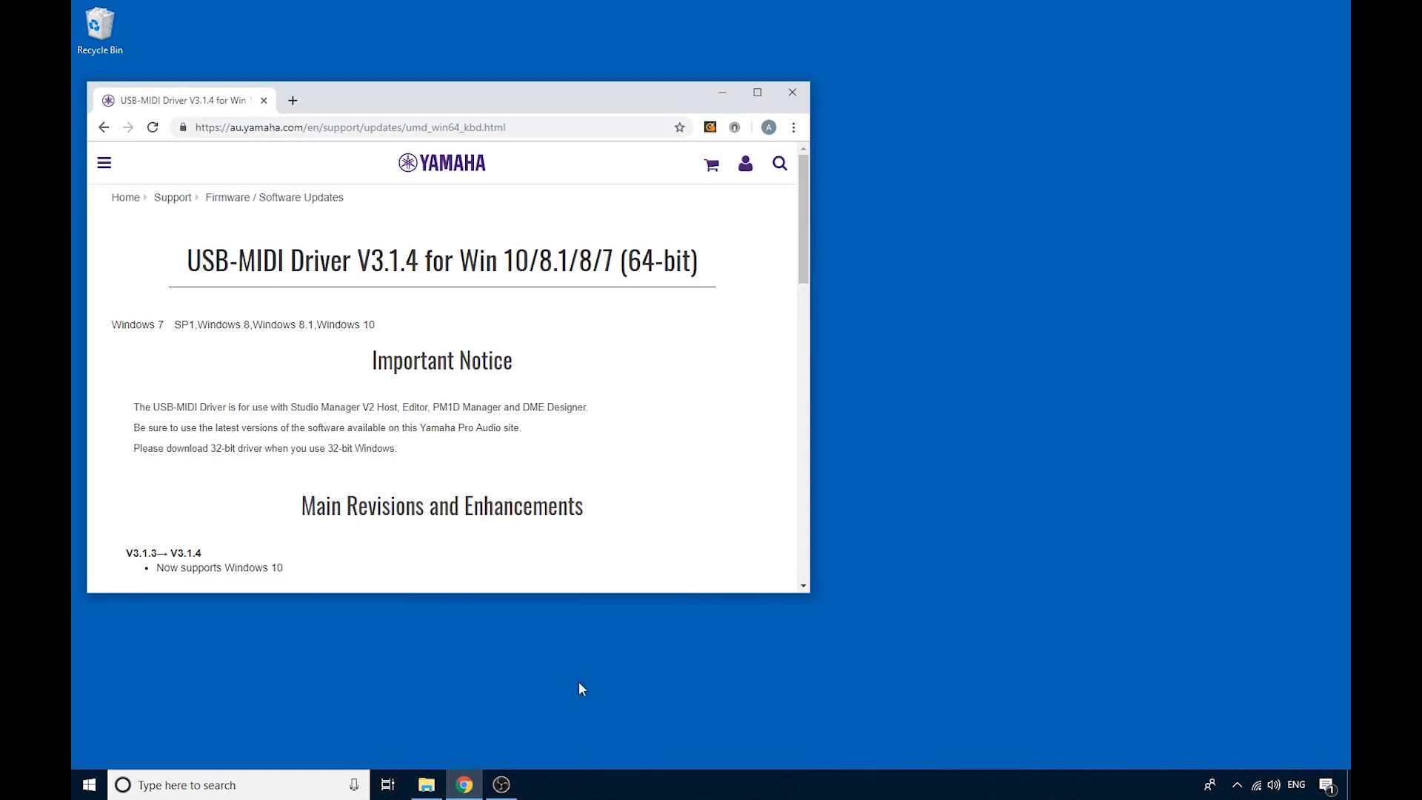
mouse_move(481, 710)
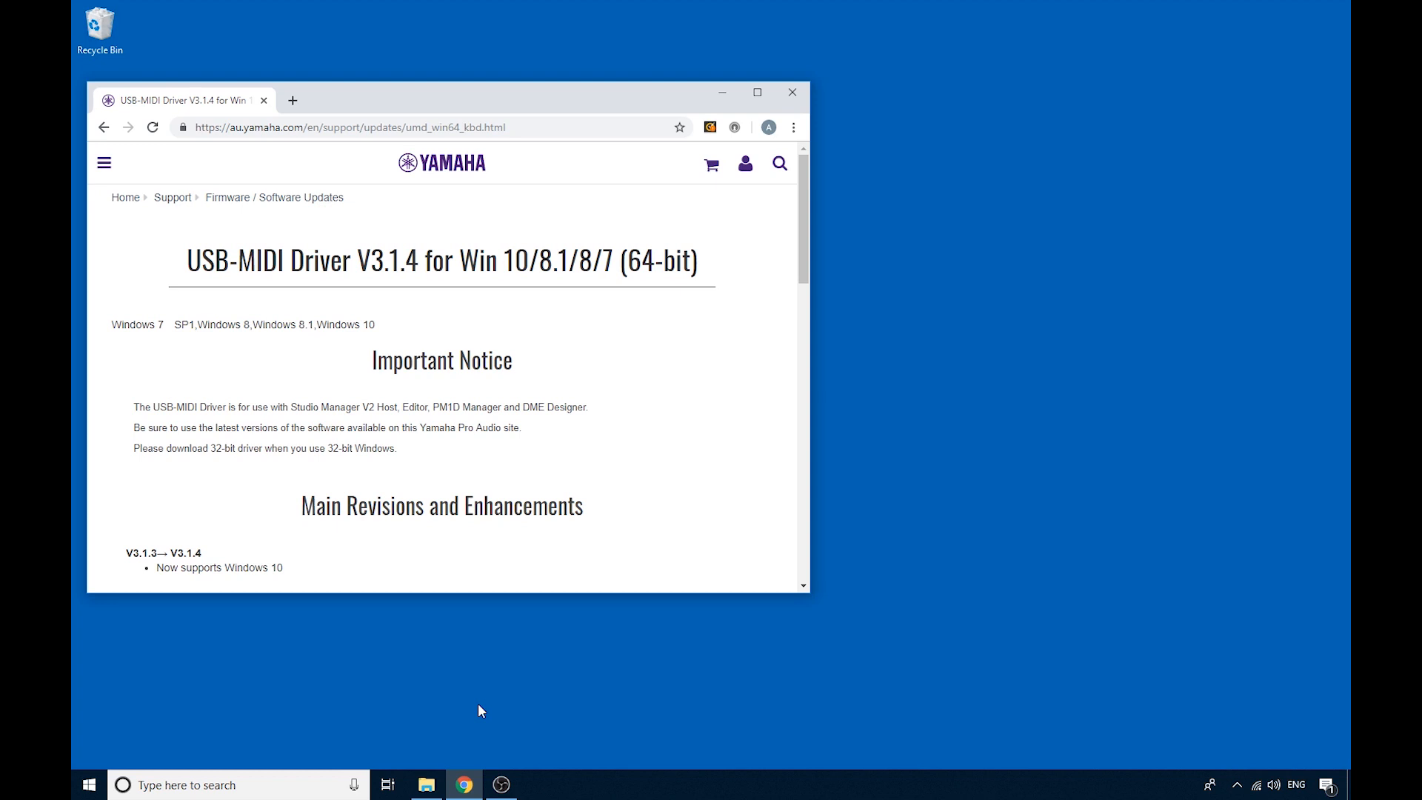
mouse_move(427, 784)
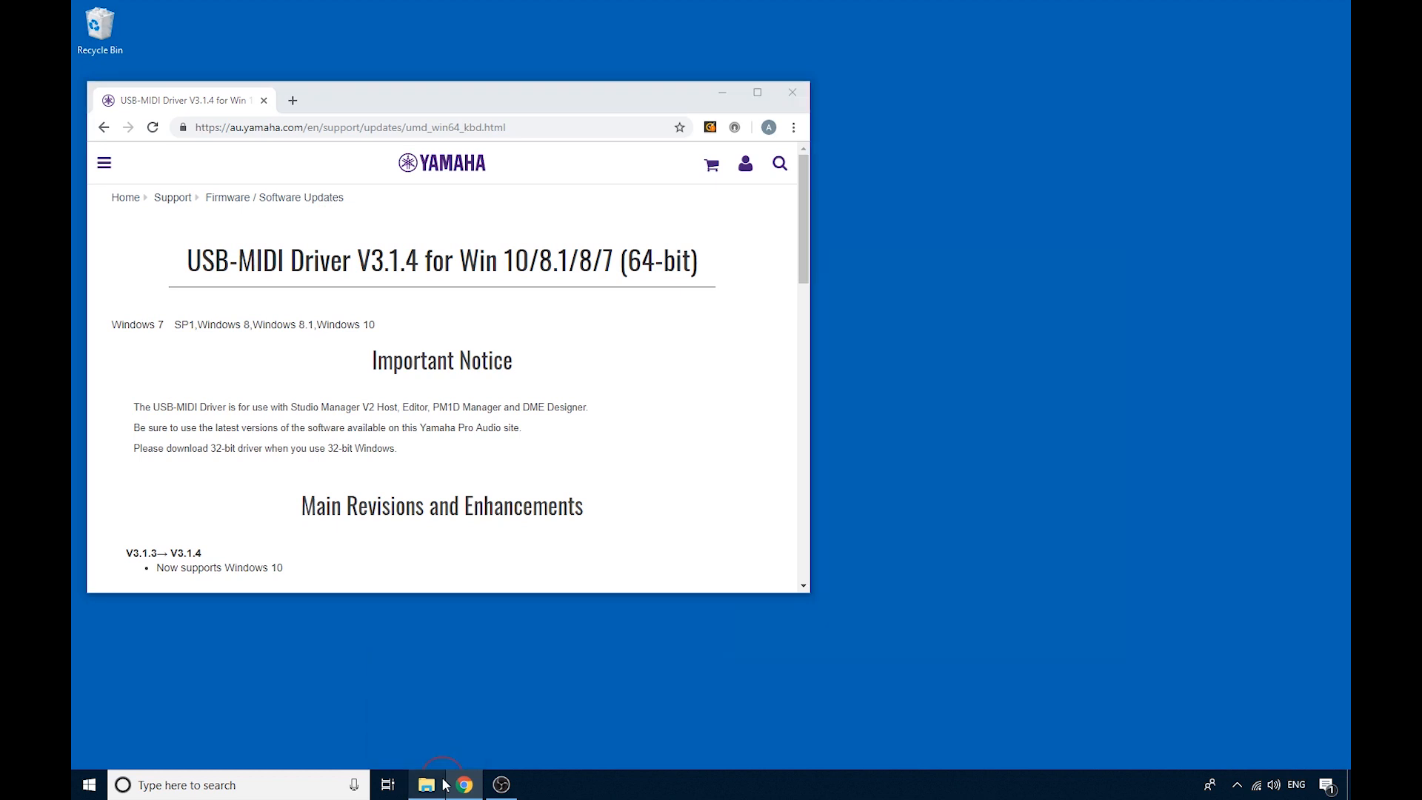
Step: Show the AIR_Creative_Collection folder in File Explorer and select its .msi installer
click(425, 784)
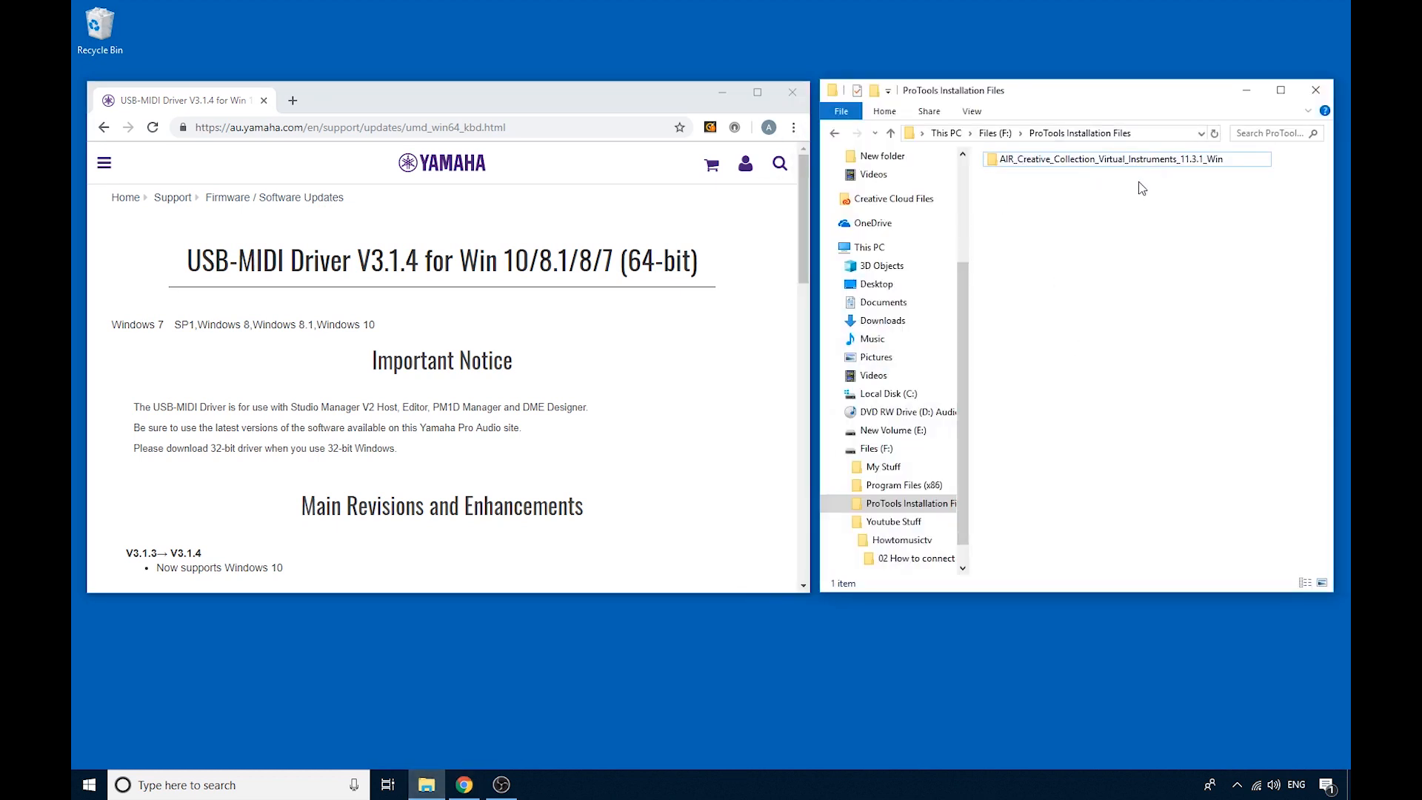
mouse_move(1110, 224)
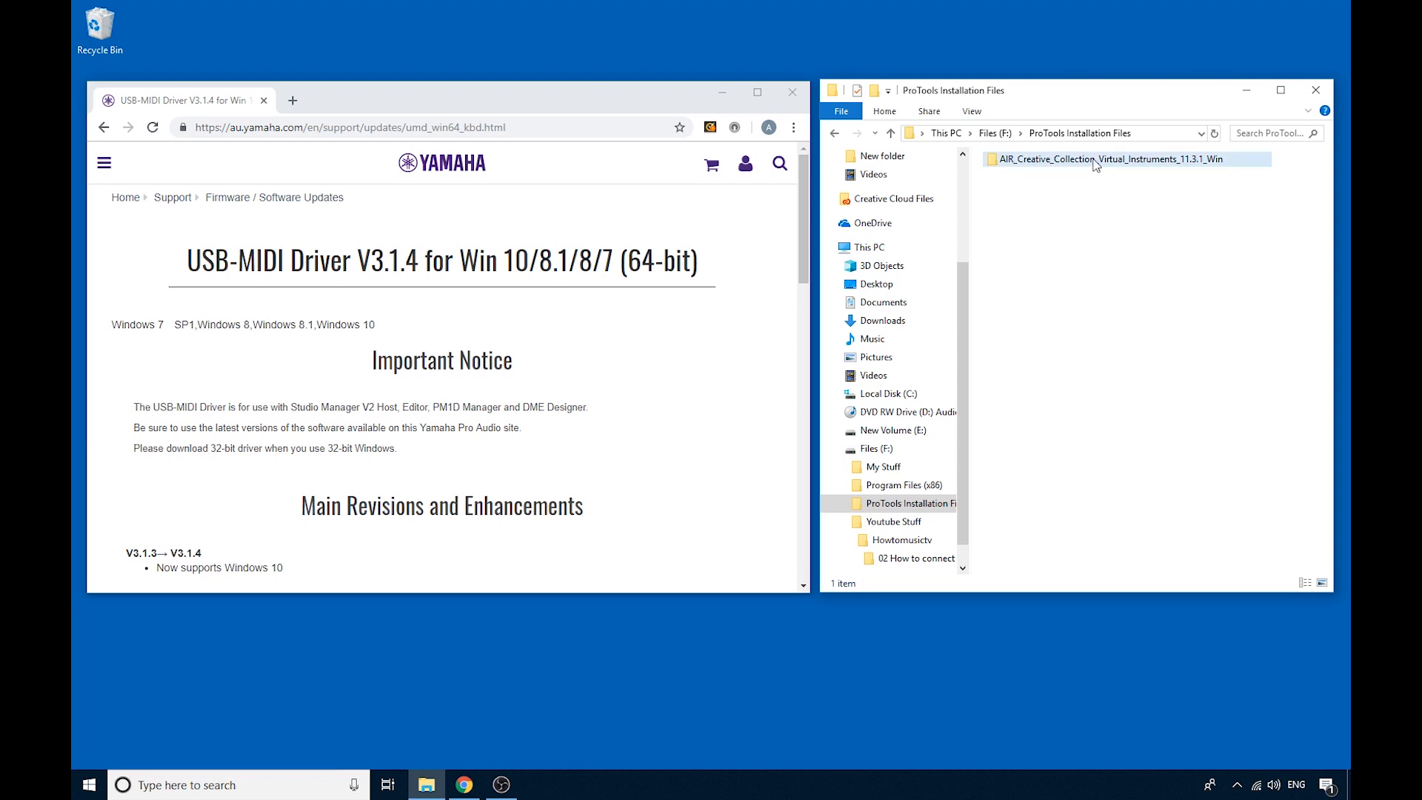
mouse_move(1095, 162)
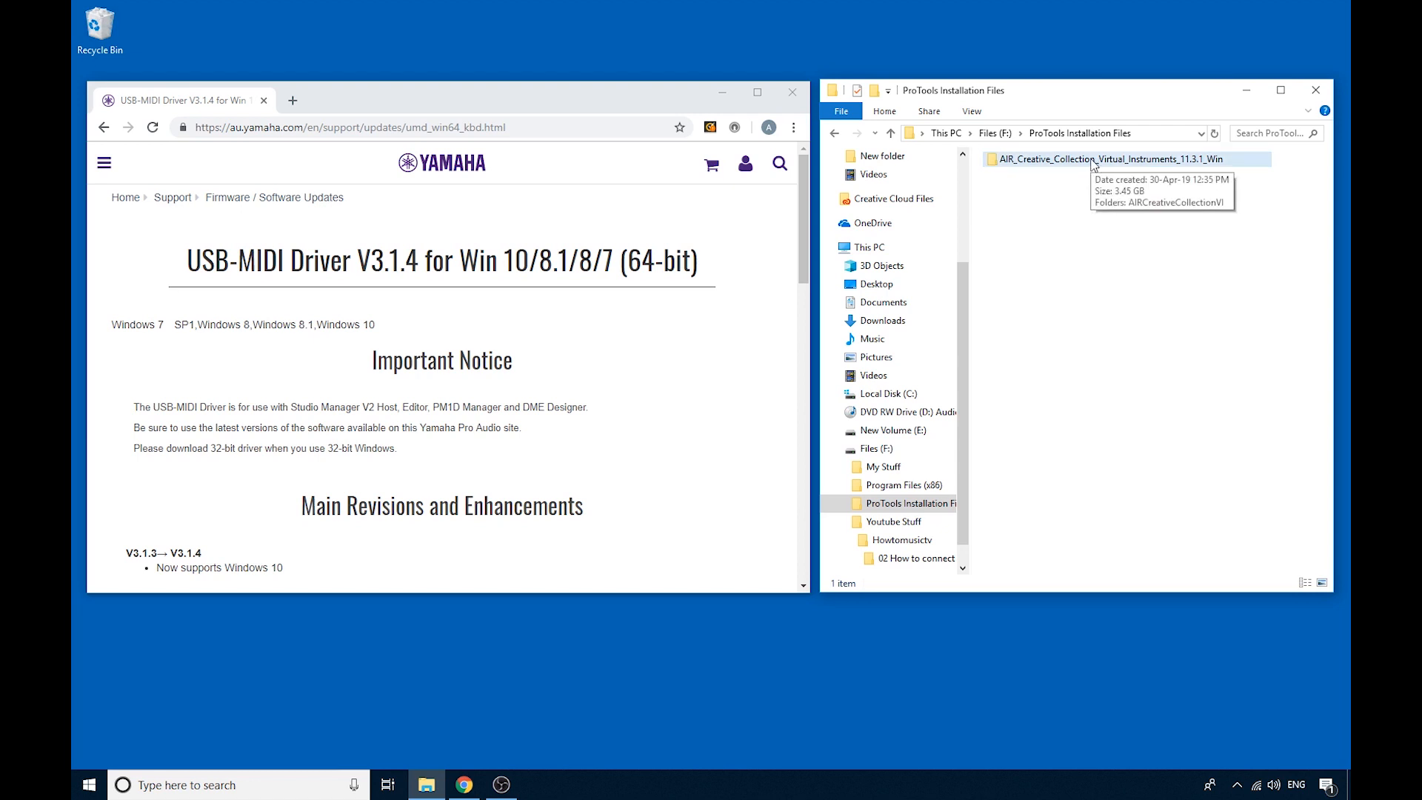
double_click(1132, 159)
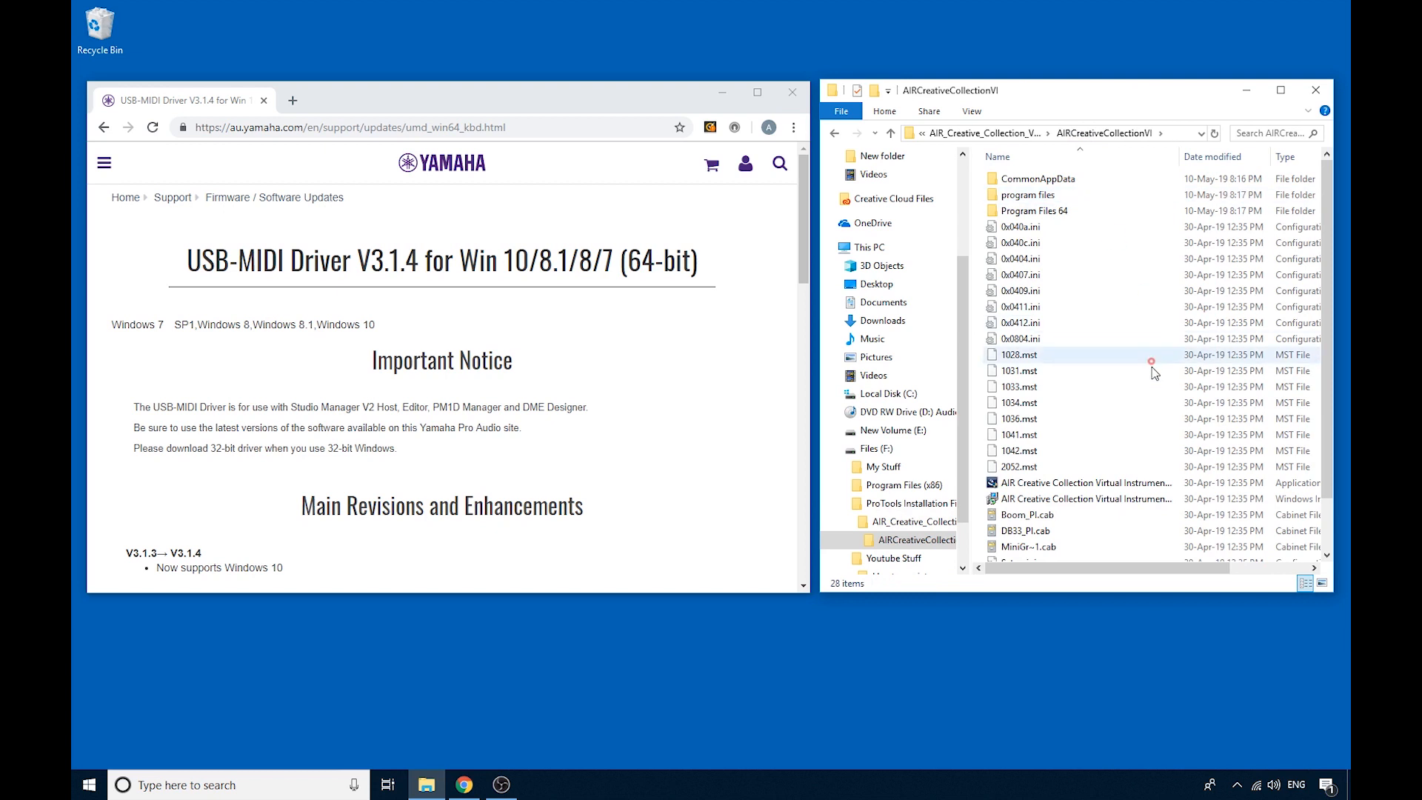
mouse_move(1084, 499)
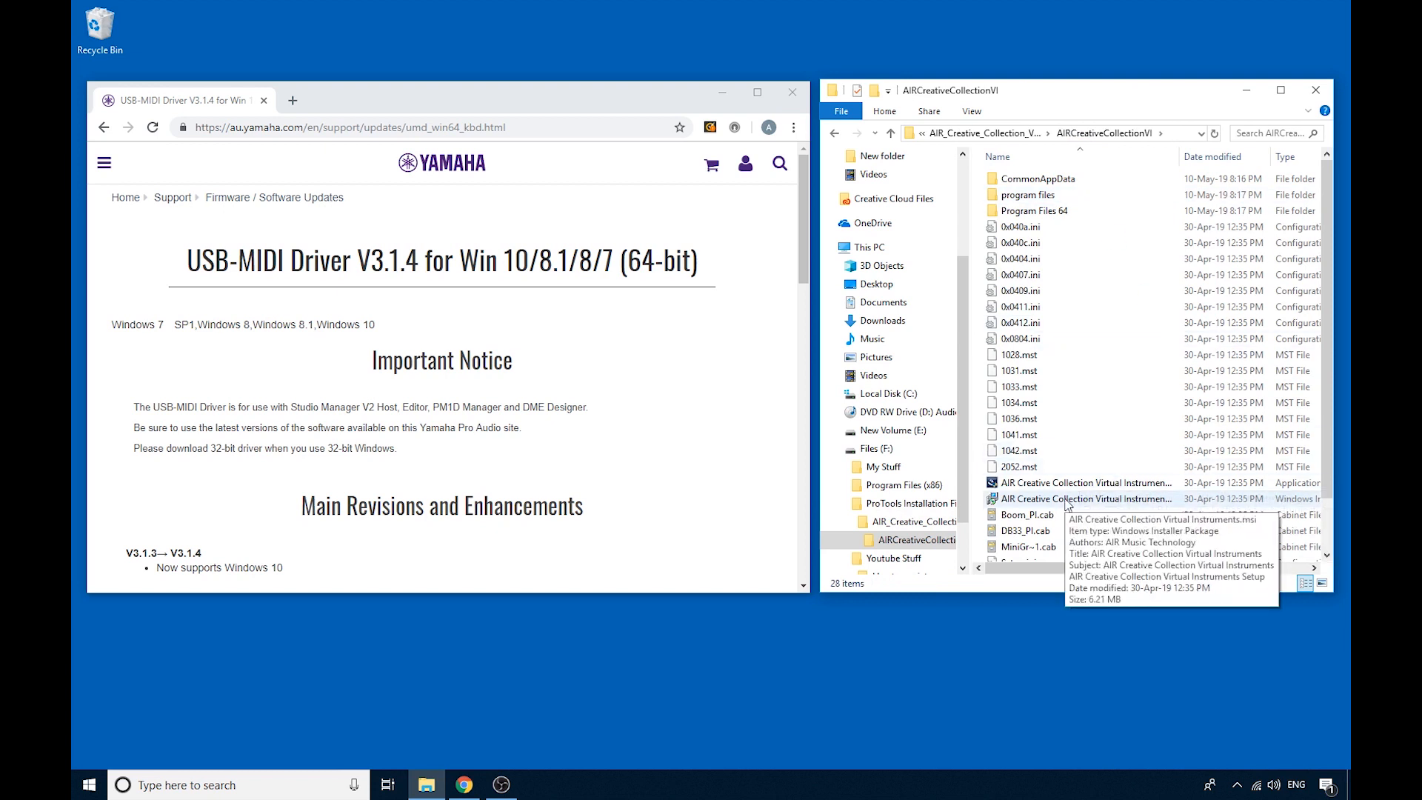
click(1084, 499)
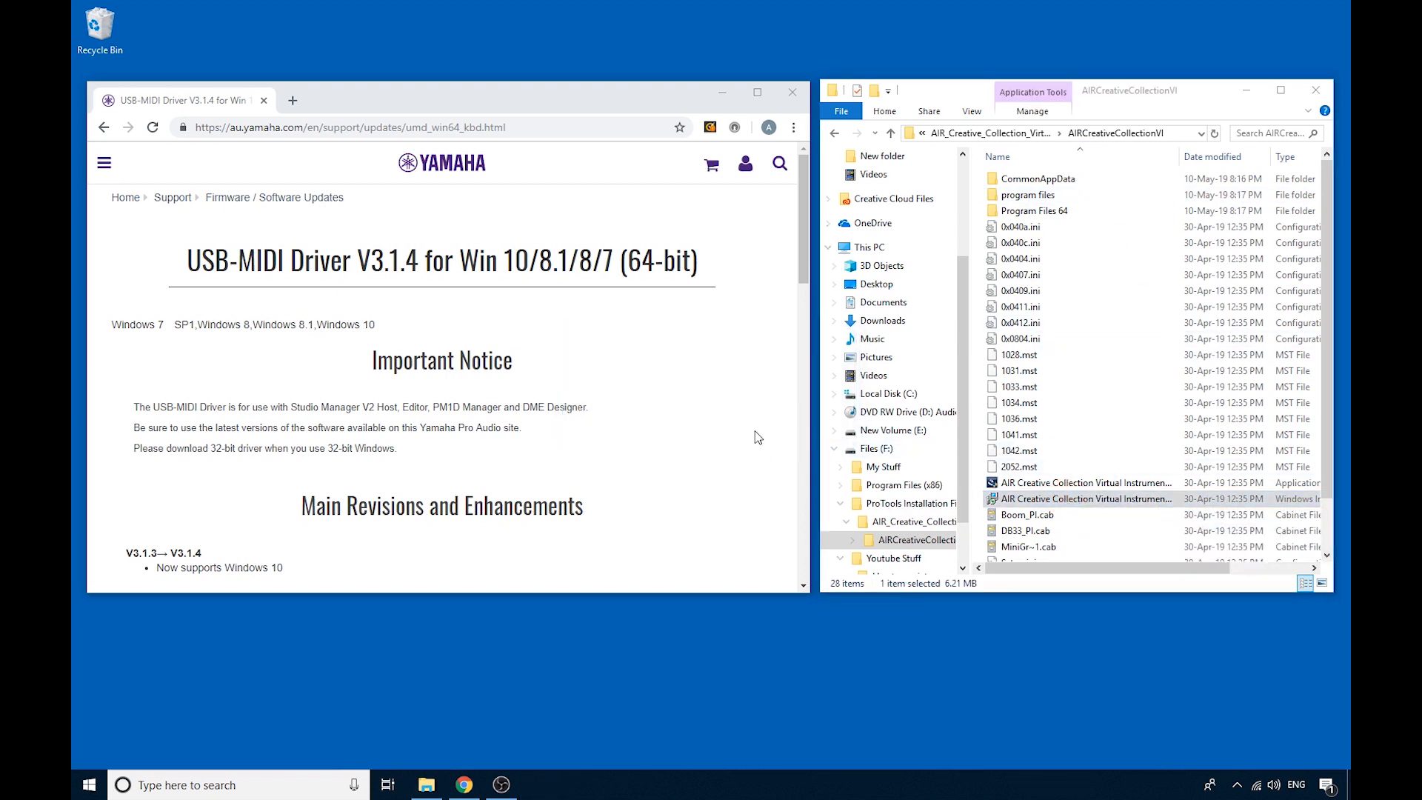
Step: Install AIR Creative Collection Virtual Instruments via the wizard, accepting the license, and finish
double_click(1080, 482)
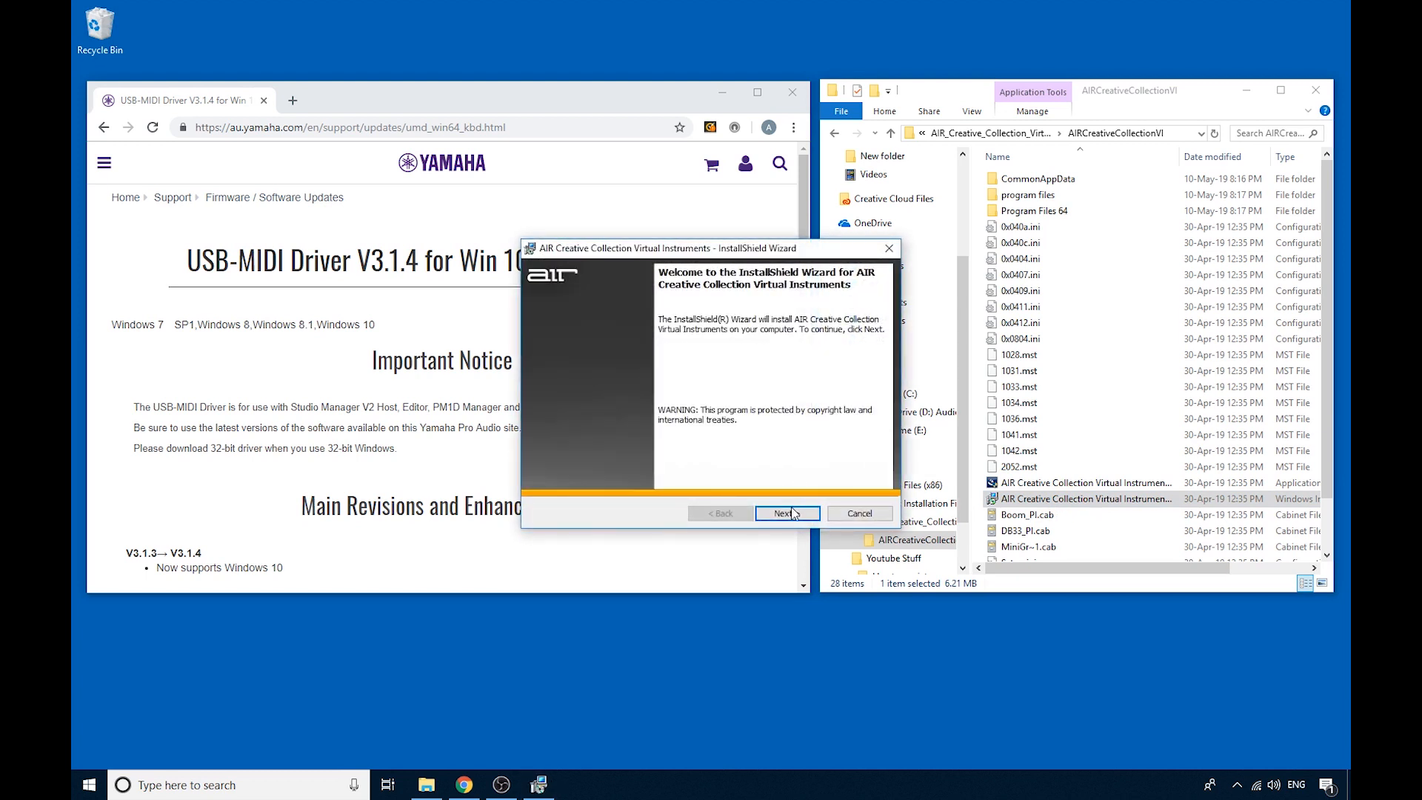
click(782, 513)
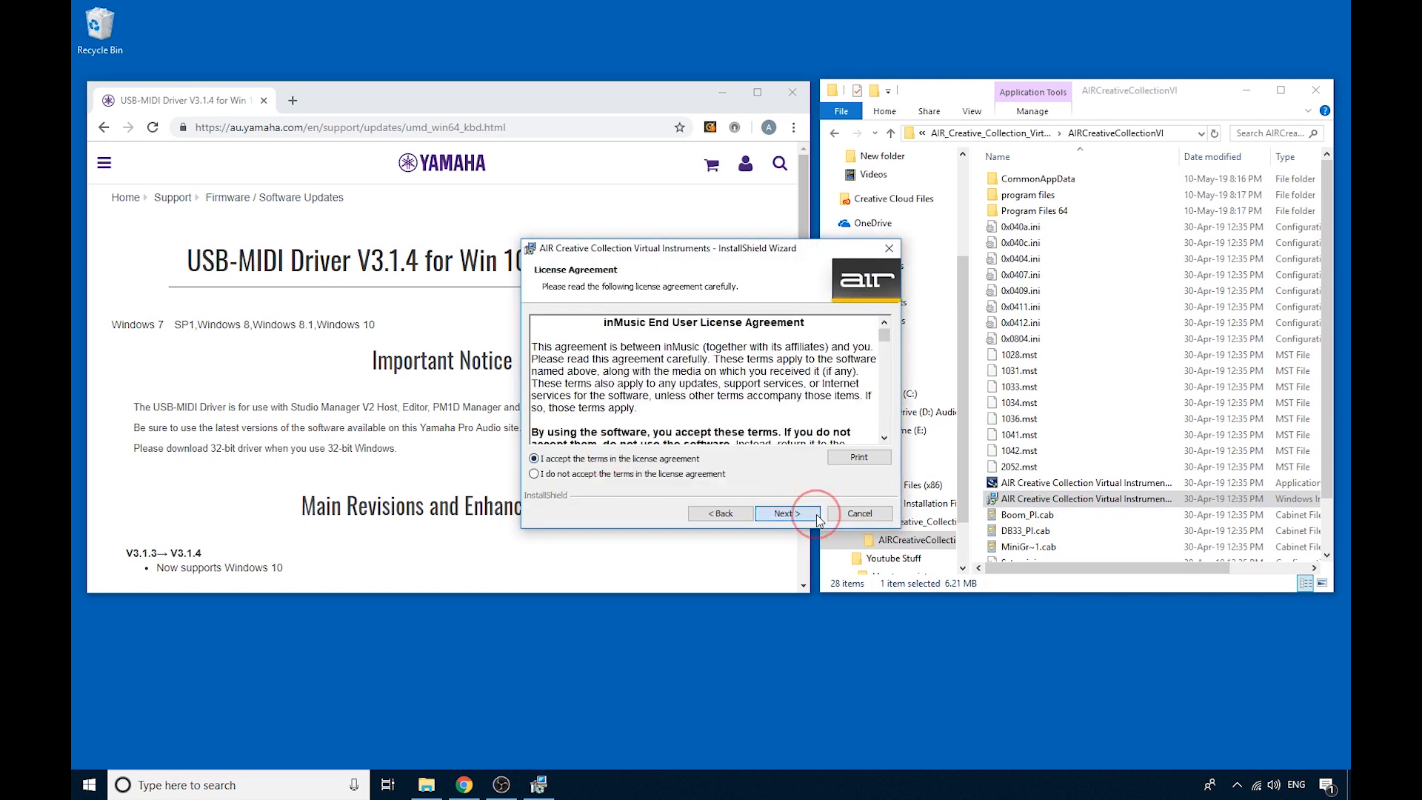
click(783, 513)
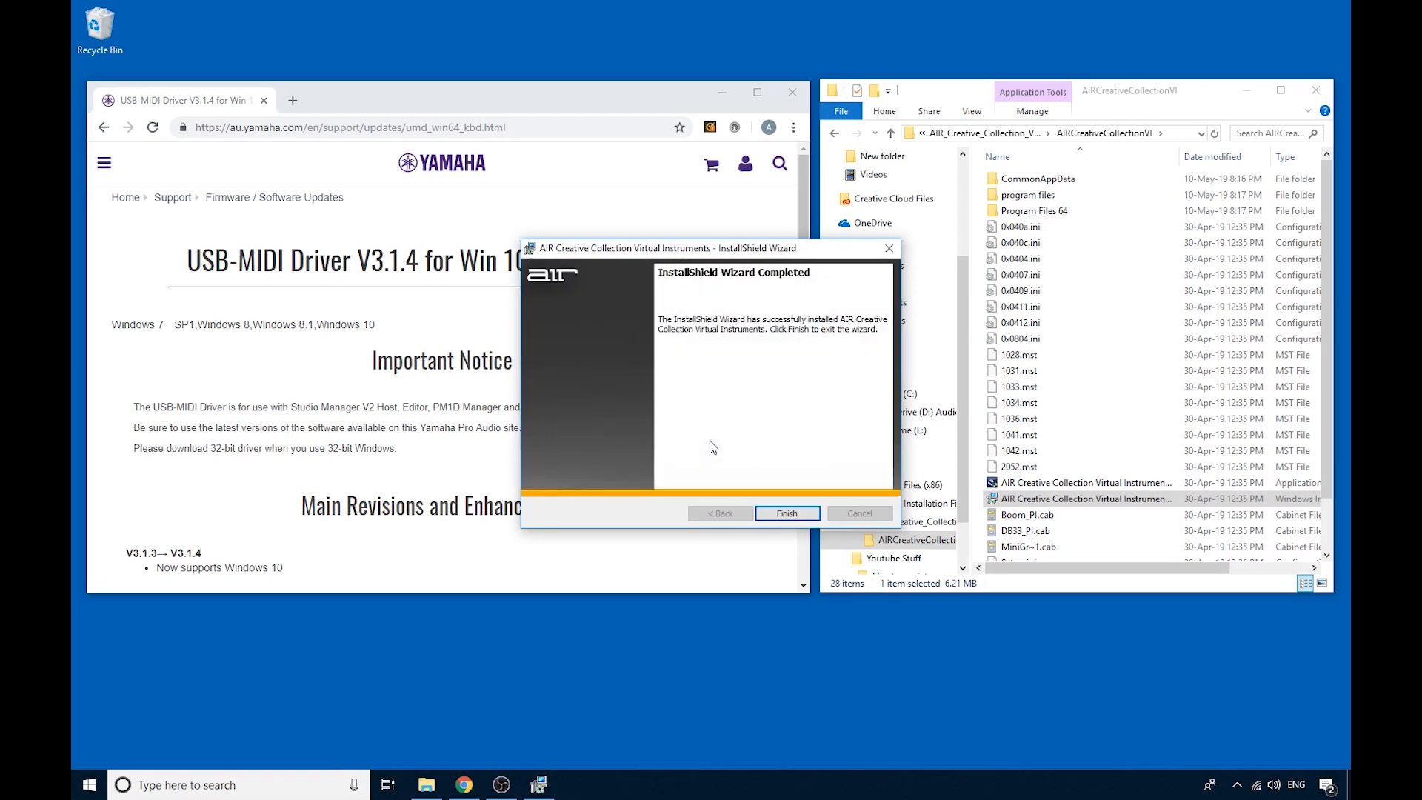
click(785, 513)
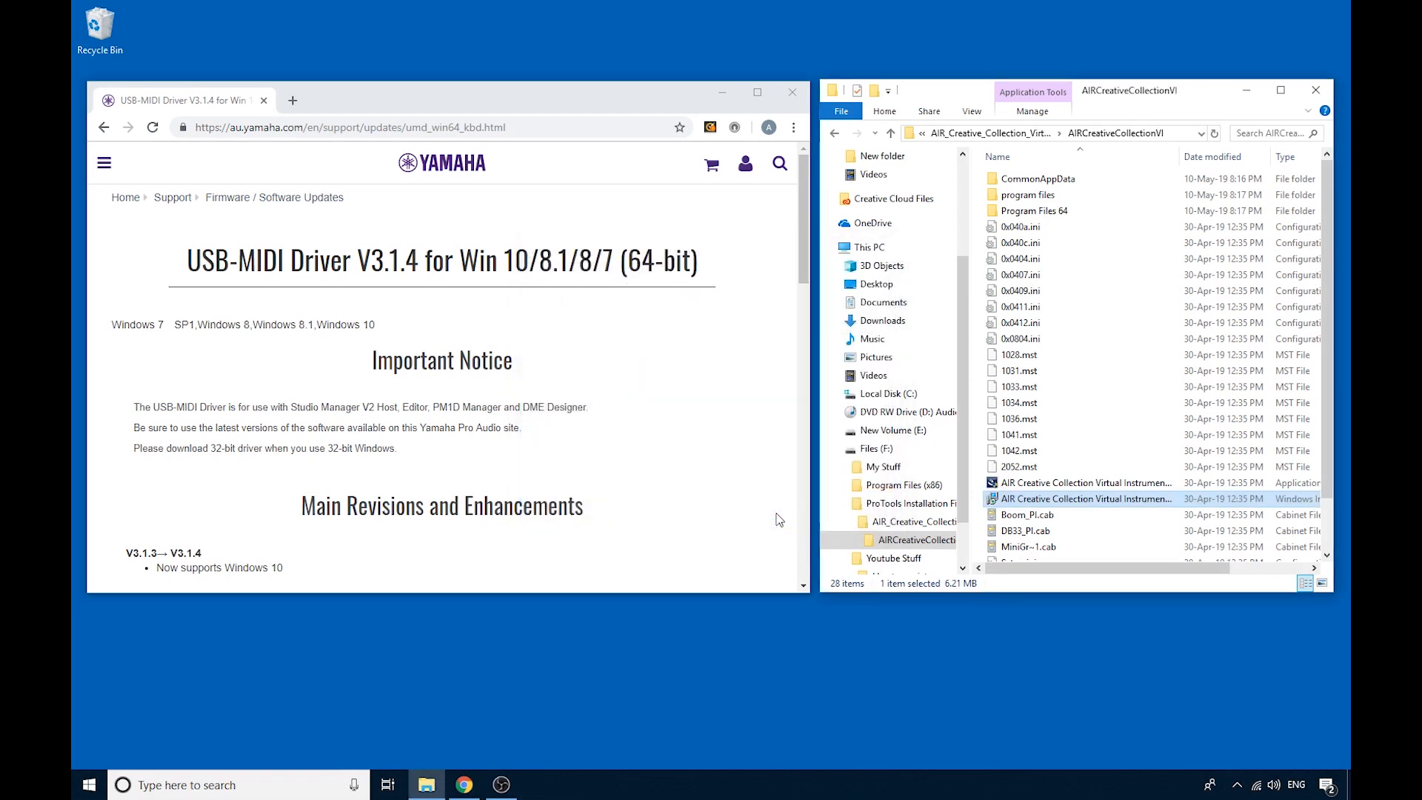
Step: Minimize Chrome and search the Start menu for 'pro' to find Pro Tools
click(792, 92)
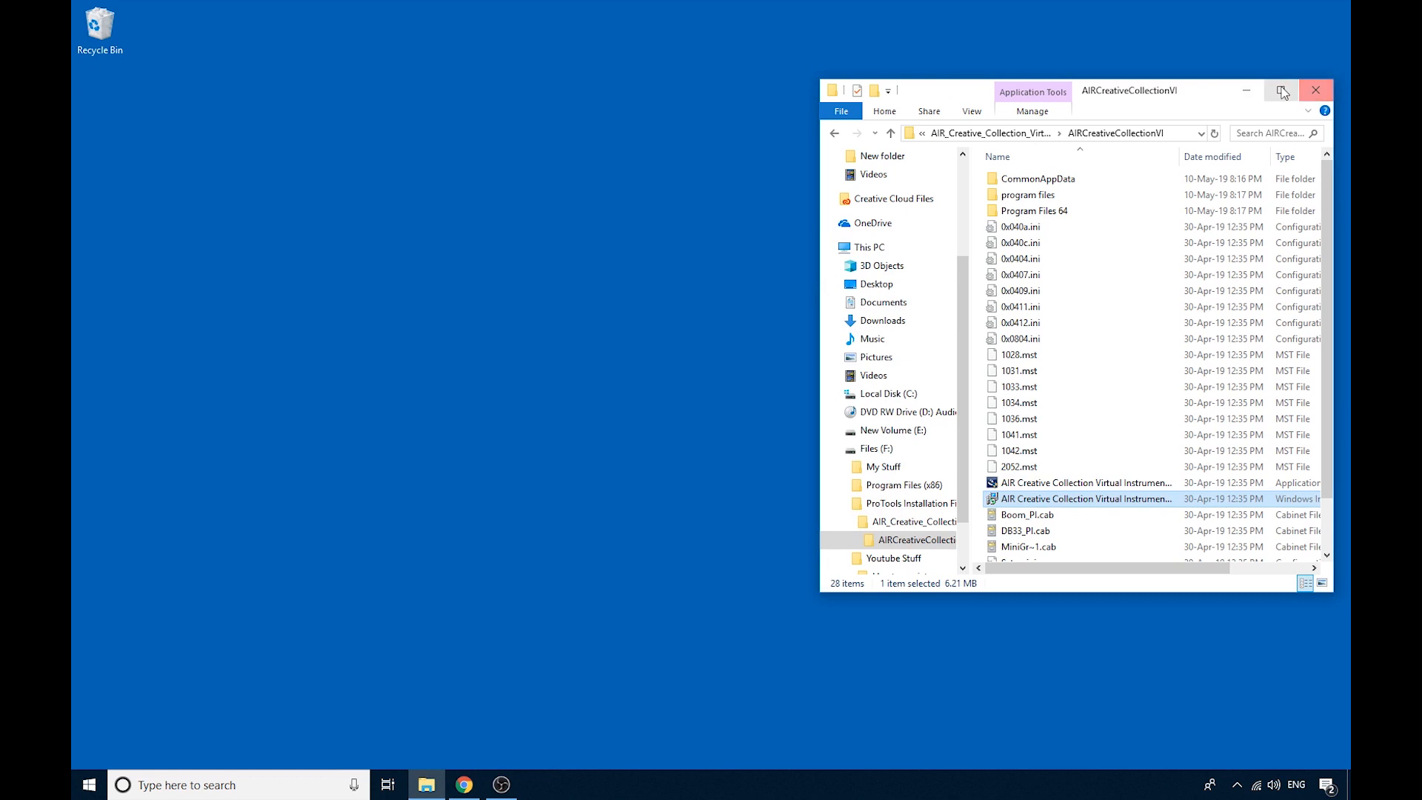
click(88, 784)
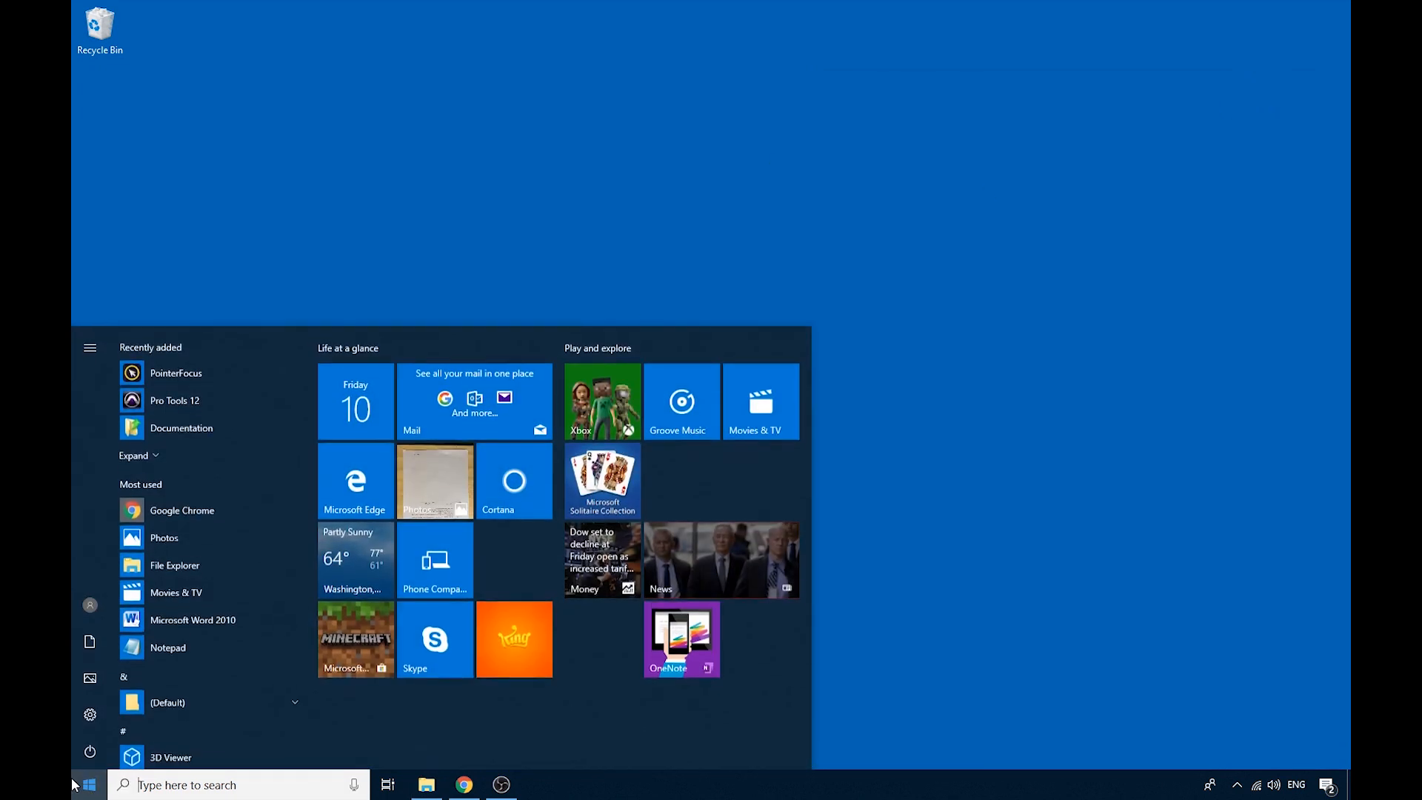
text(pro)
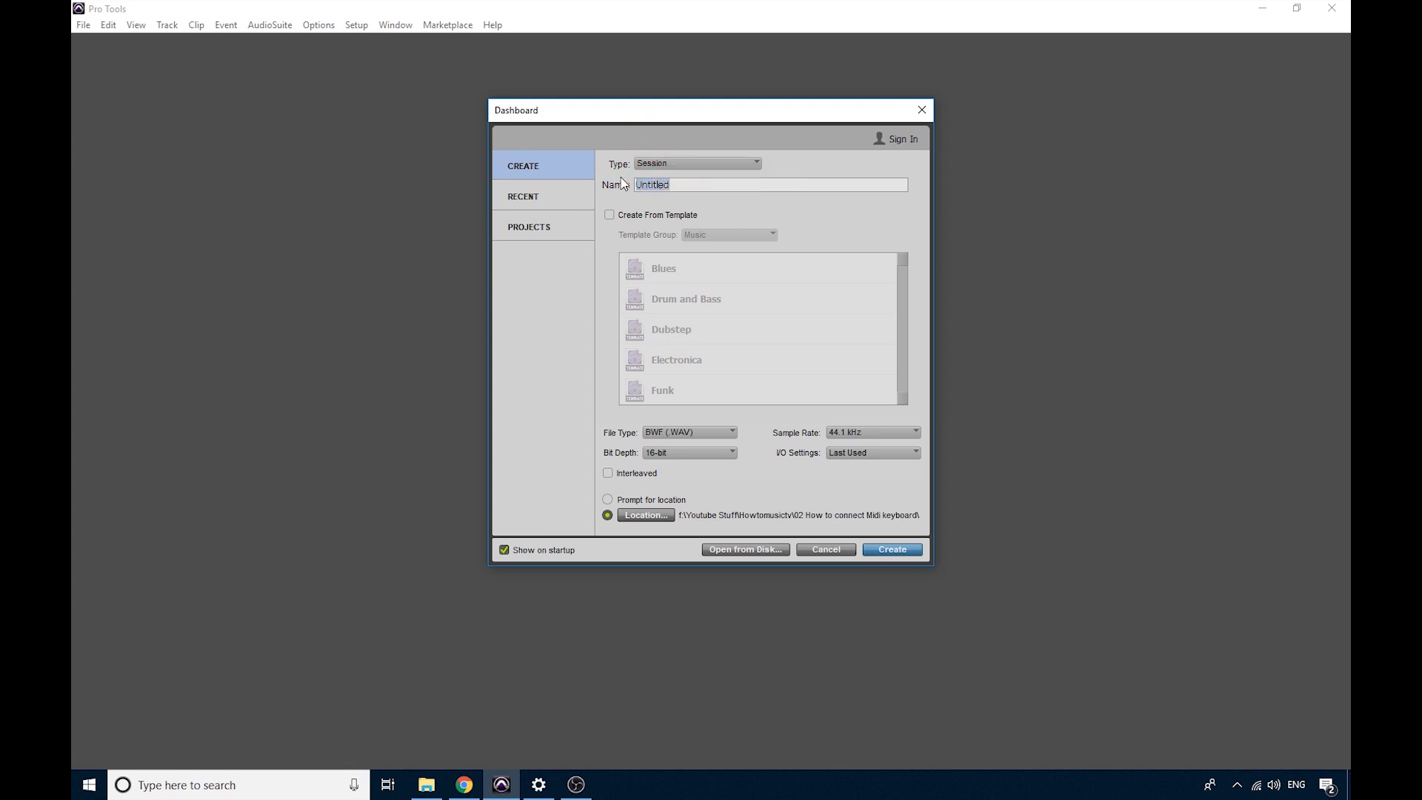
Step: Name the new session 'Midi Keyboard test' and keep its bit depth at 16-bit
text(K)
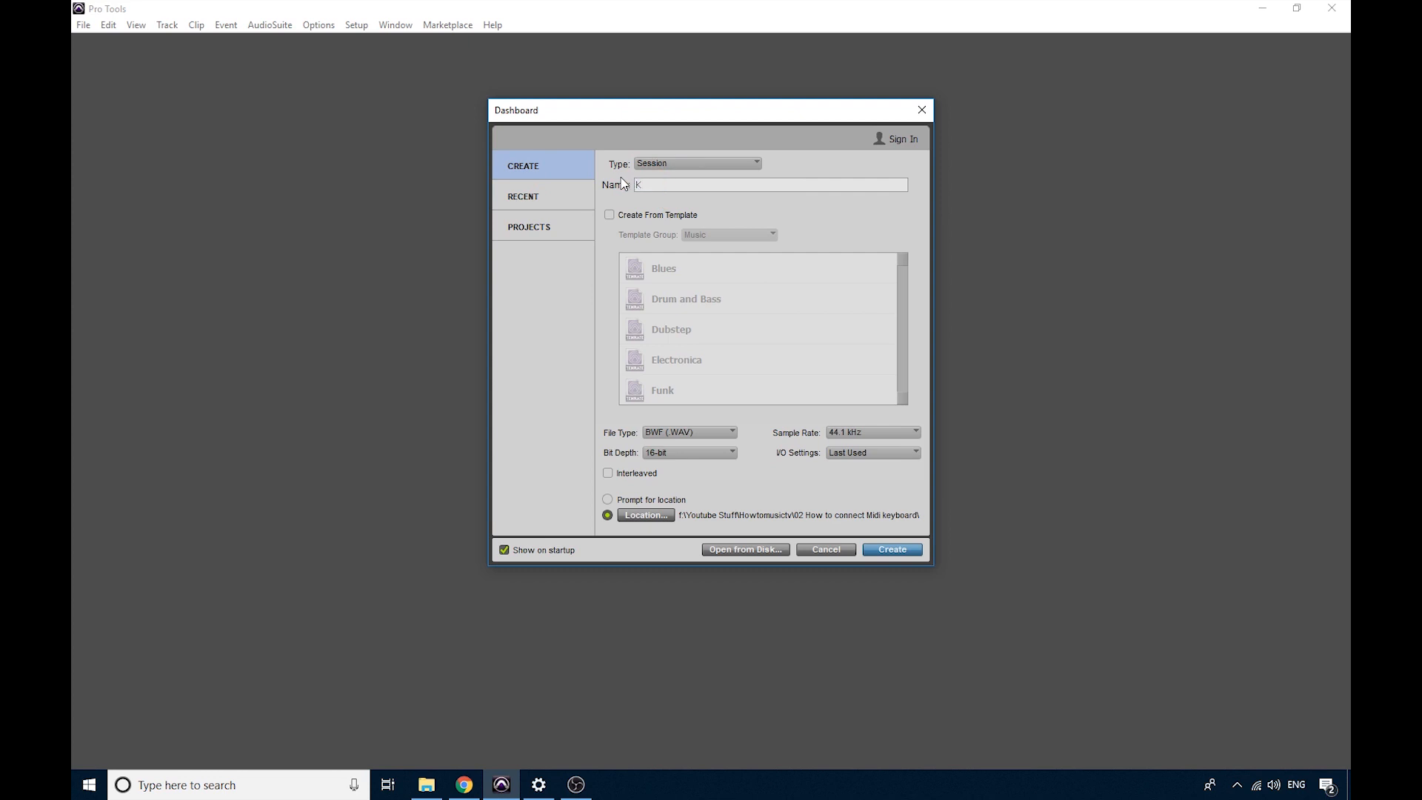
text(M)
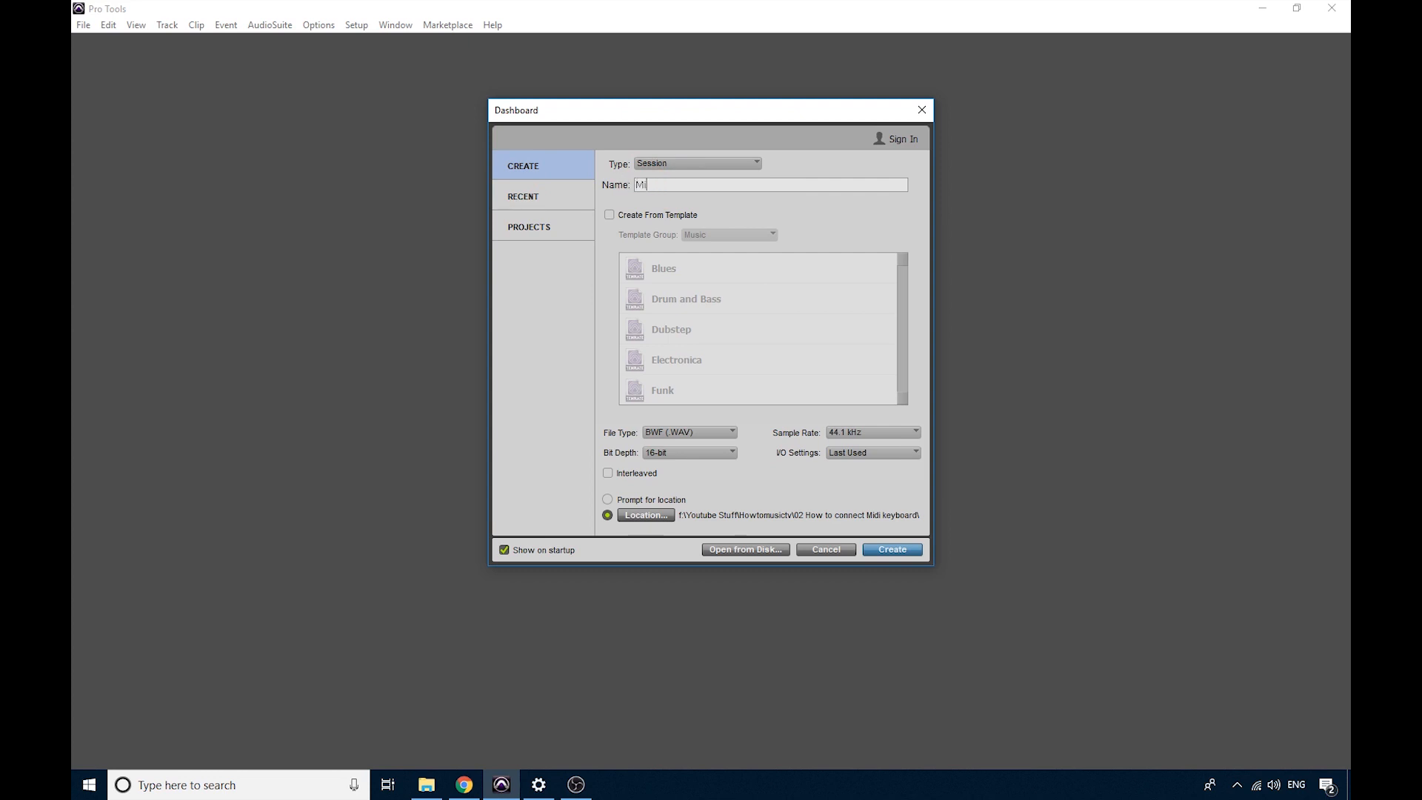
text(idi Keyboard t)
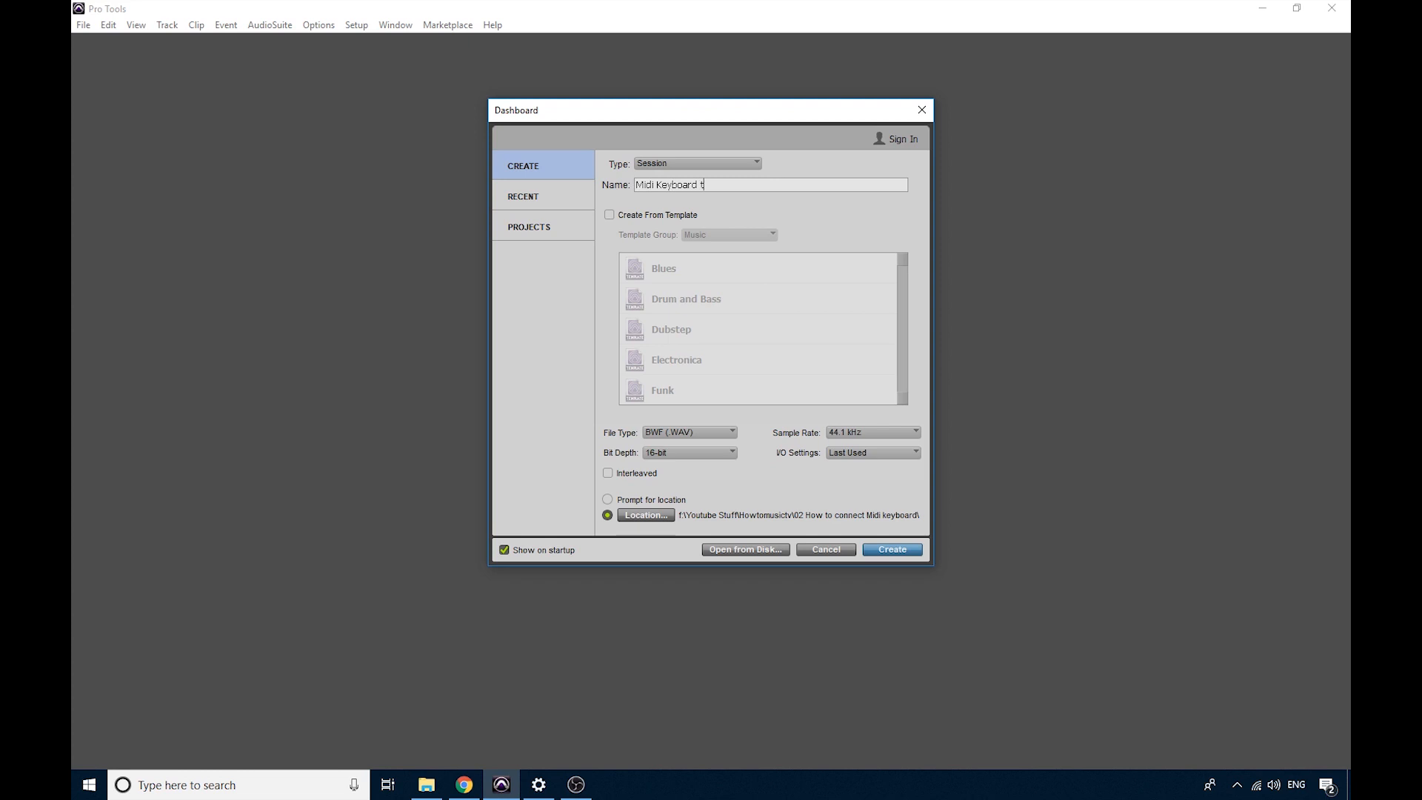
text(est)
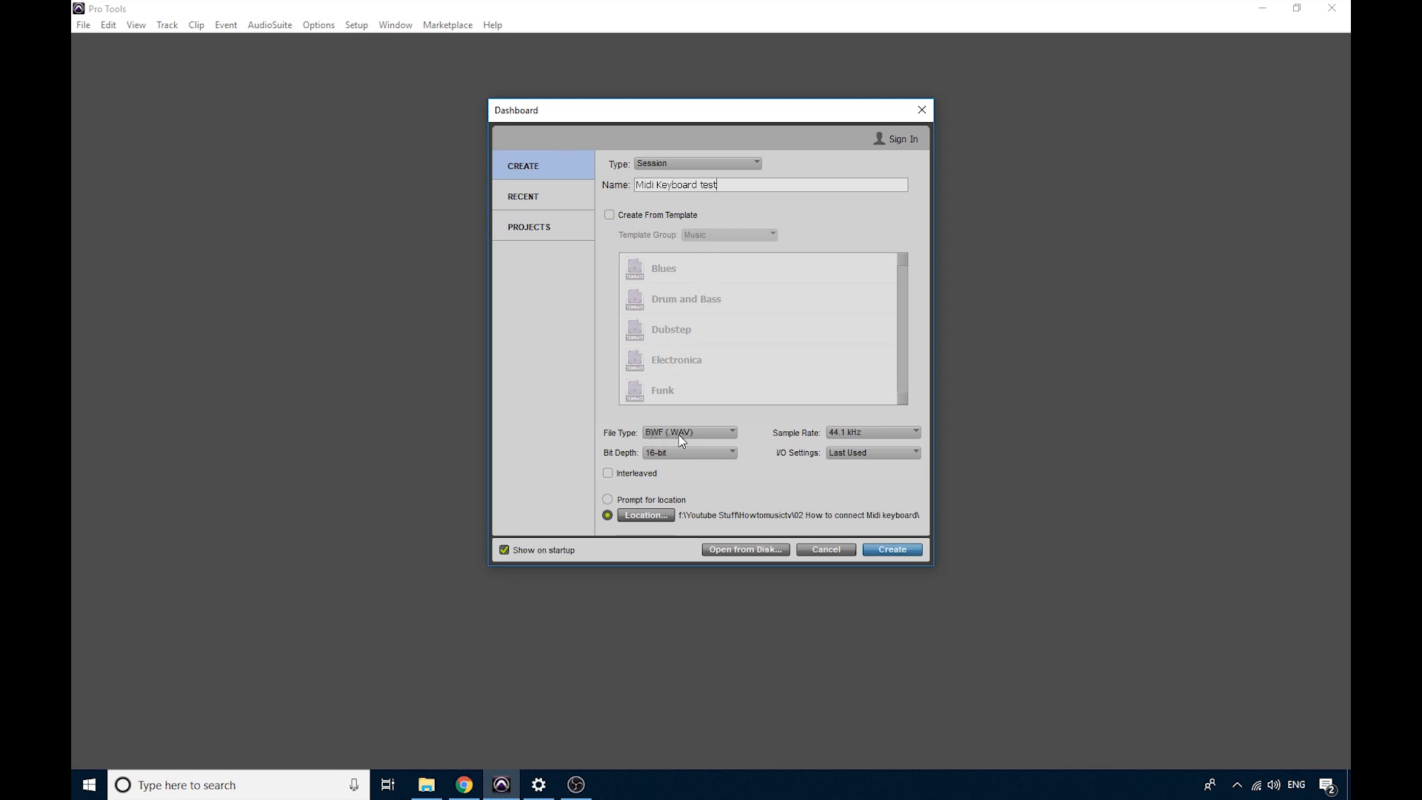
click(687, 431)
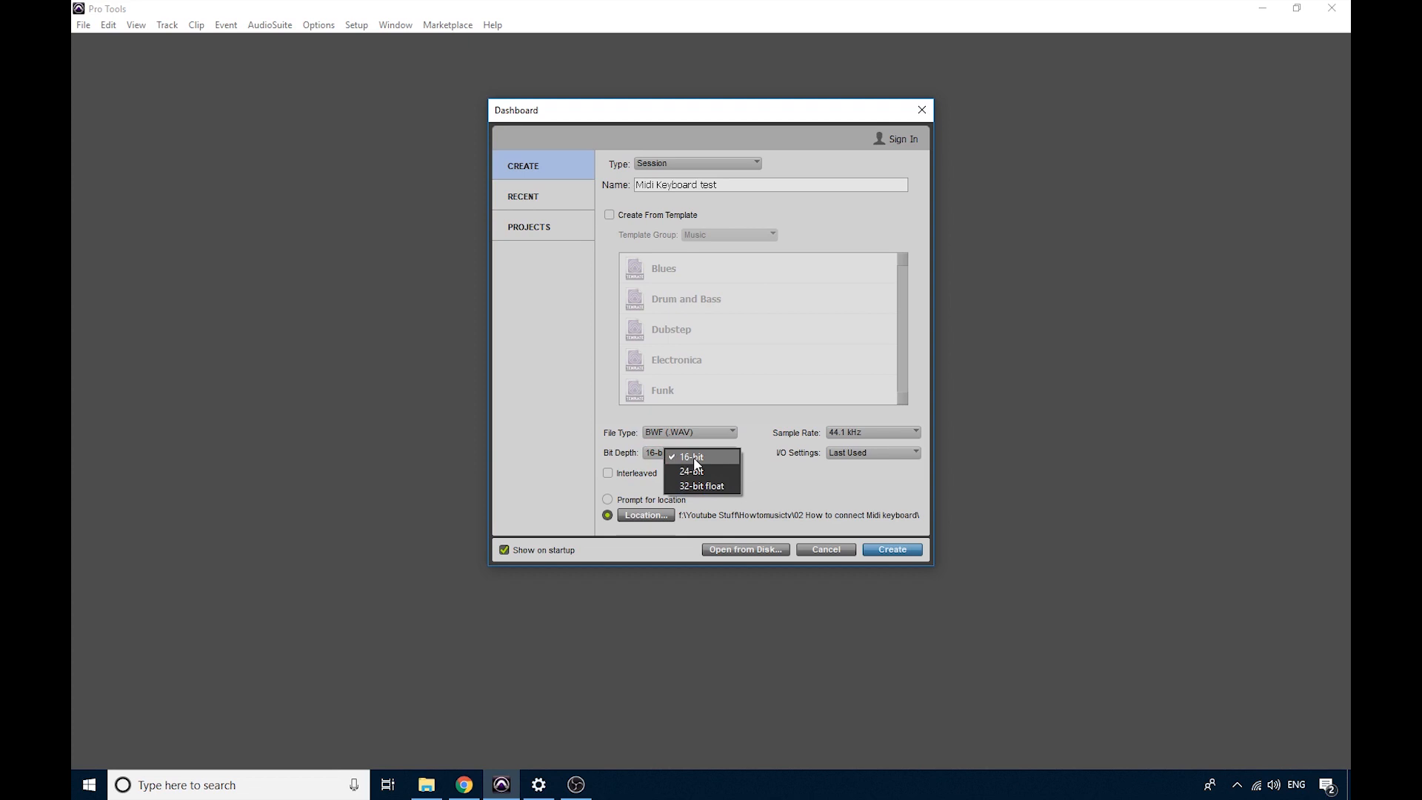
mouse_move(694, 472)
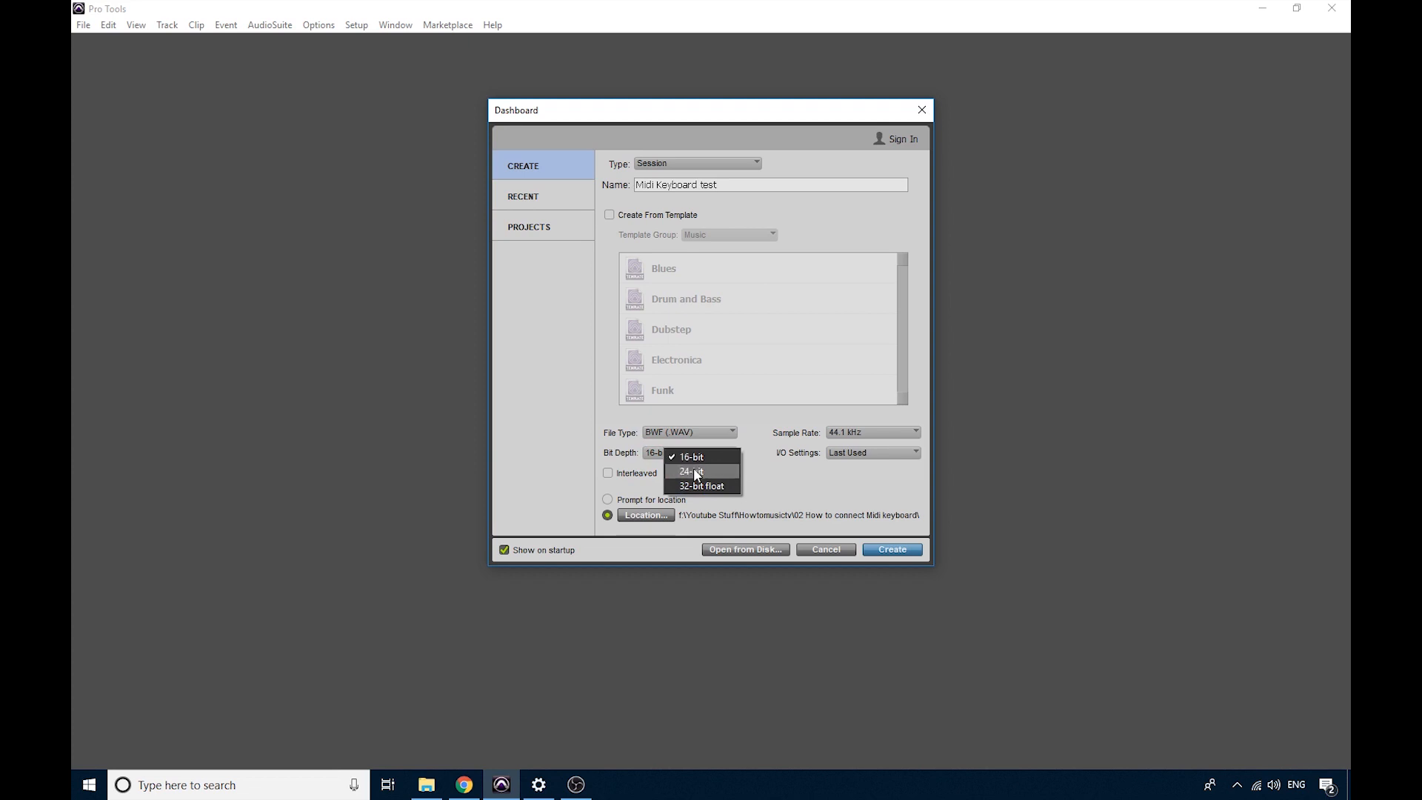
mouse_move(698, 478)
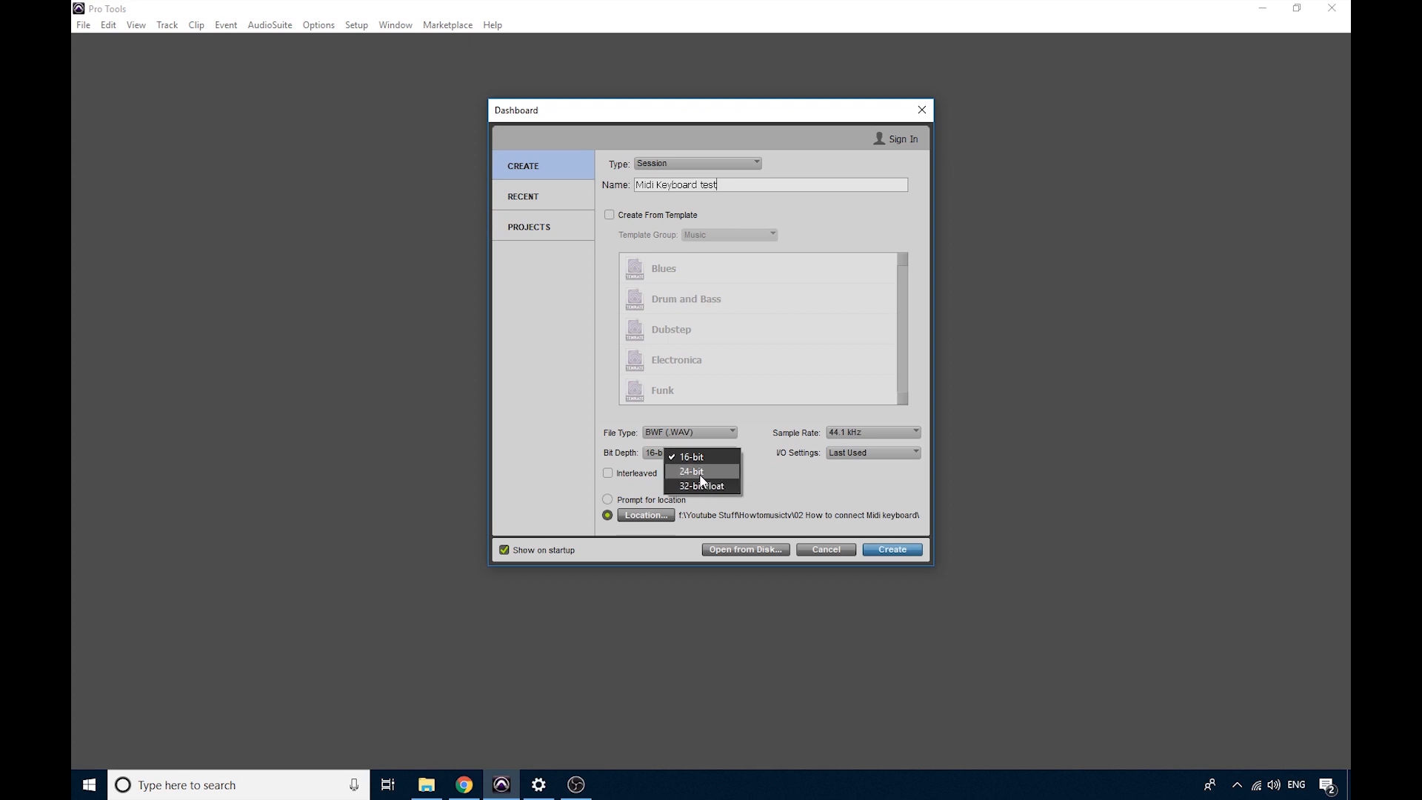
mouse_move(708, 471)
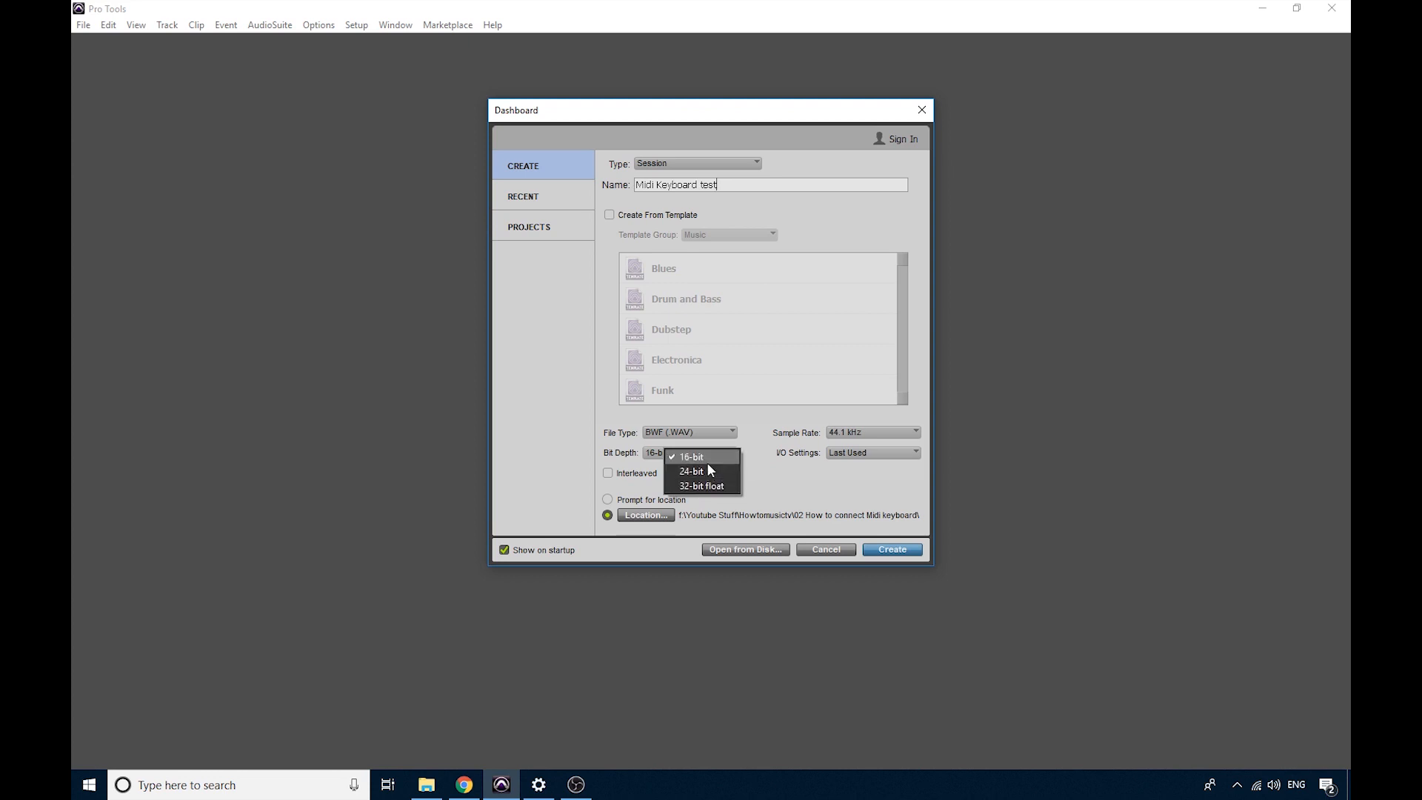
click(688, 457)
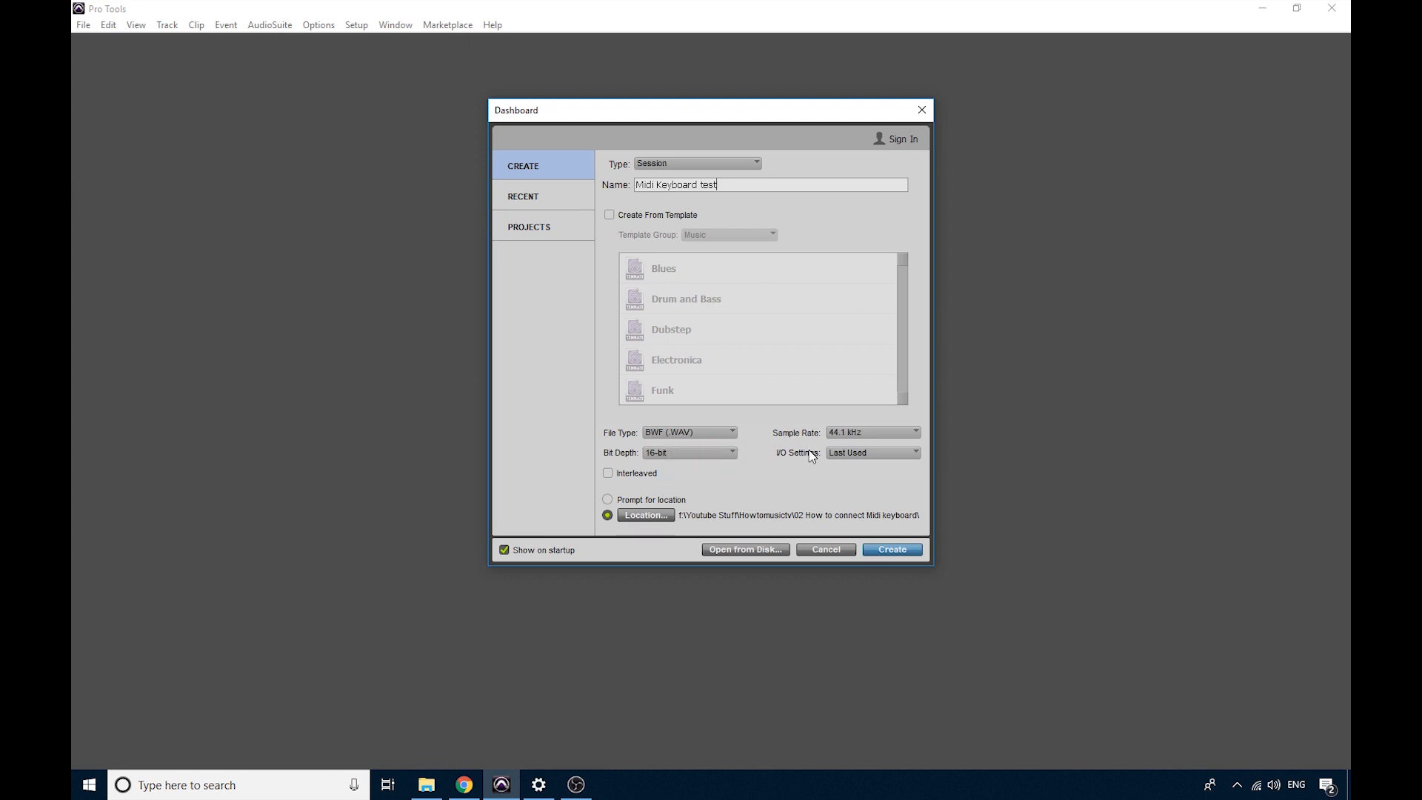
mouse_move(860, 443)
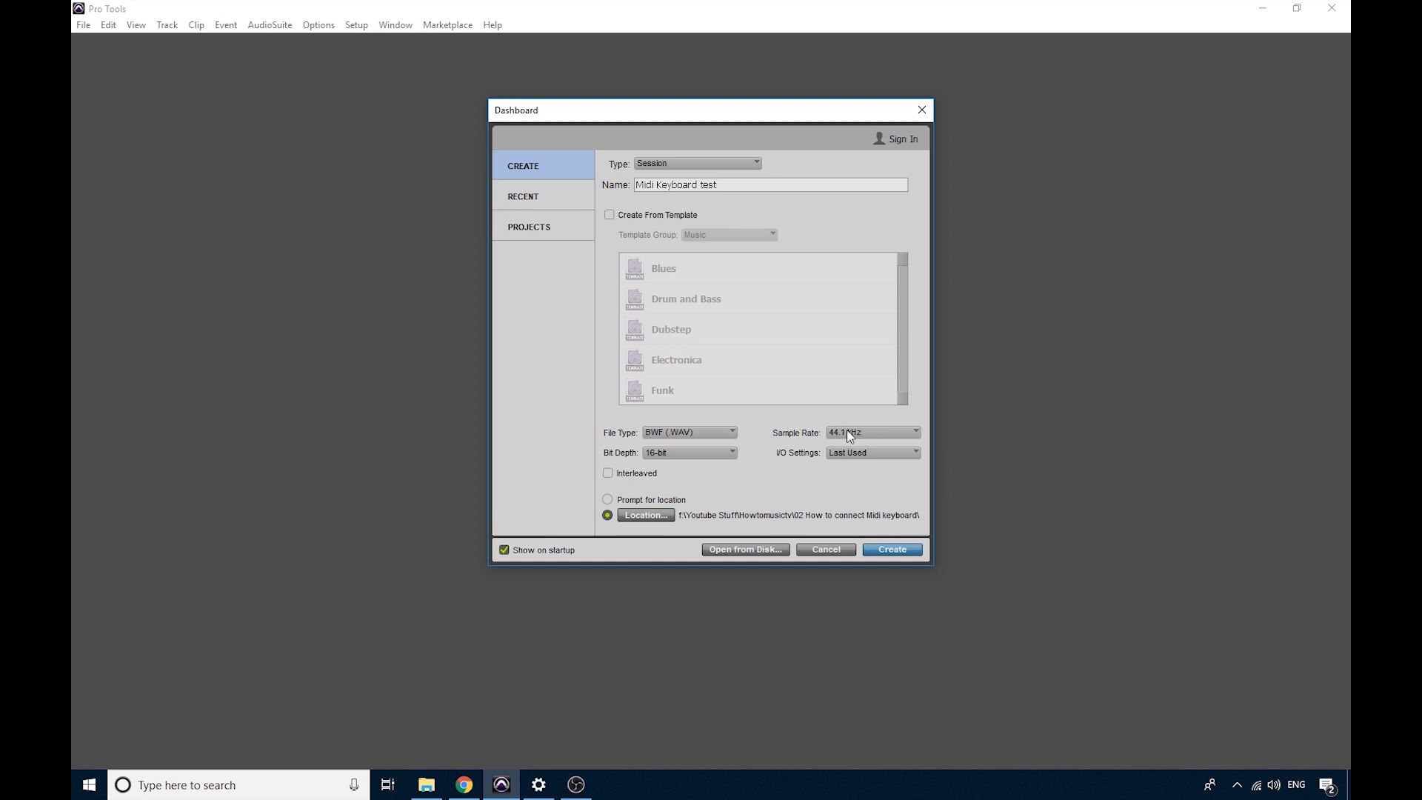
mouse_move(646, 520)
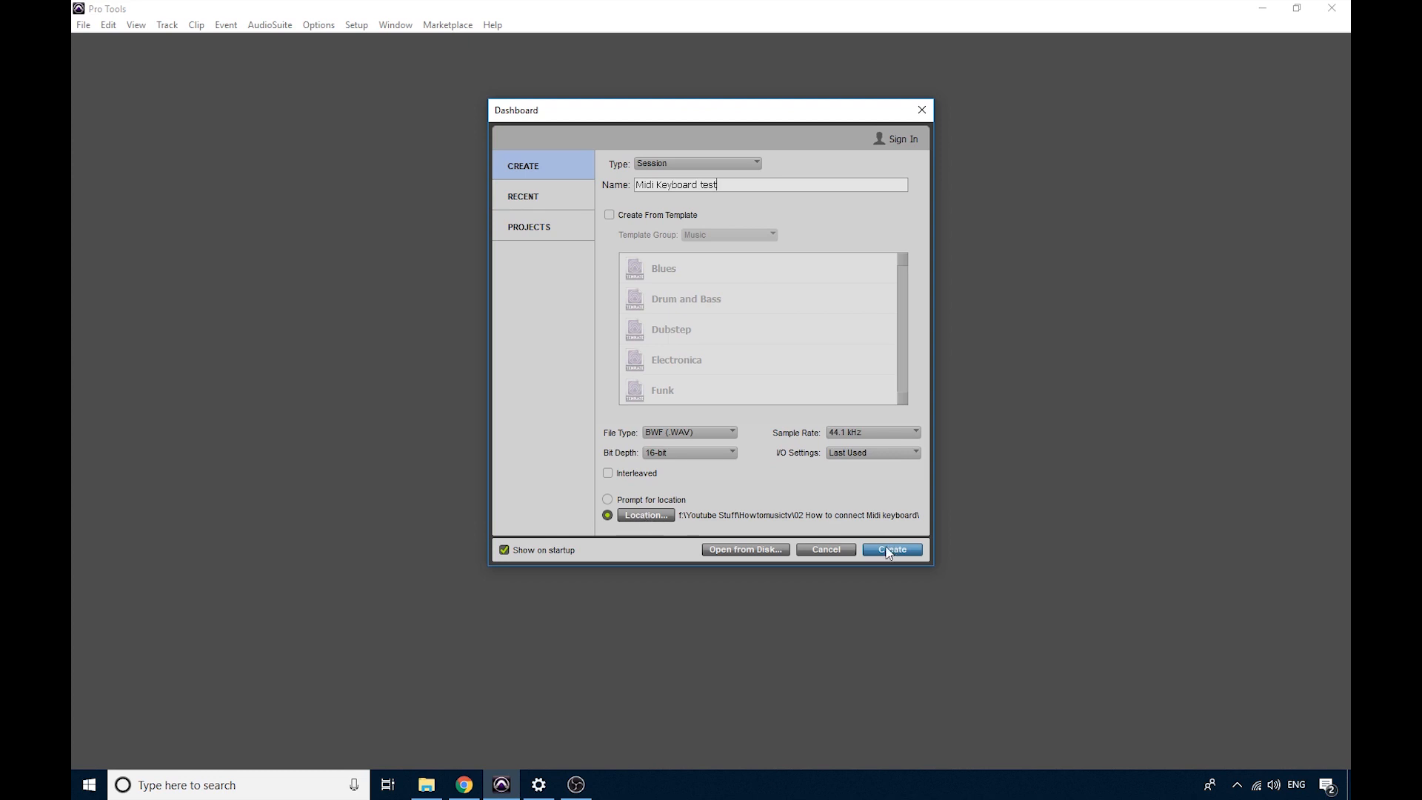
Step: Create the 'Midi Keyboard test' session and bring the Mix window forward
click(891, 550)
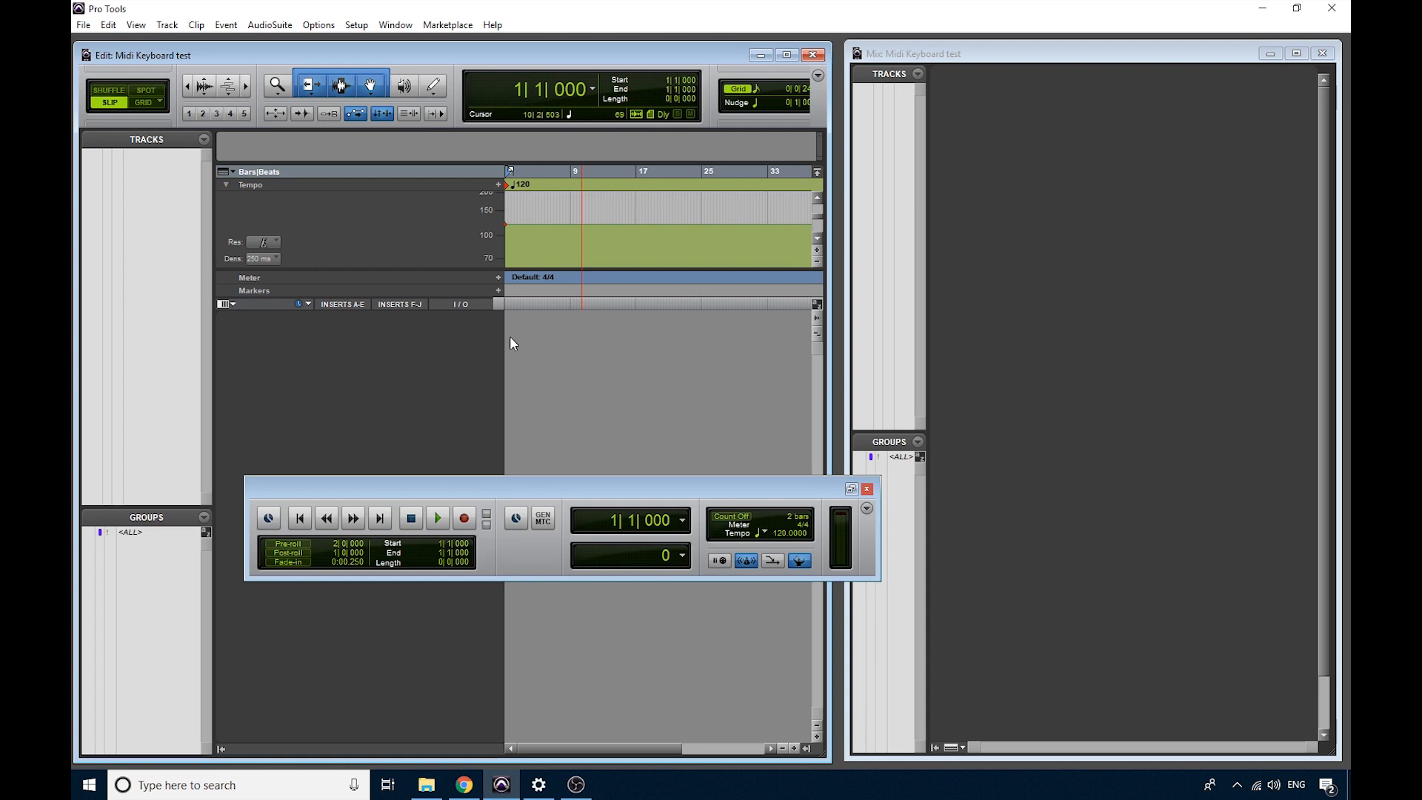
mouse_move(532, 384)
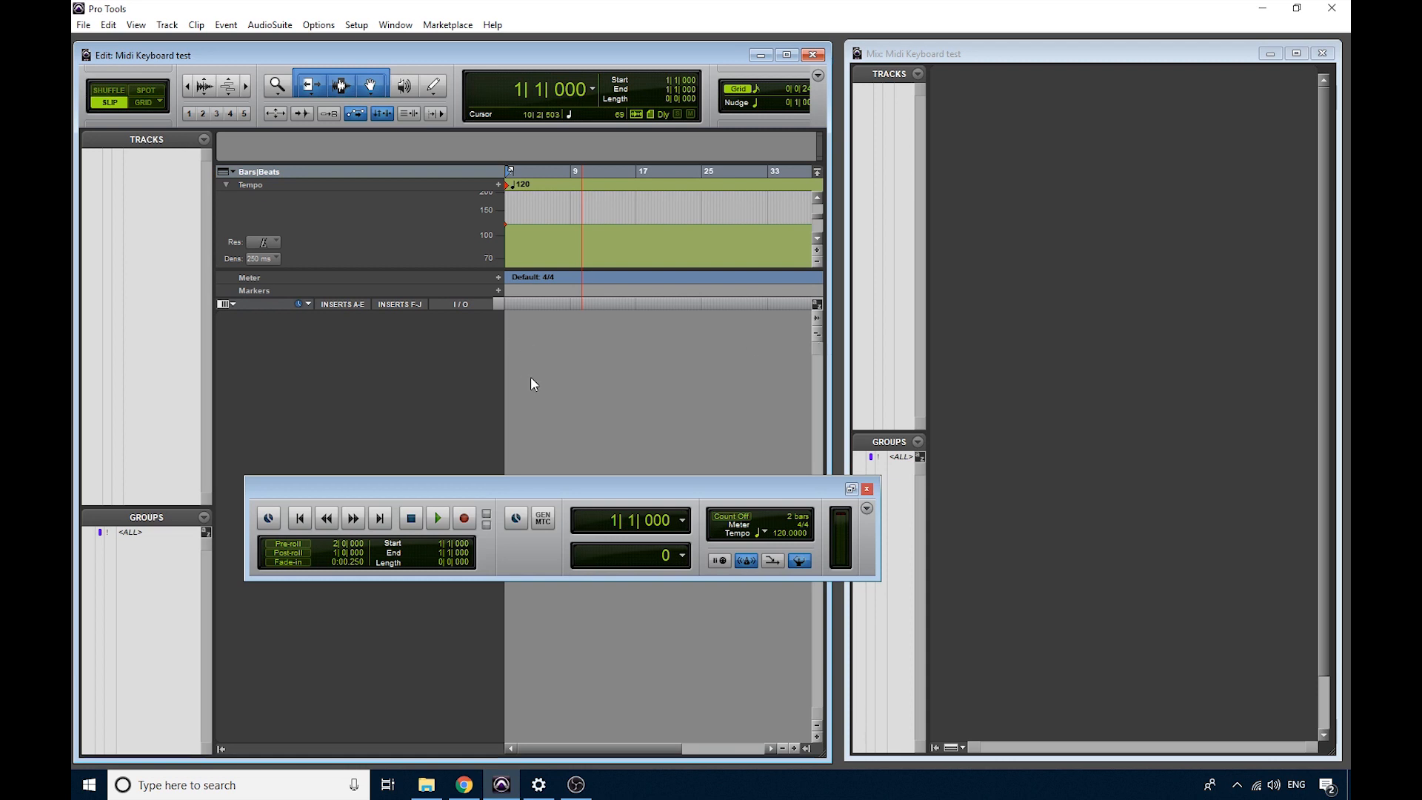
mouse_move(1019, 54)
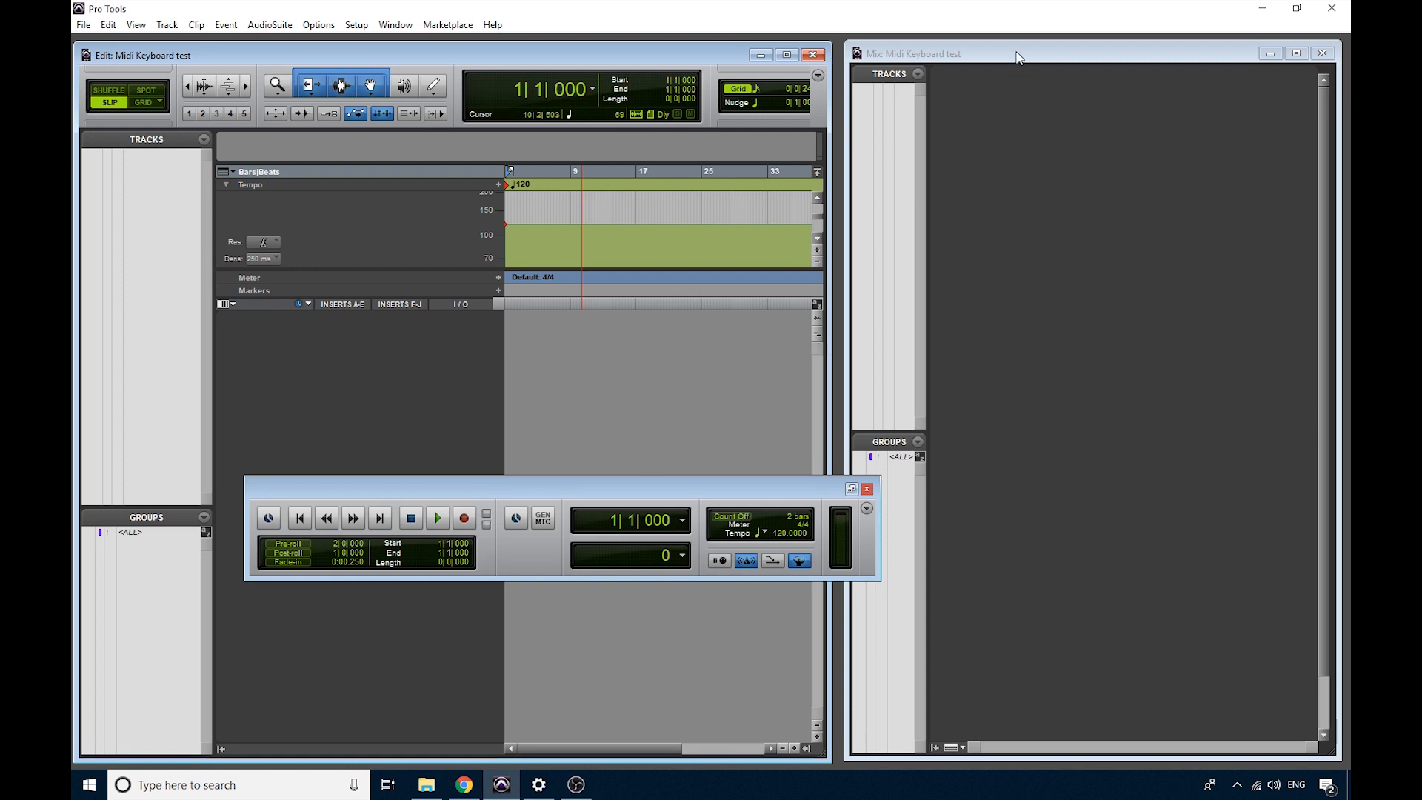
click(1016, 53)
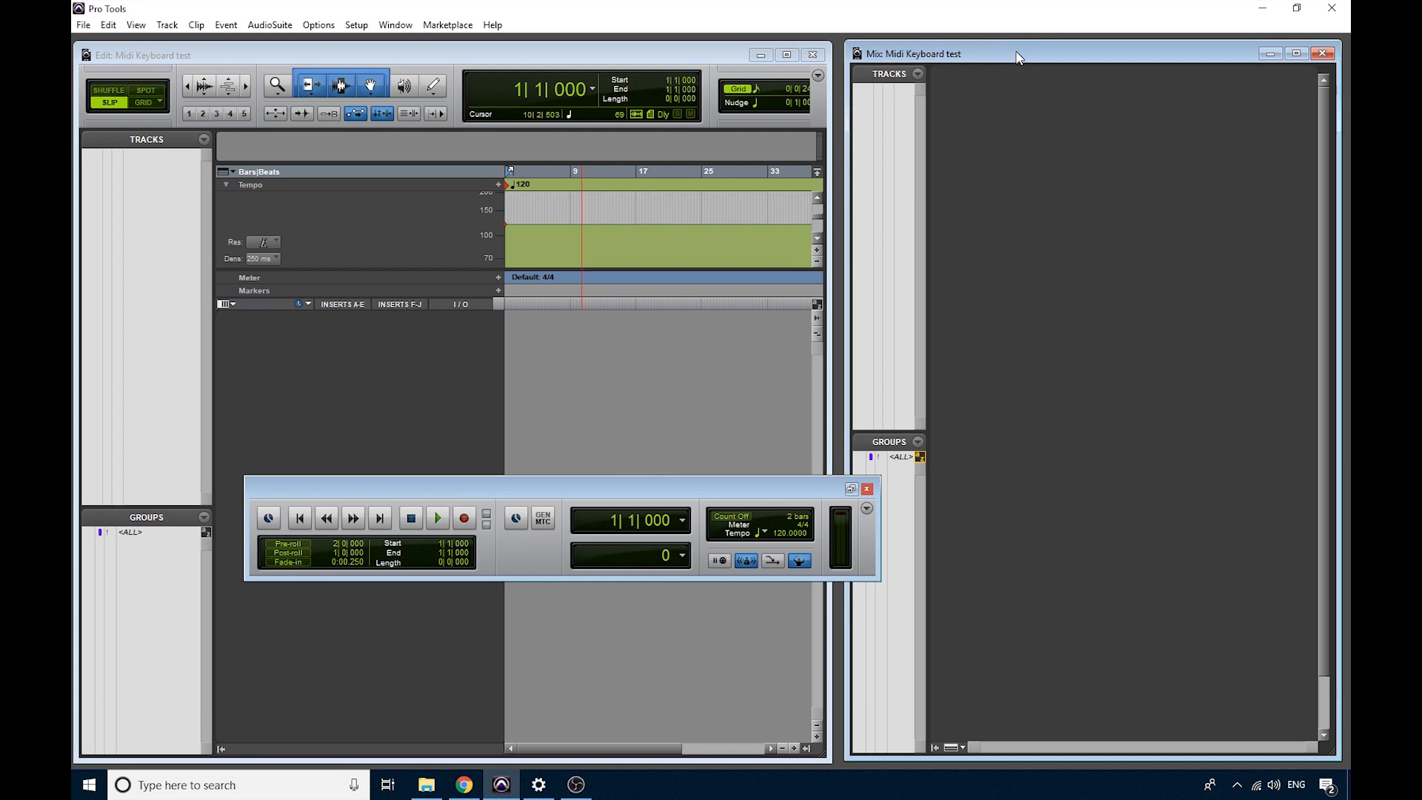
mouse_move(1036, 274)
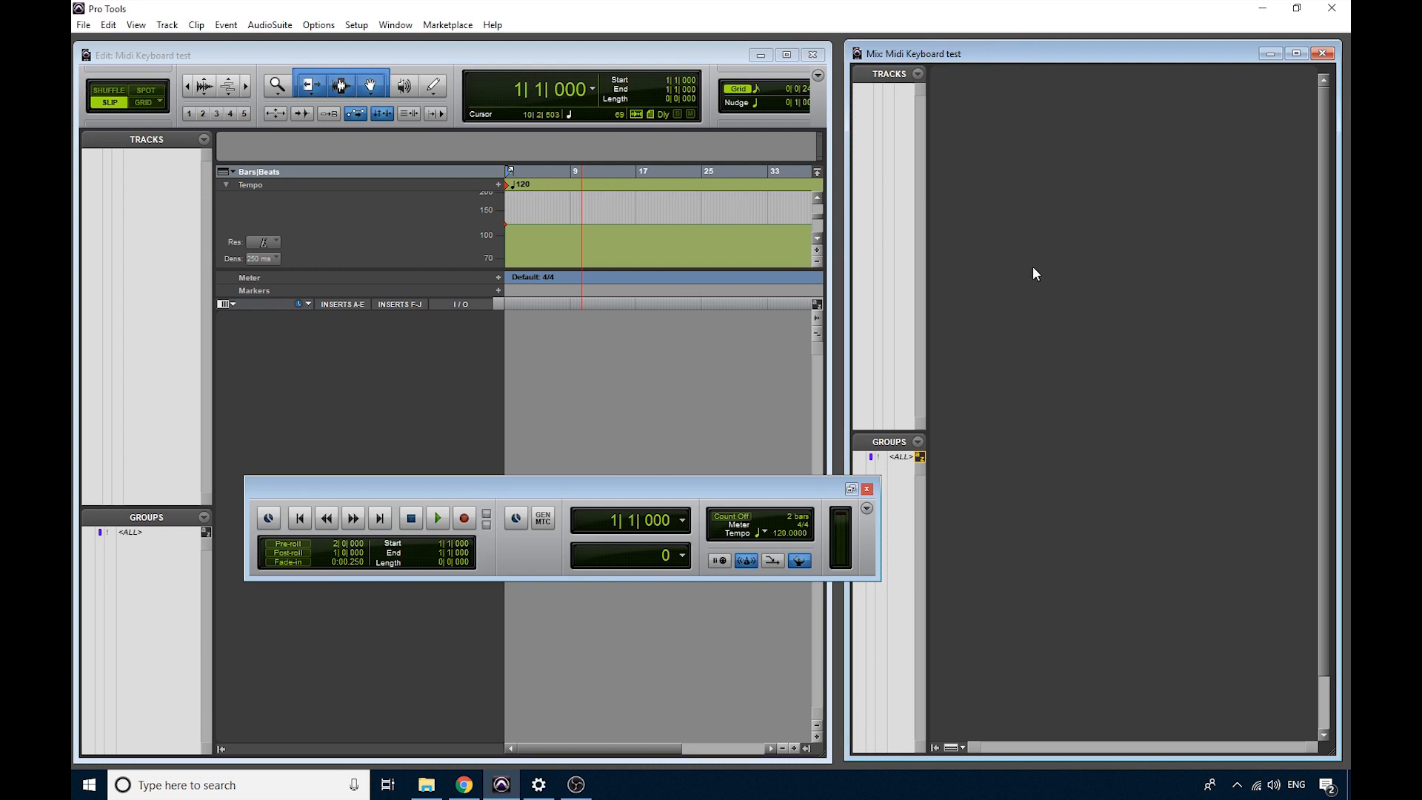
mouse_move(1026, 221)
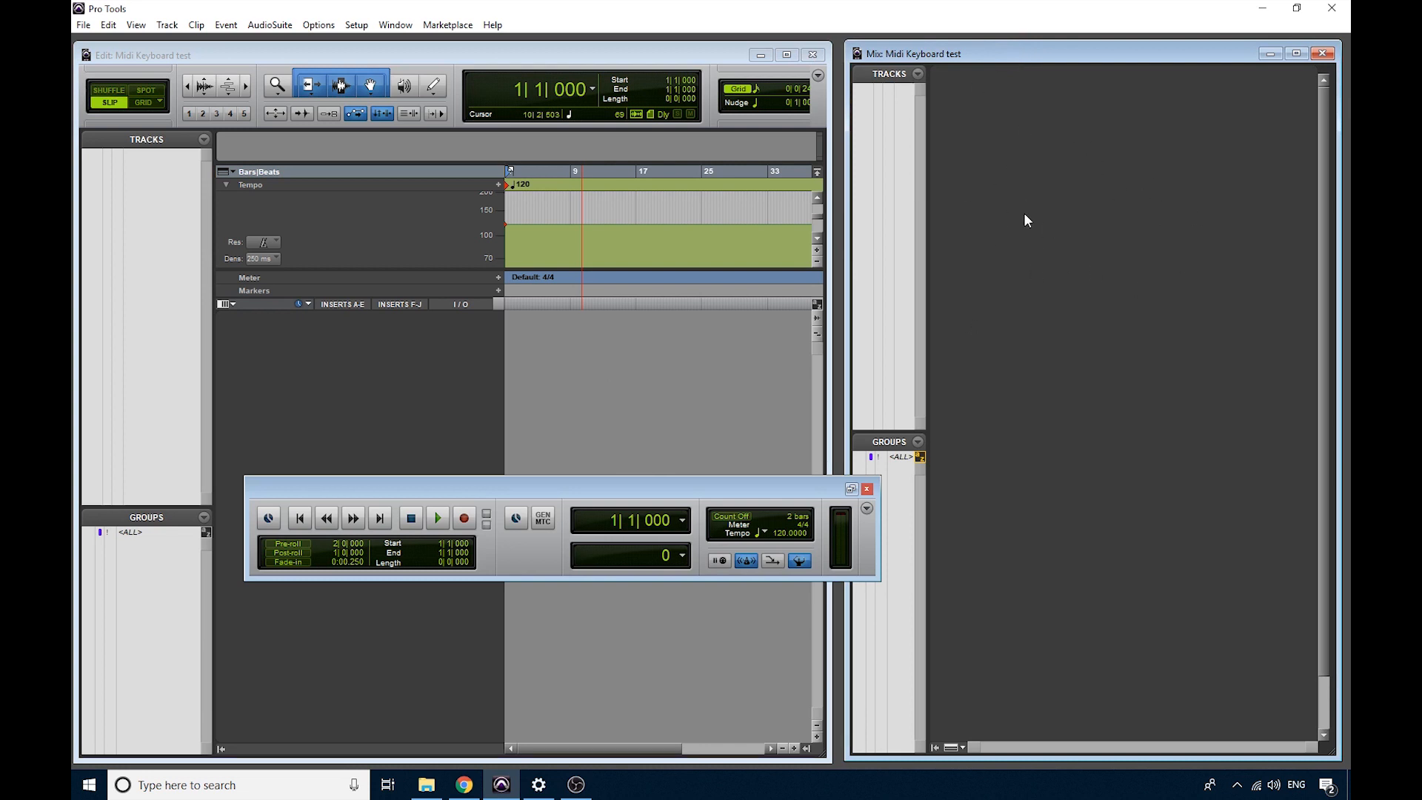
mouse_move(1096, 225)
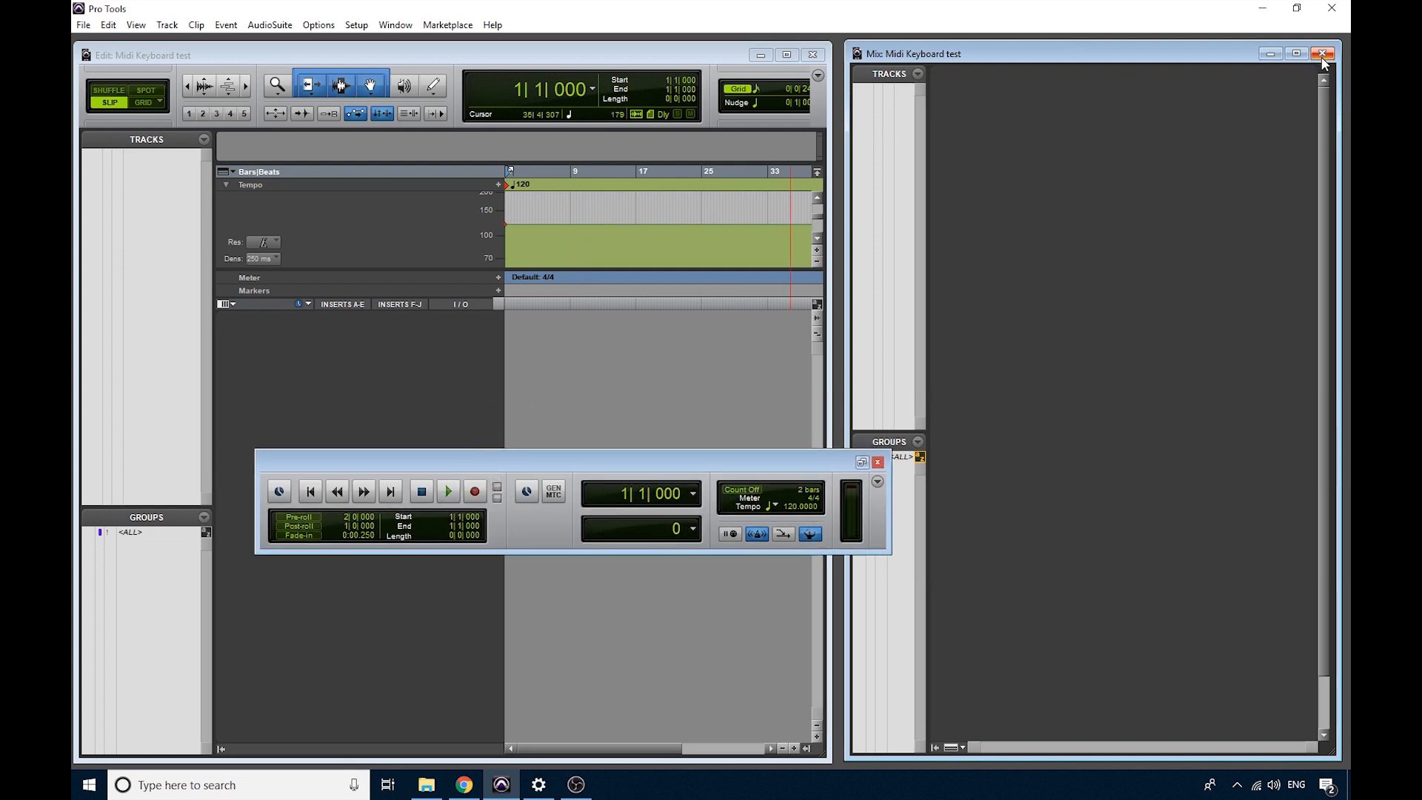
mouse_move(1321, 53)
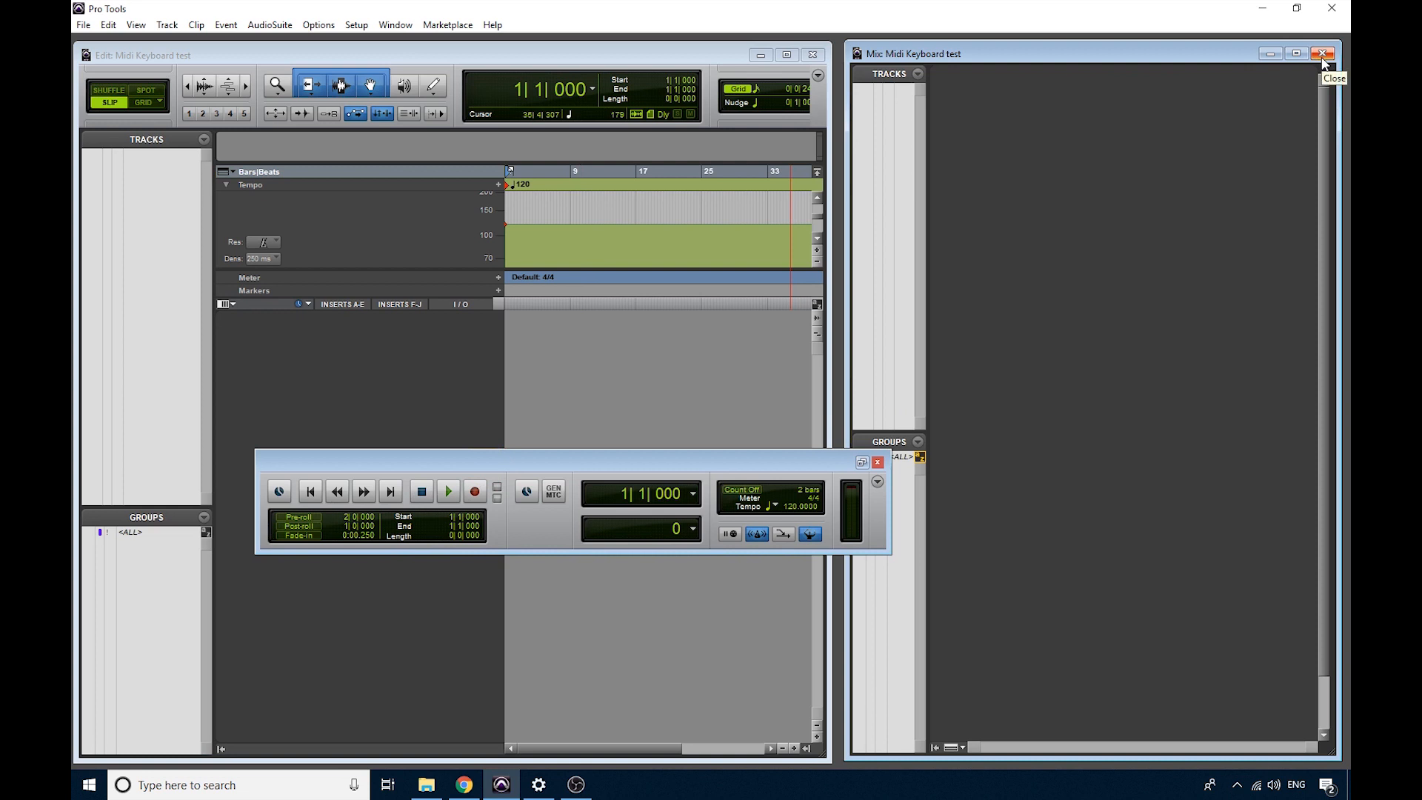
click(1323, 52)
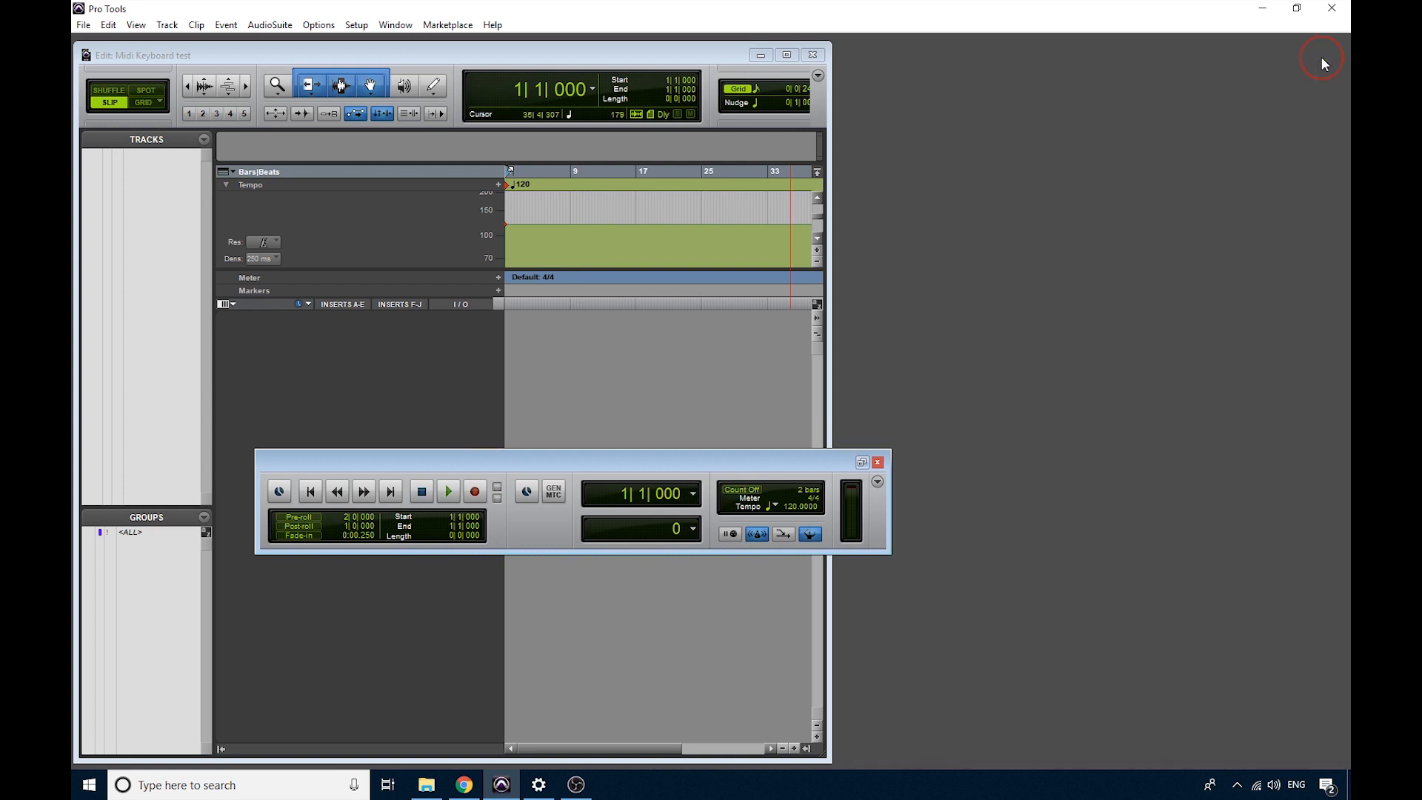
click(812, 55)
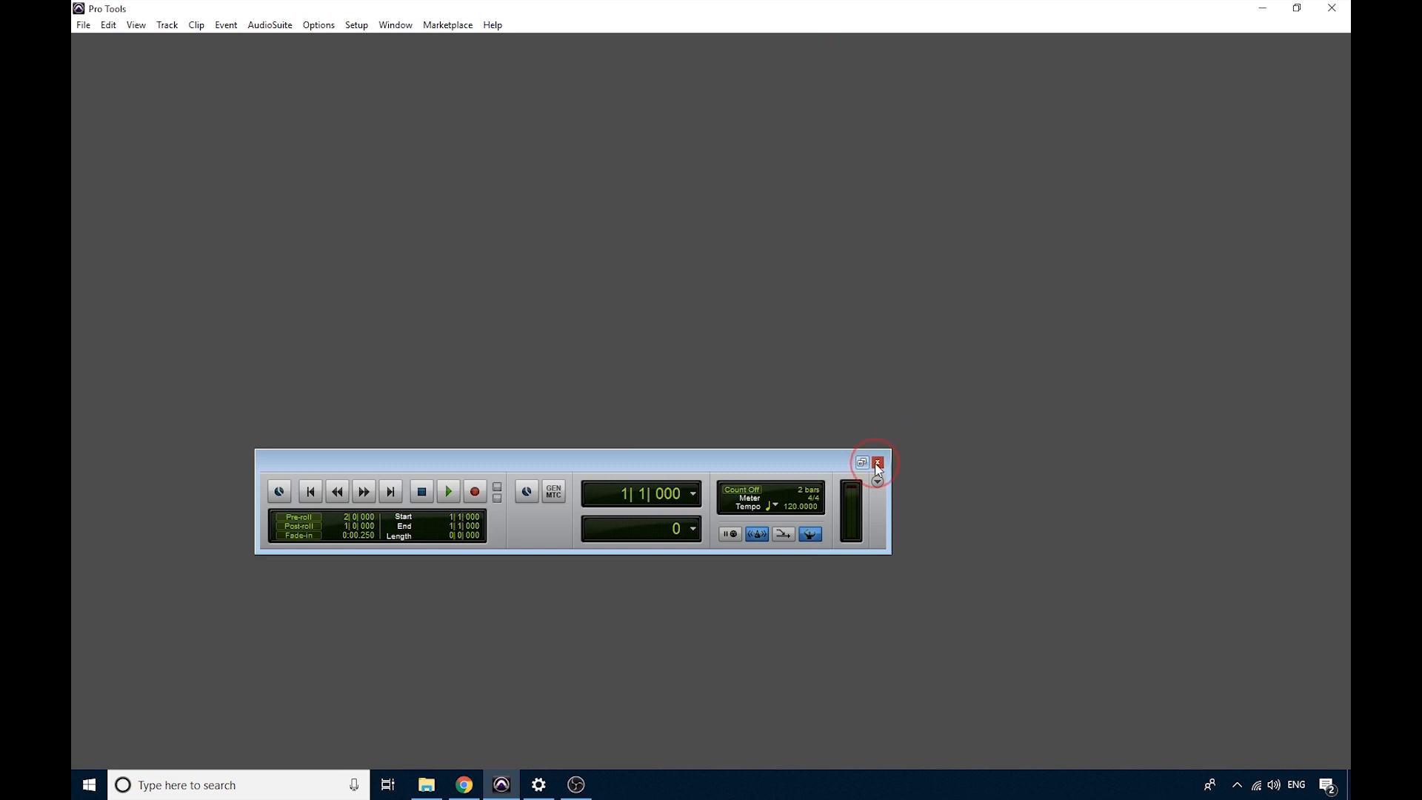
click(393, 25)
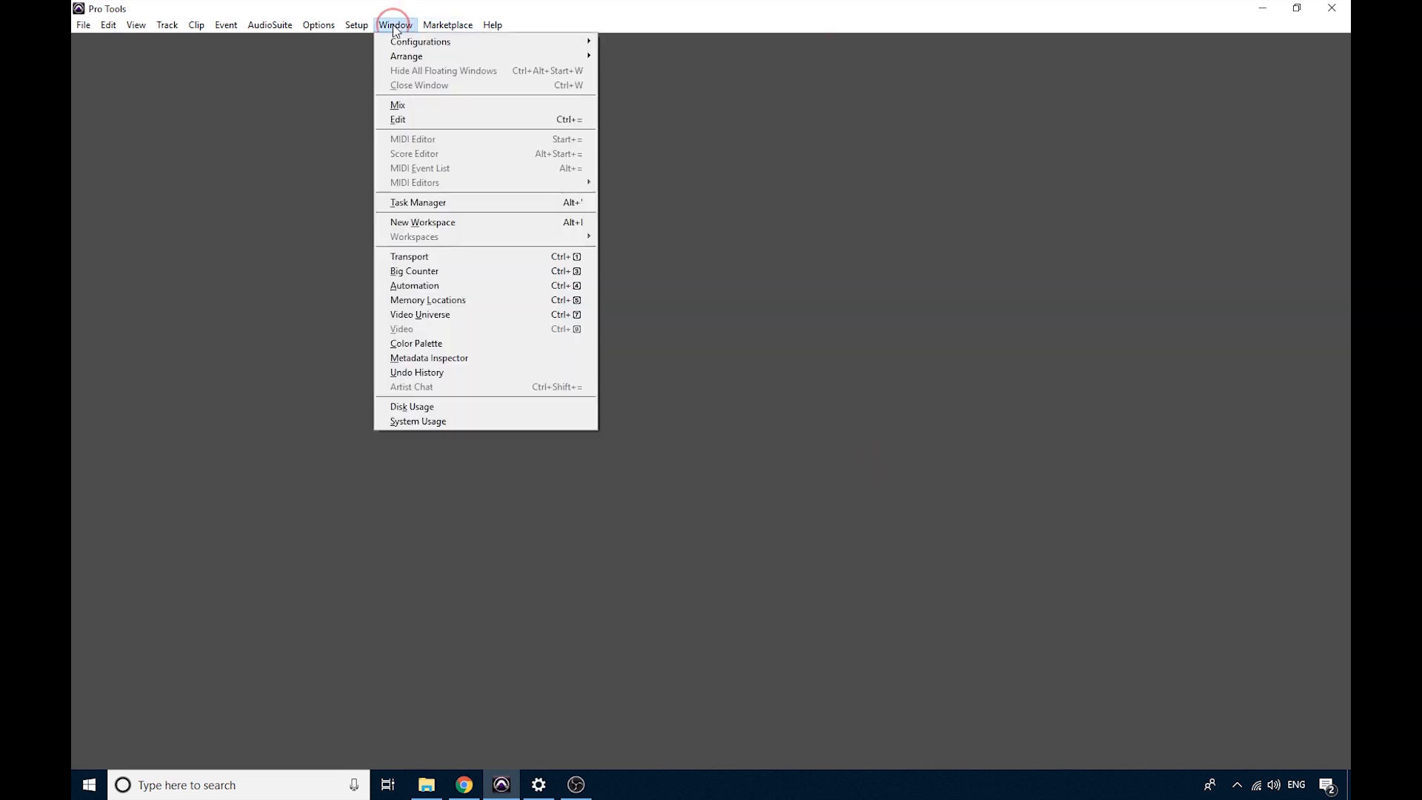
click(397, 104)
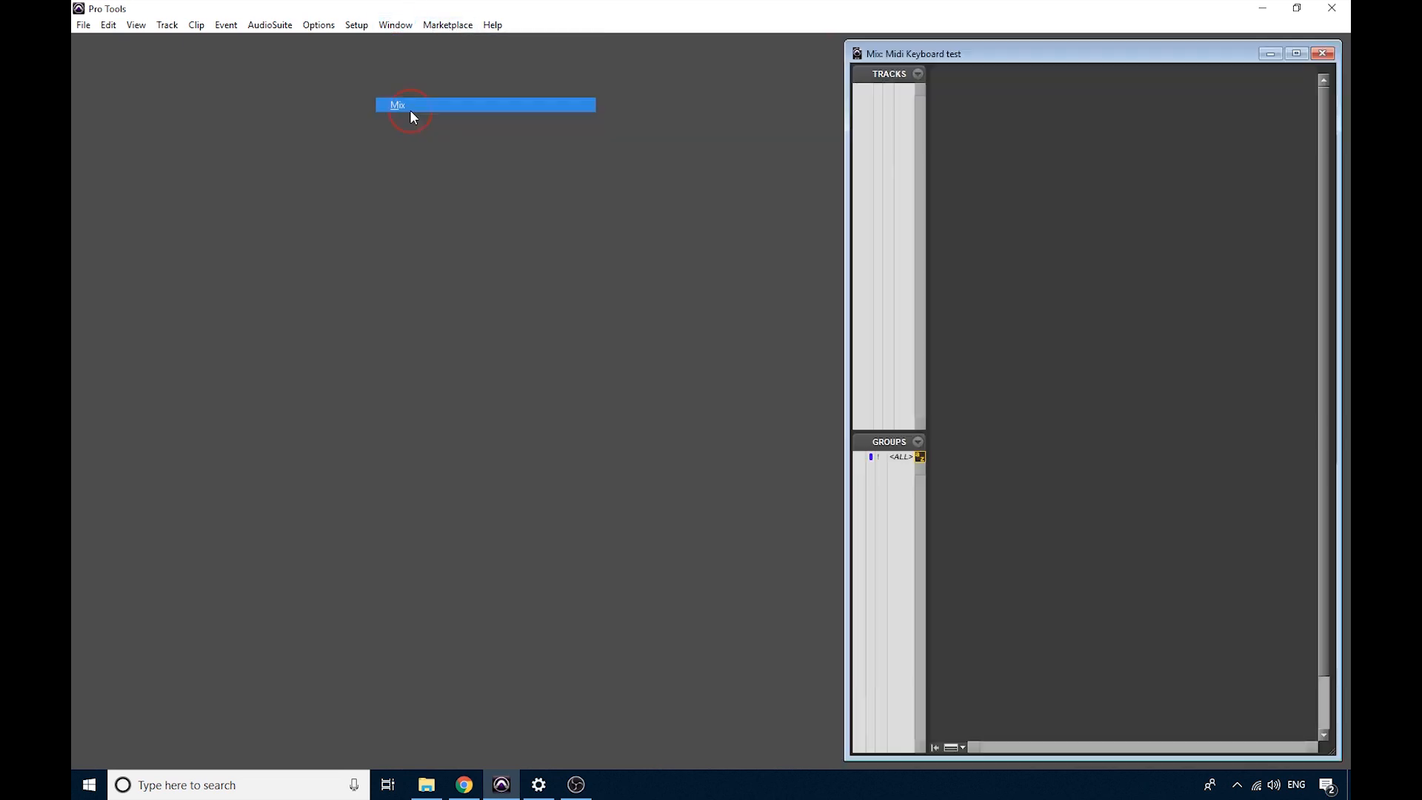
click(395, 24)
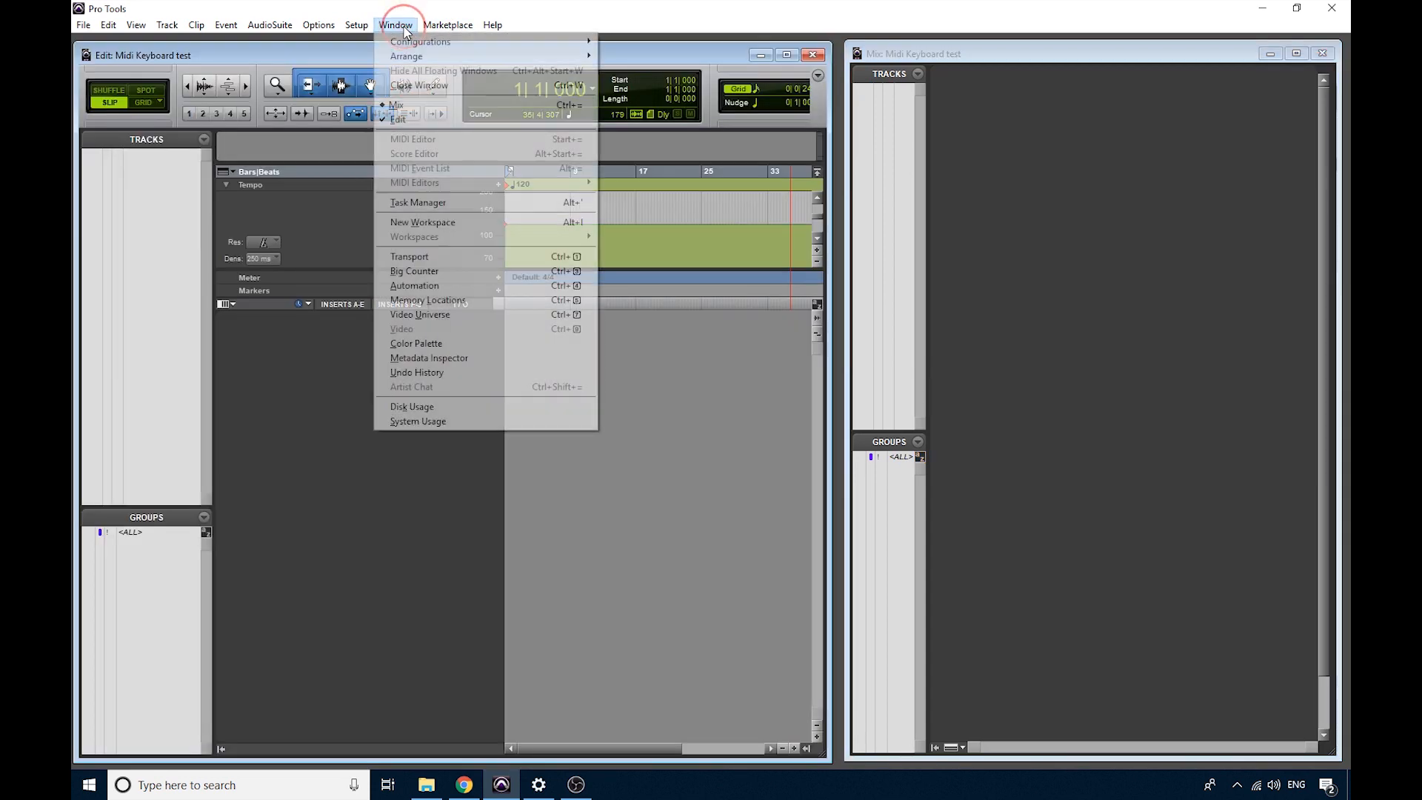
click(409, 256)
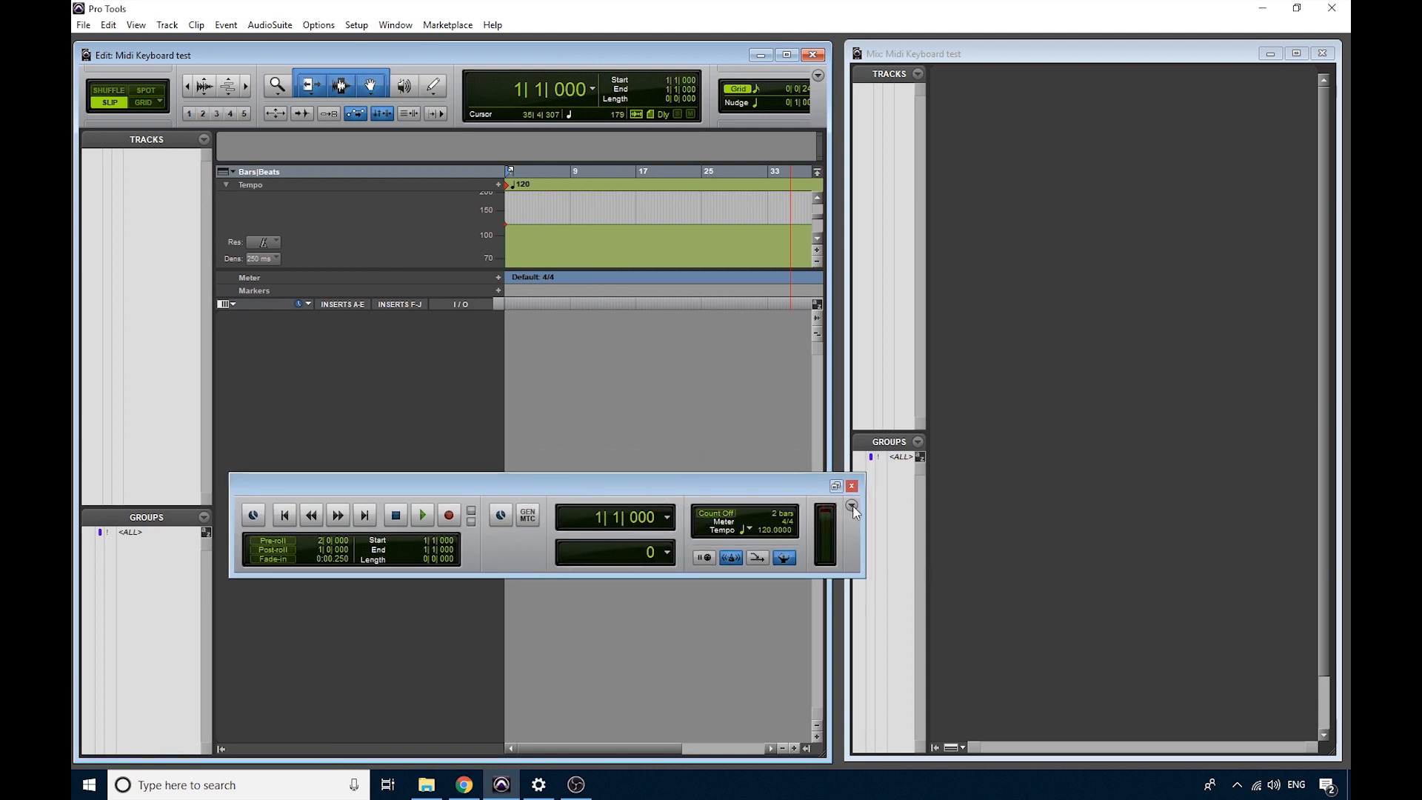
click(851, 504)
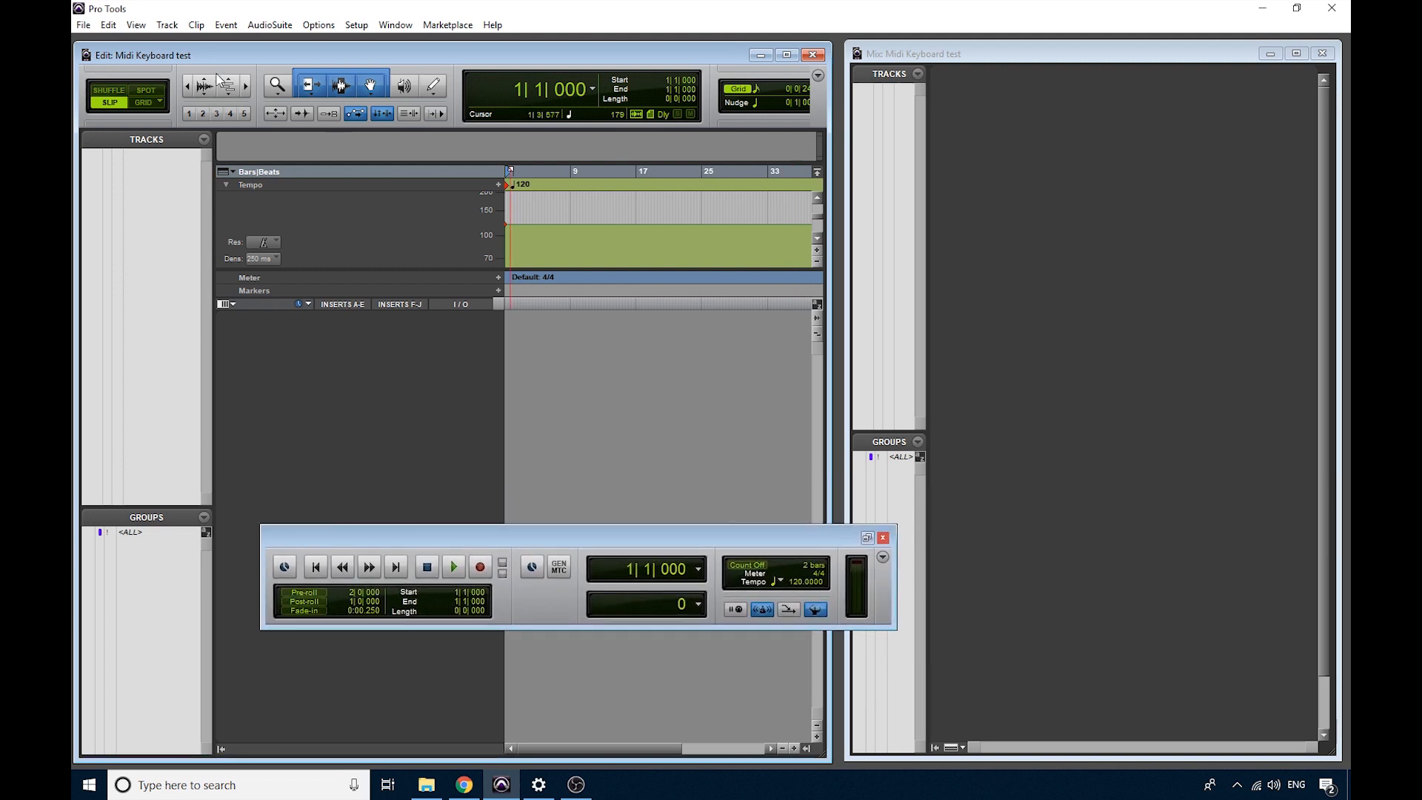
mouse_move(166, 25)
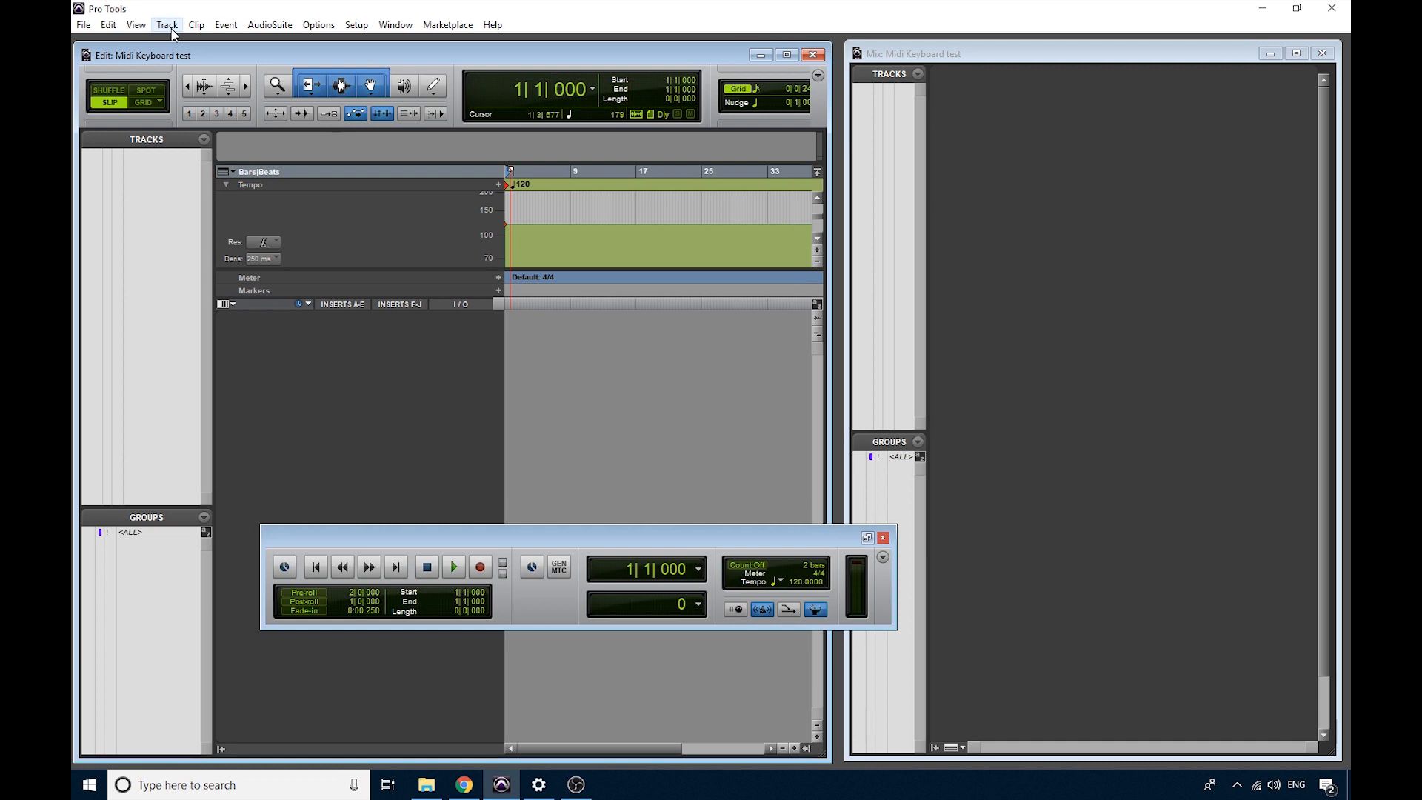
Step: Start a new mono track from the Track menu and choose its track type
click(167, 24)
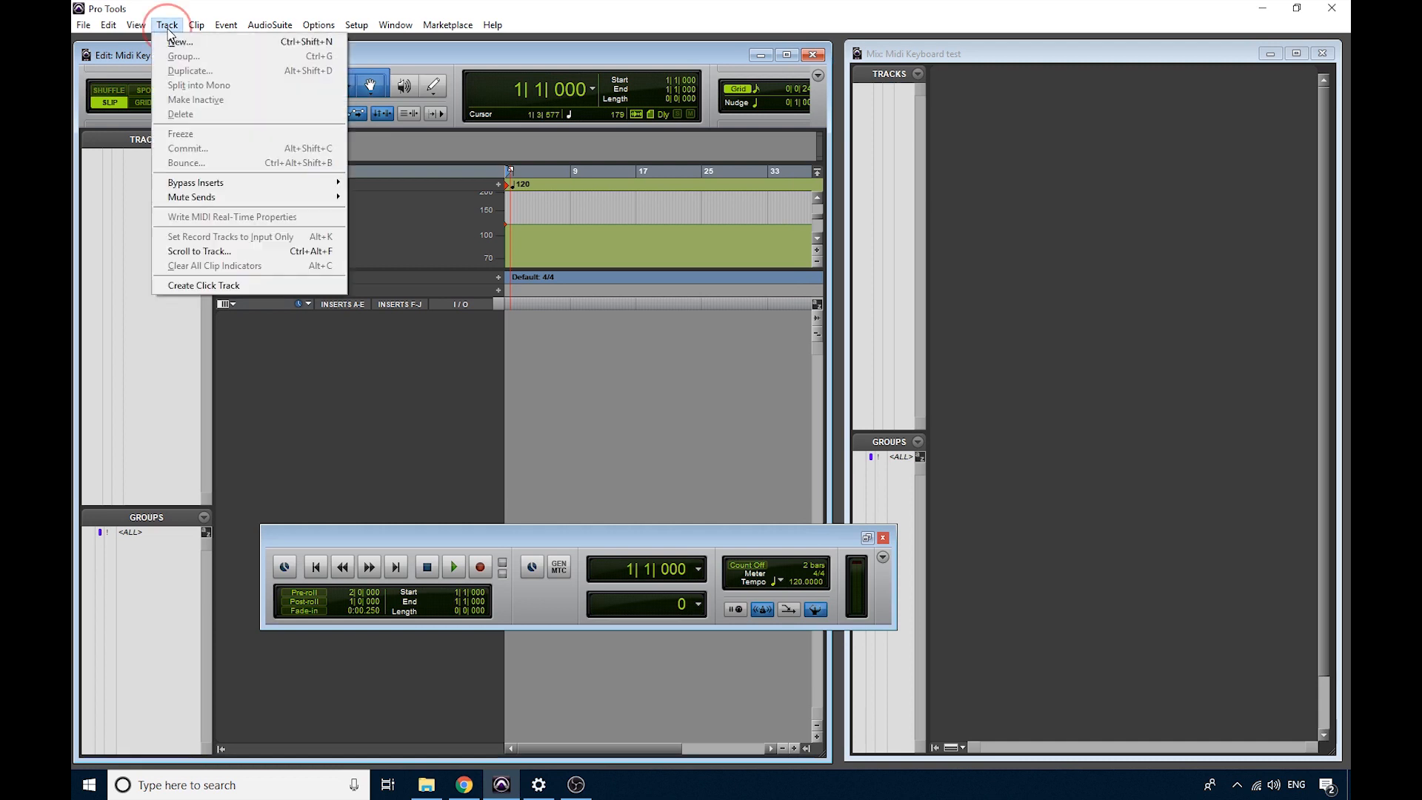
click(180, 41)
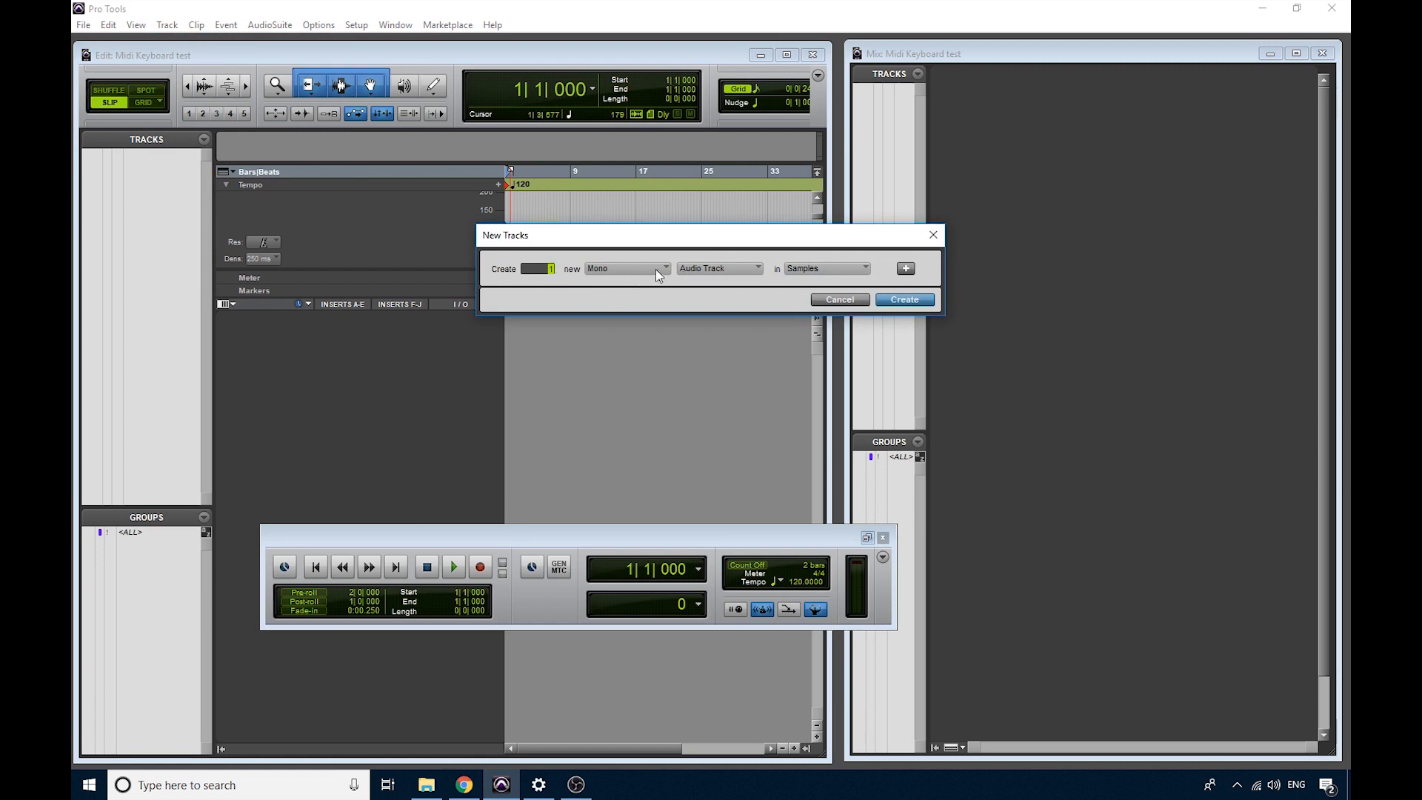
click(626, 267)
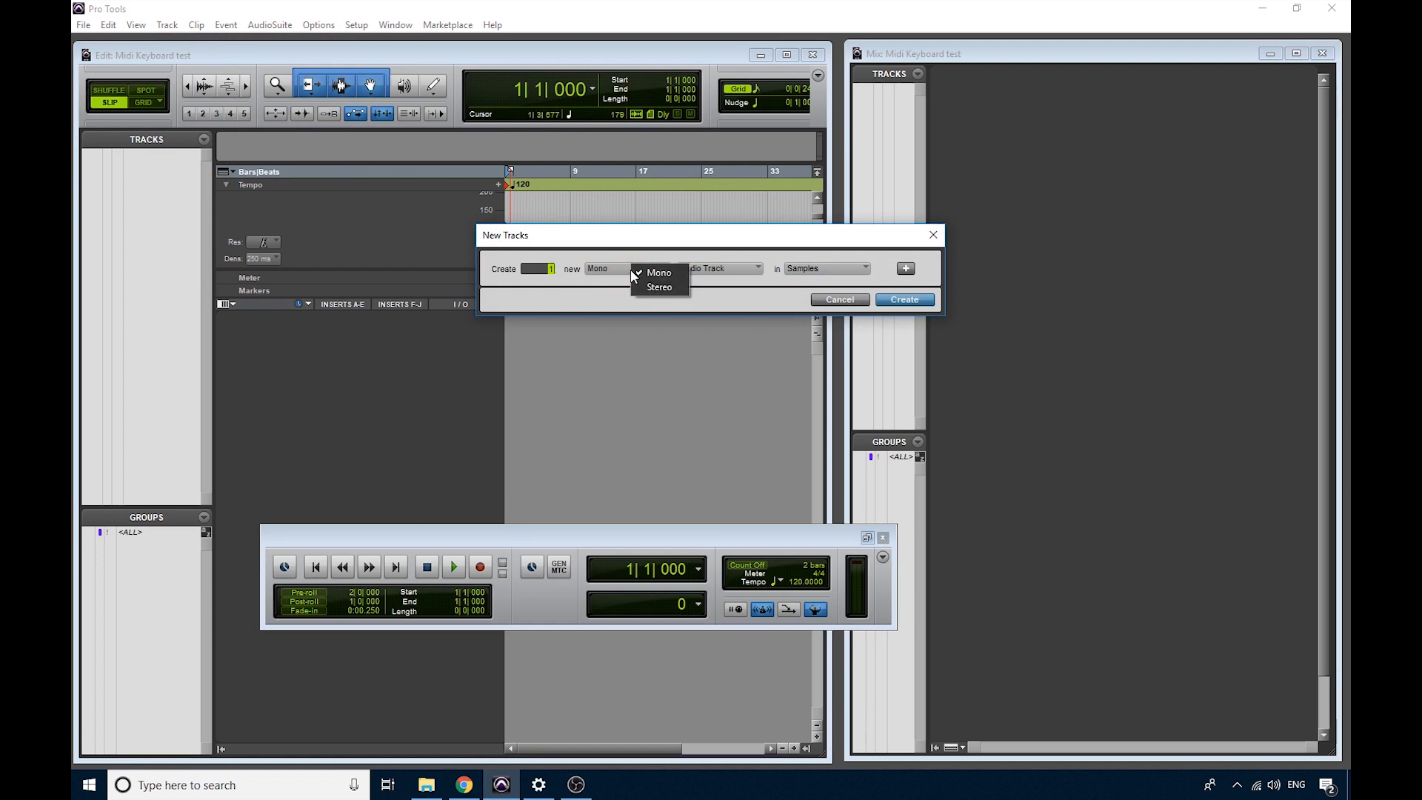
click(659, 273)
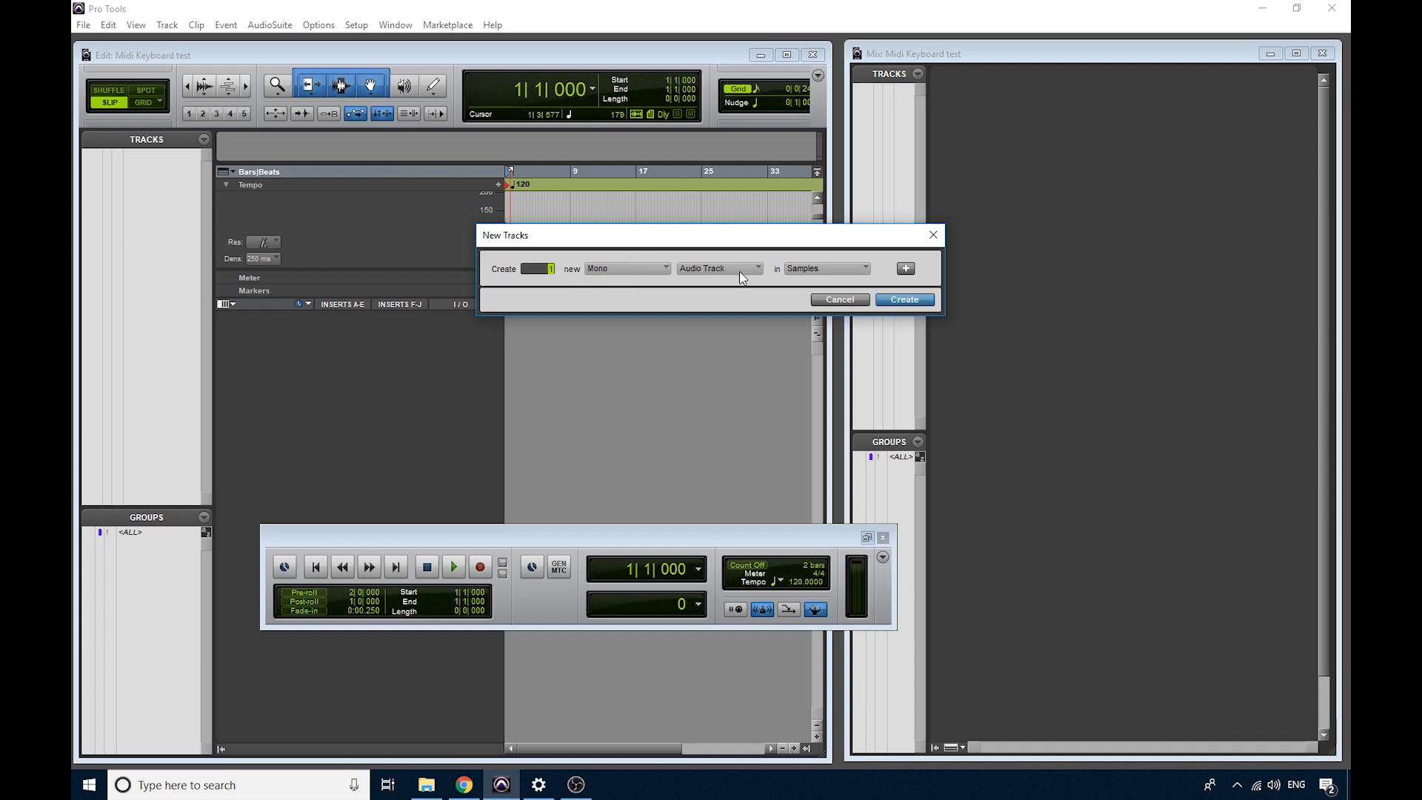
mouse_move(642, 279)
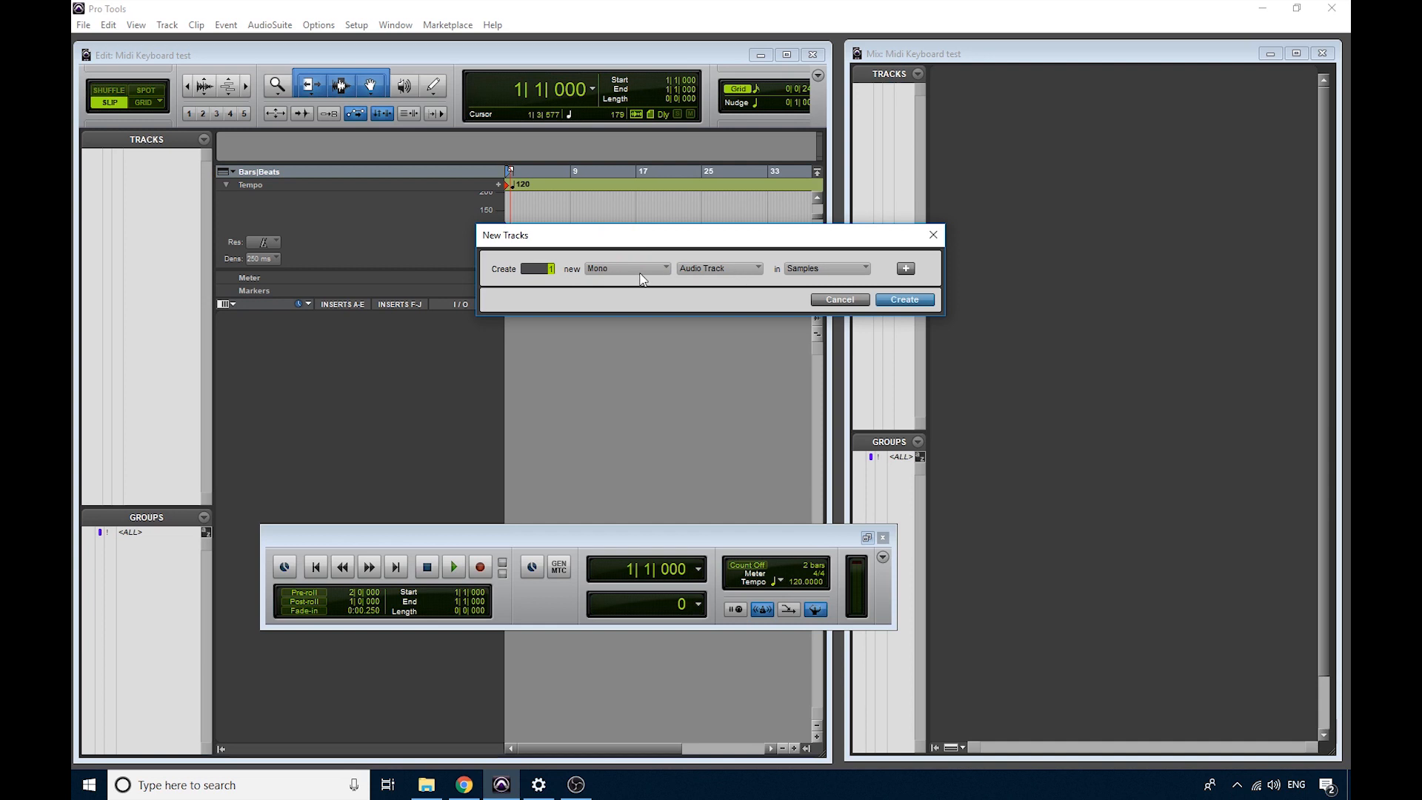
click(626, 268)
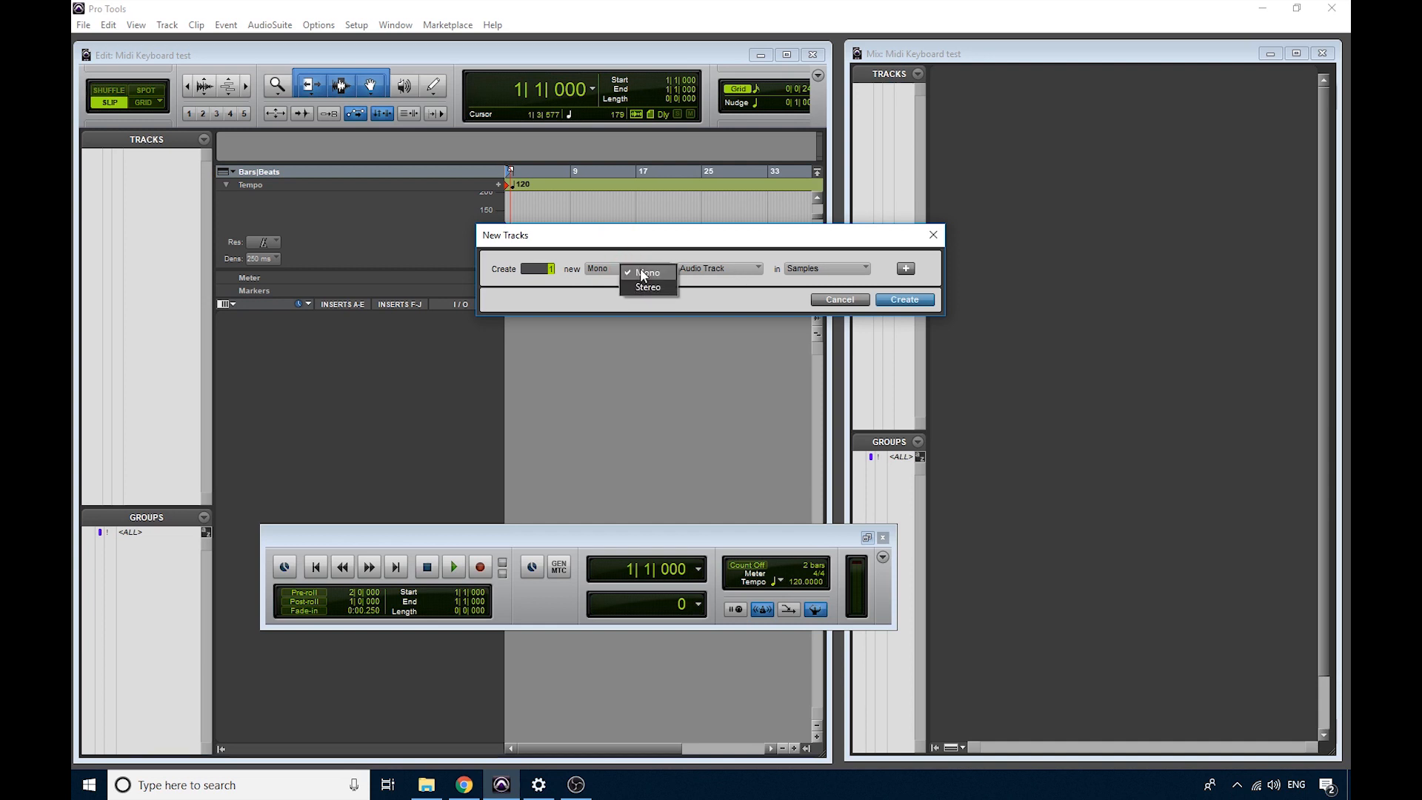
click(647, 271)
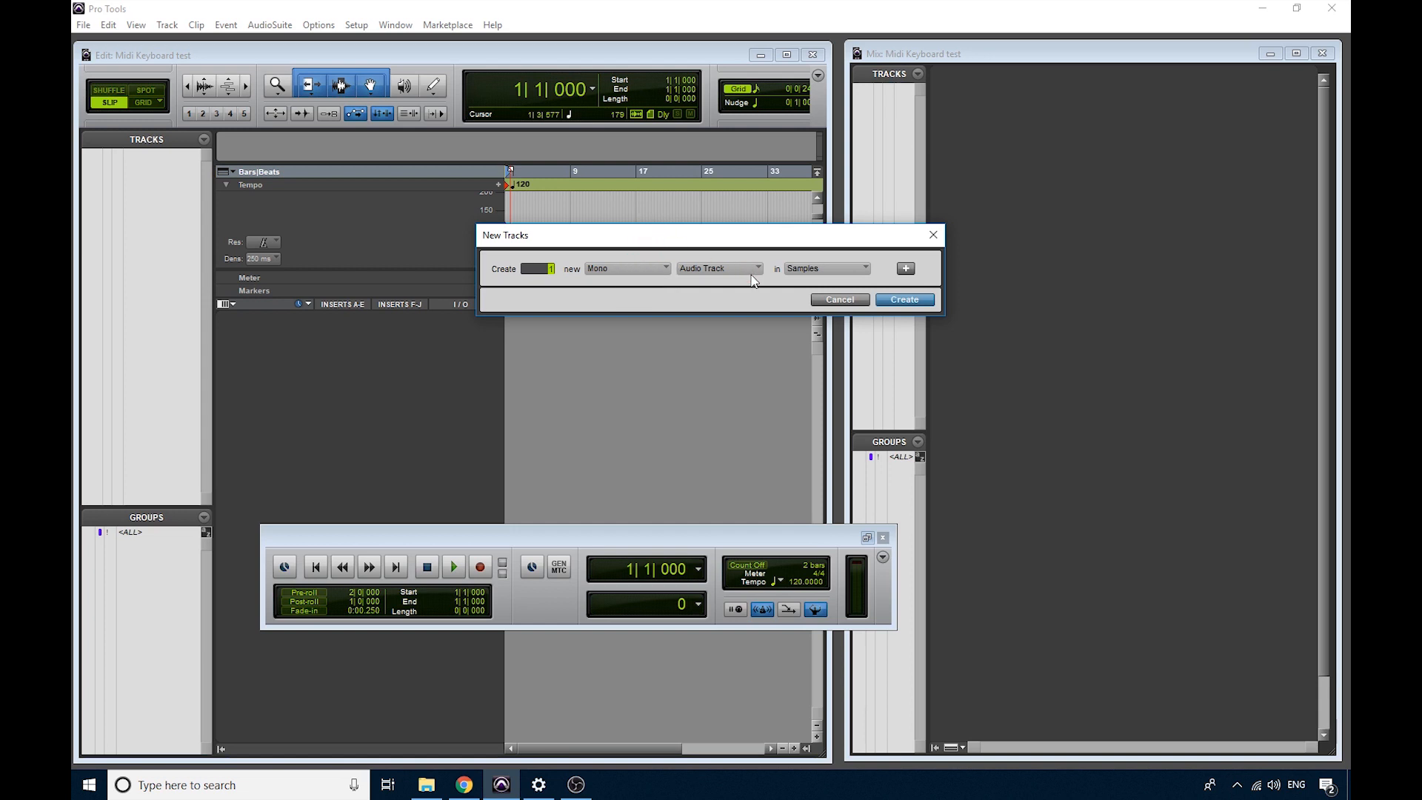
click(757, 267)
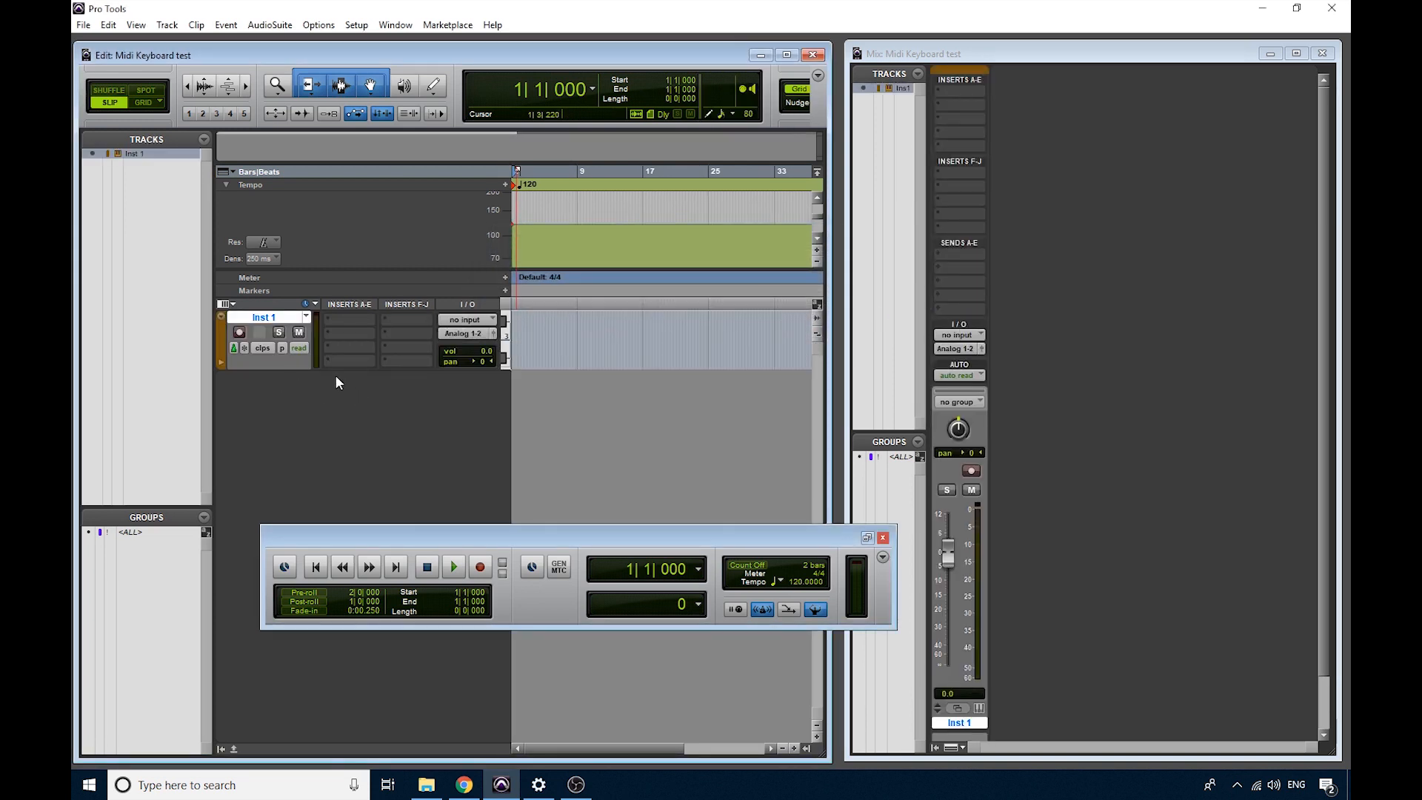
mouse_move(428, 247)
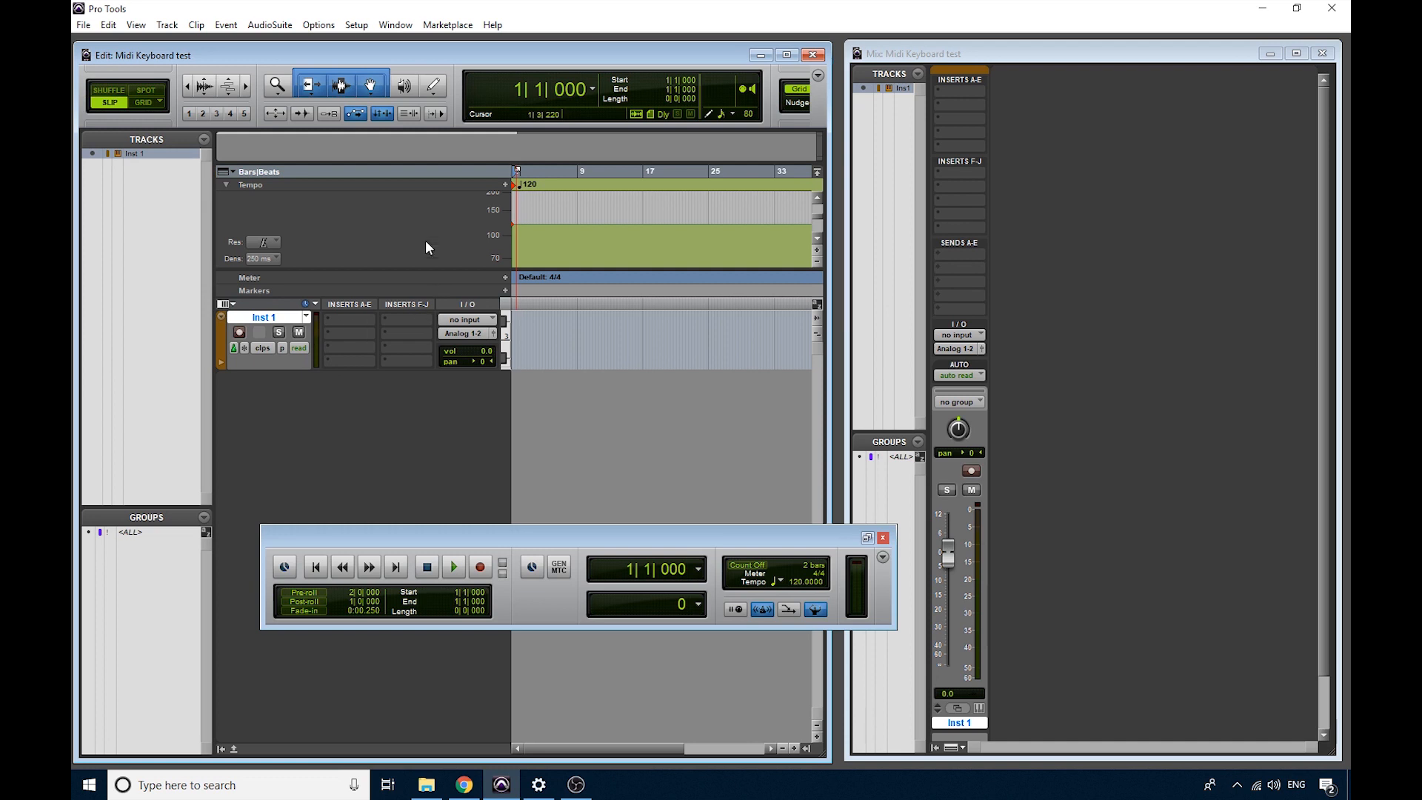
mouse_move(370, 321)
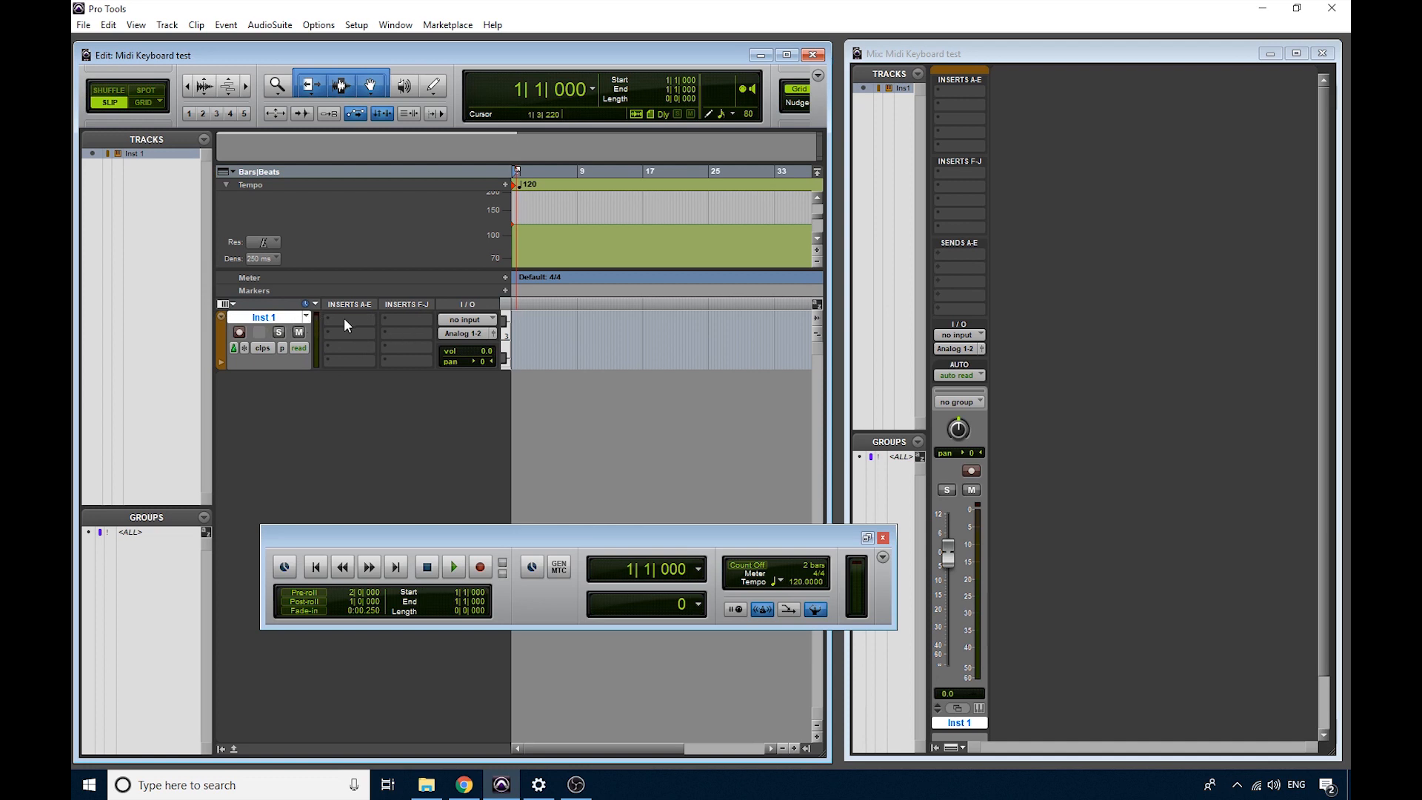
mouse_move(352, 327)
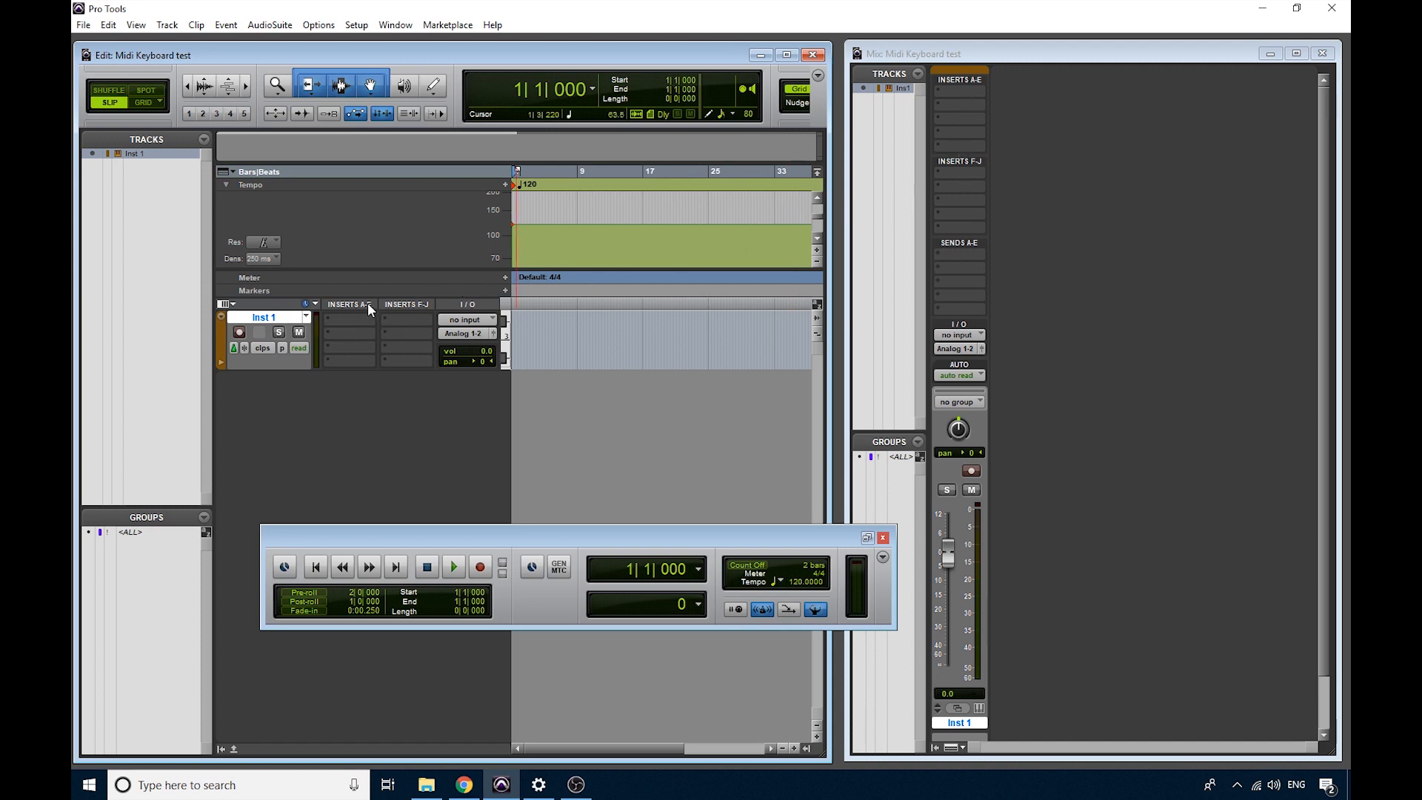
mouse_move(134, 24)
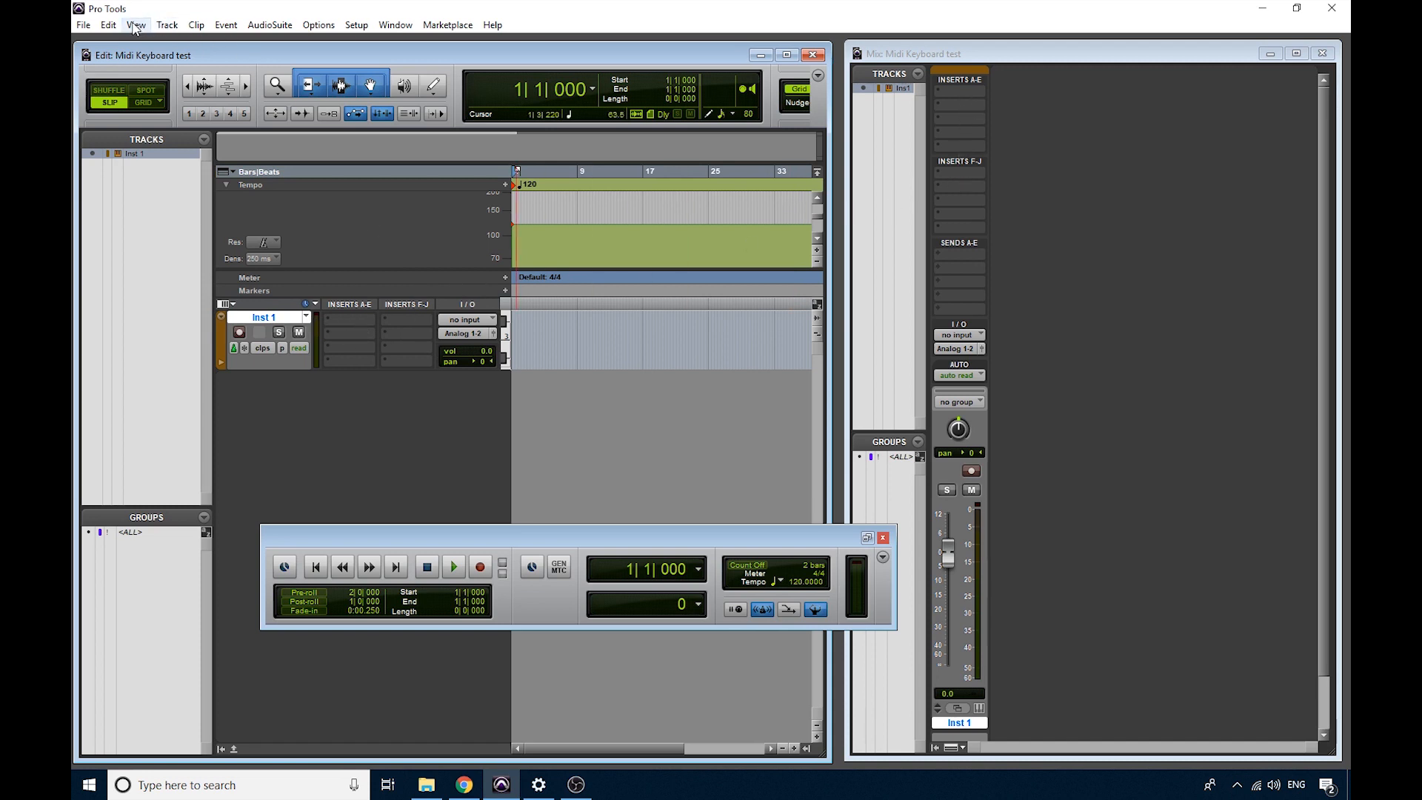
click(135, 24)
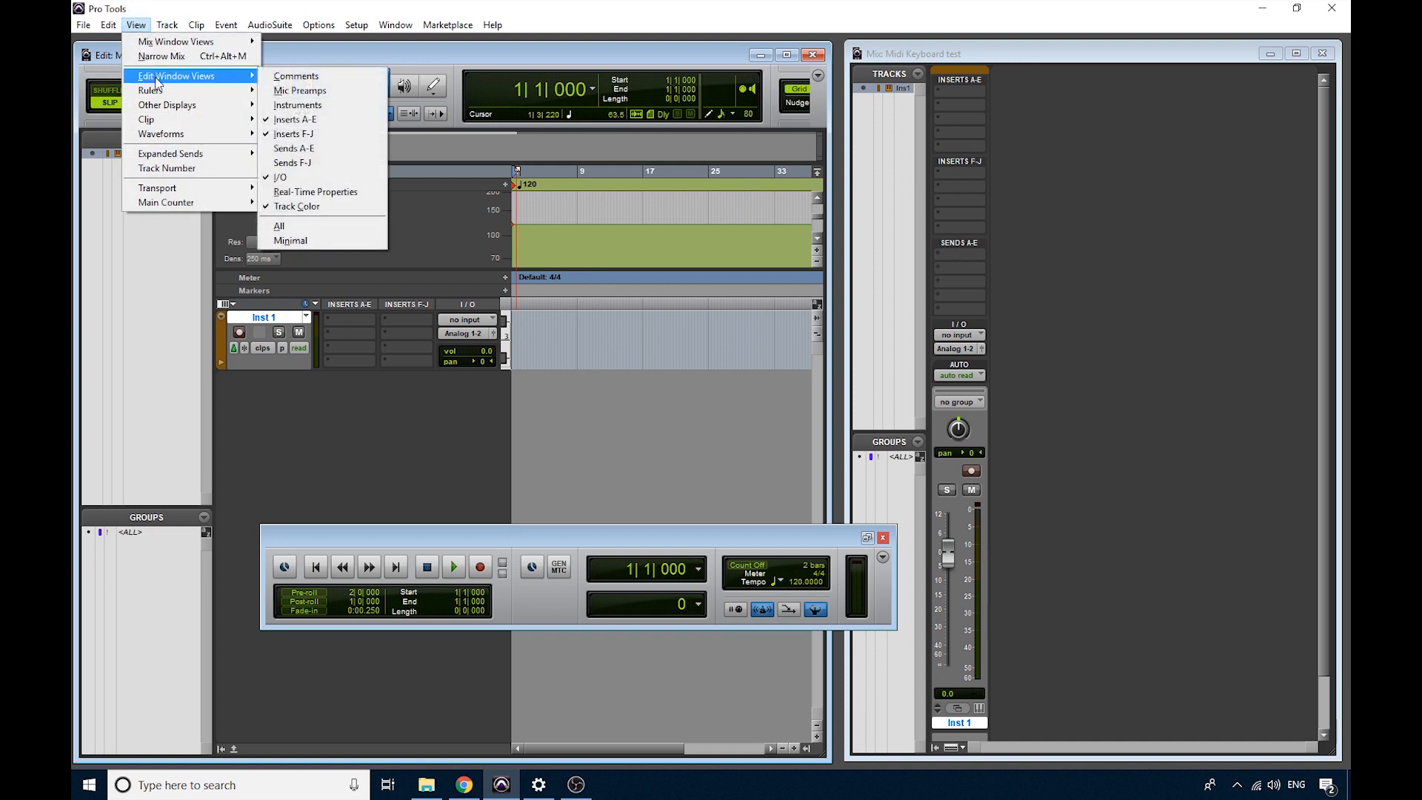
mouse_move(294, 119)
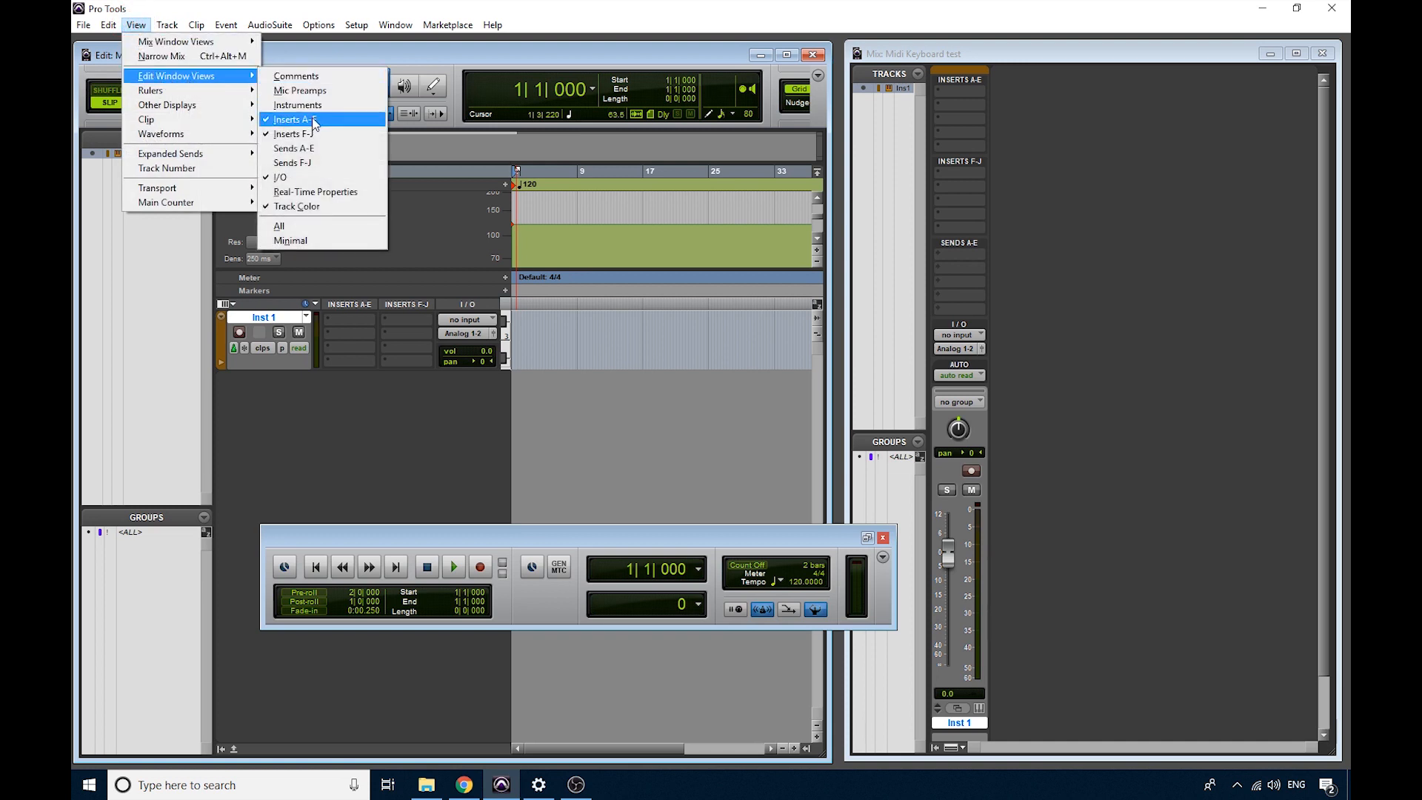
mouse_move(274, 123)
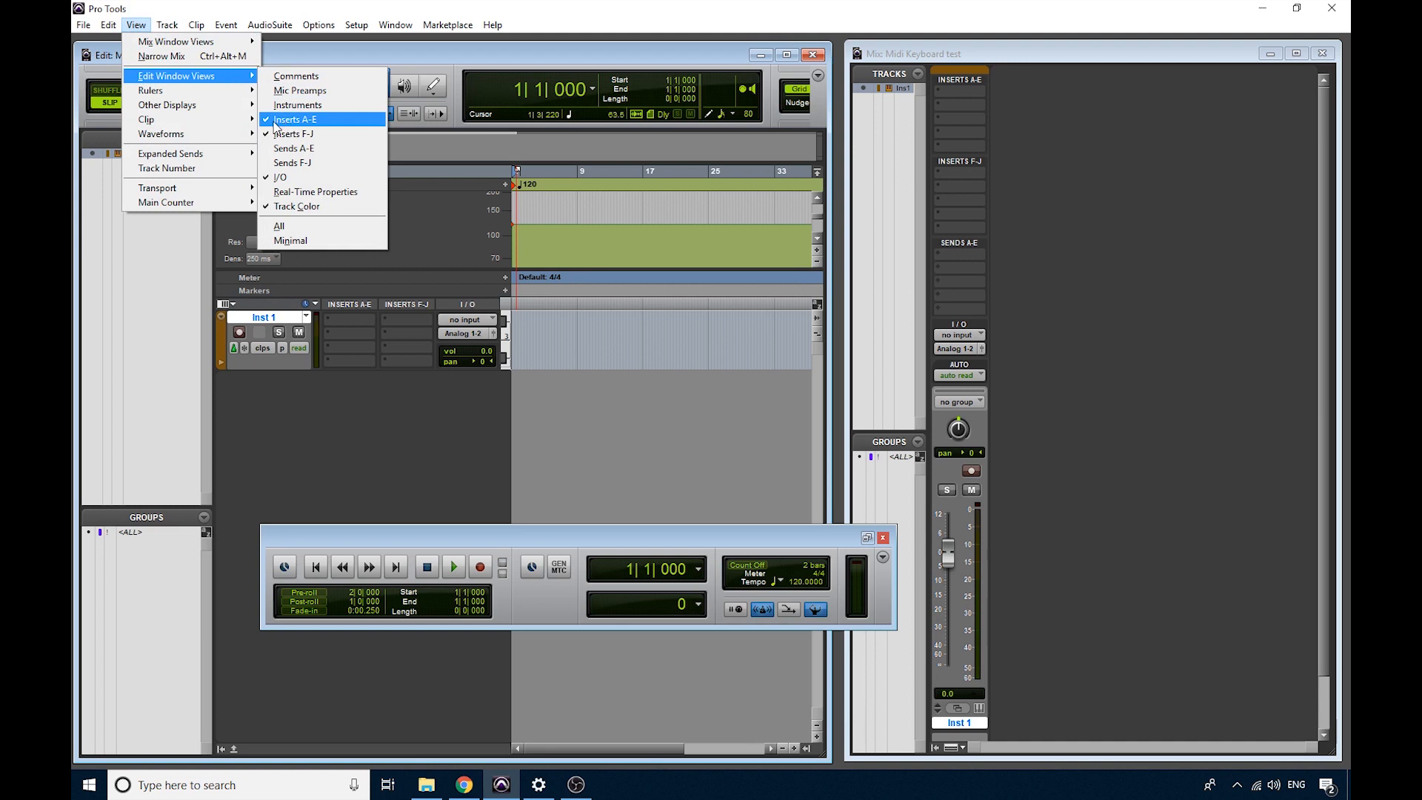
mouse_move(297, 128)
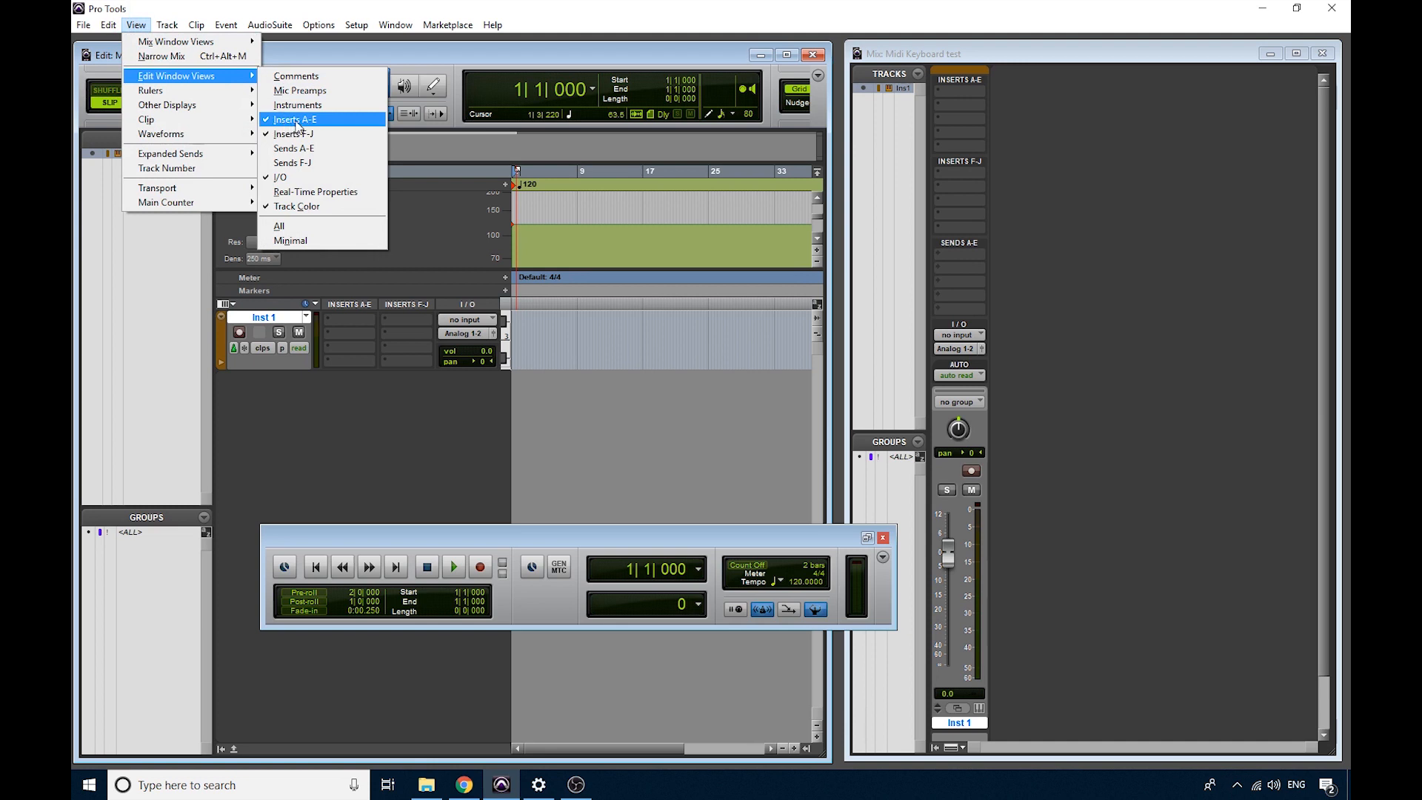
click(294, 119)
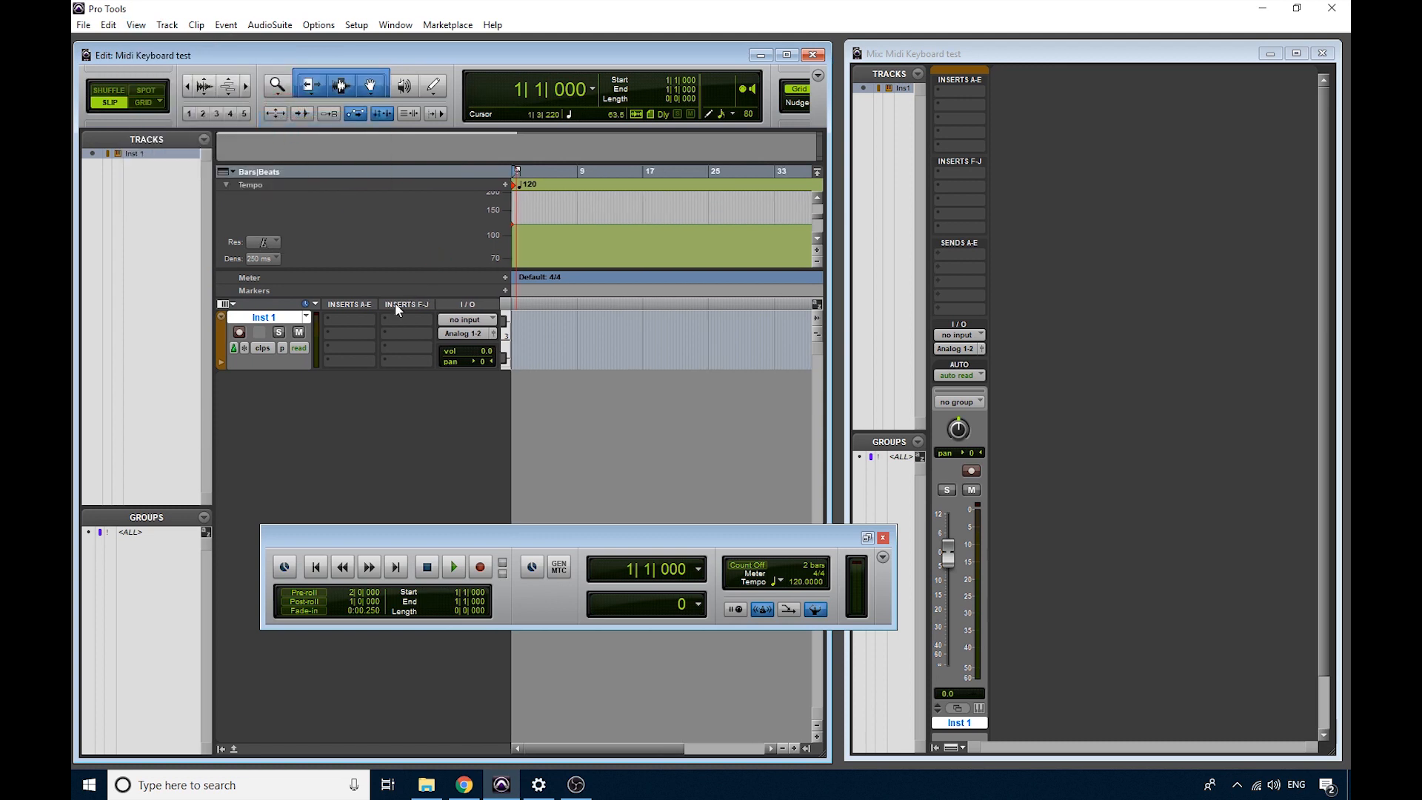
Step: Load Mini Grand (mono) as the instrument on Inst 1's first insert
click(347, 323)
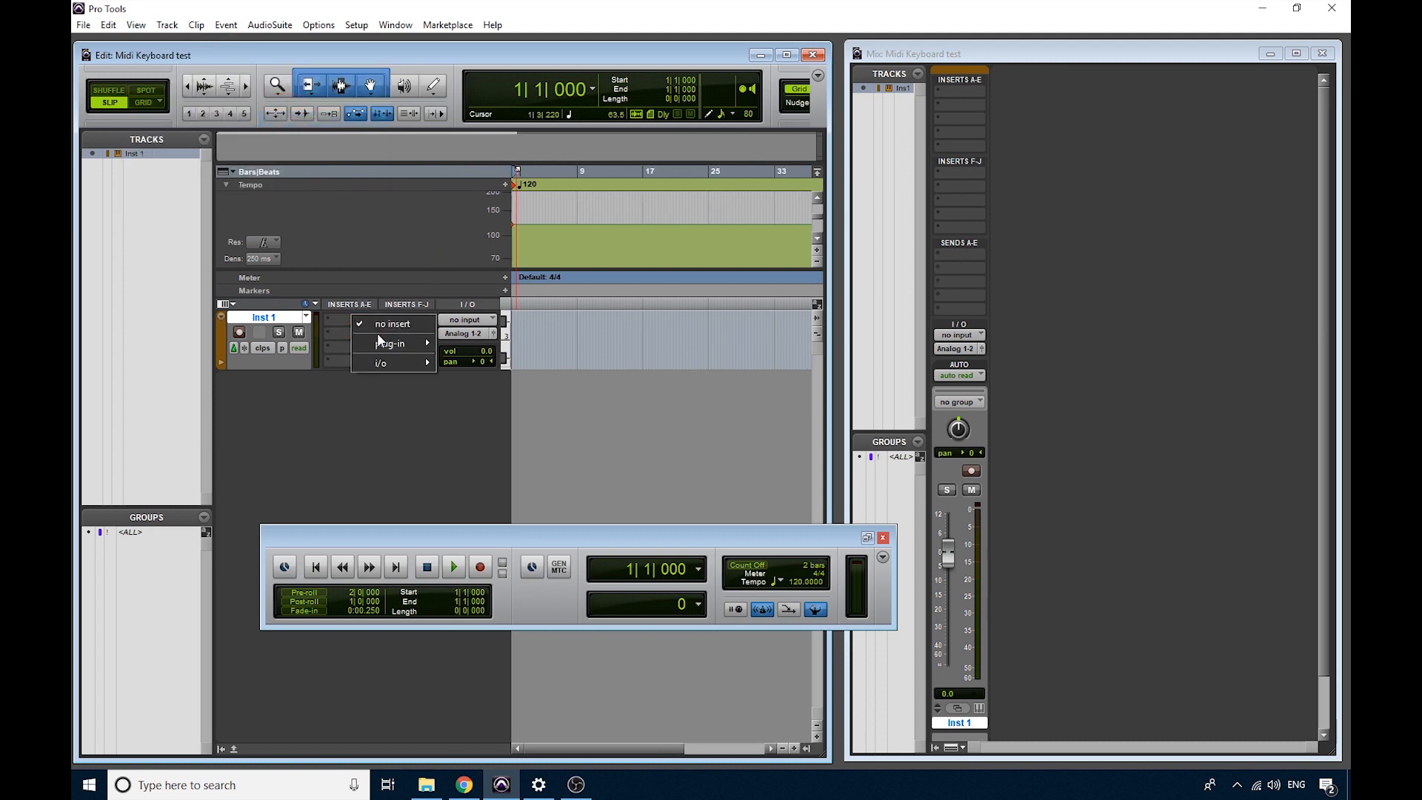
click(390, 343)
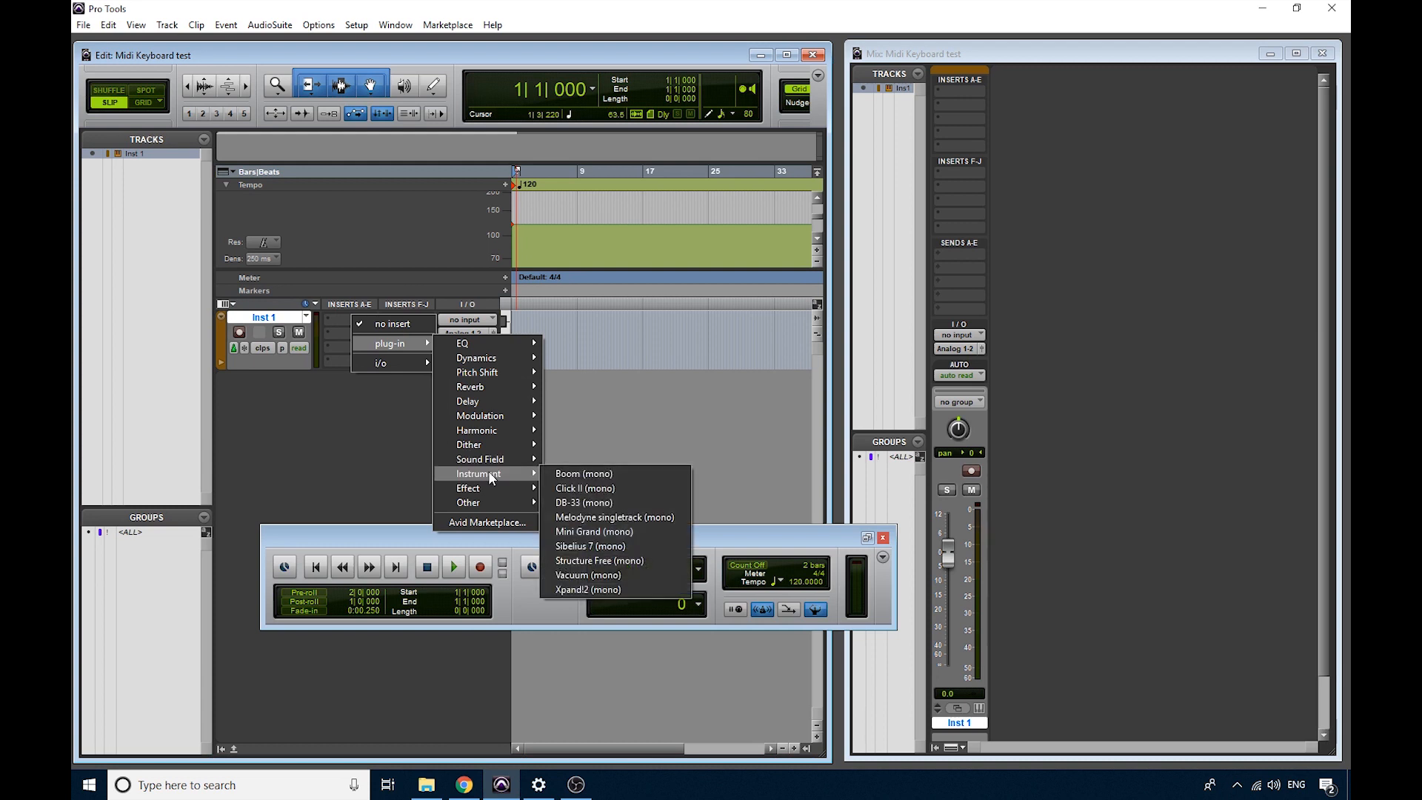
mouse_move(585, 488)
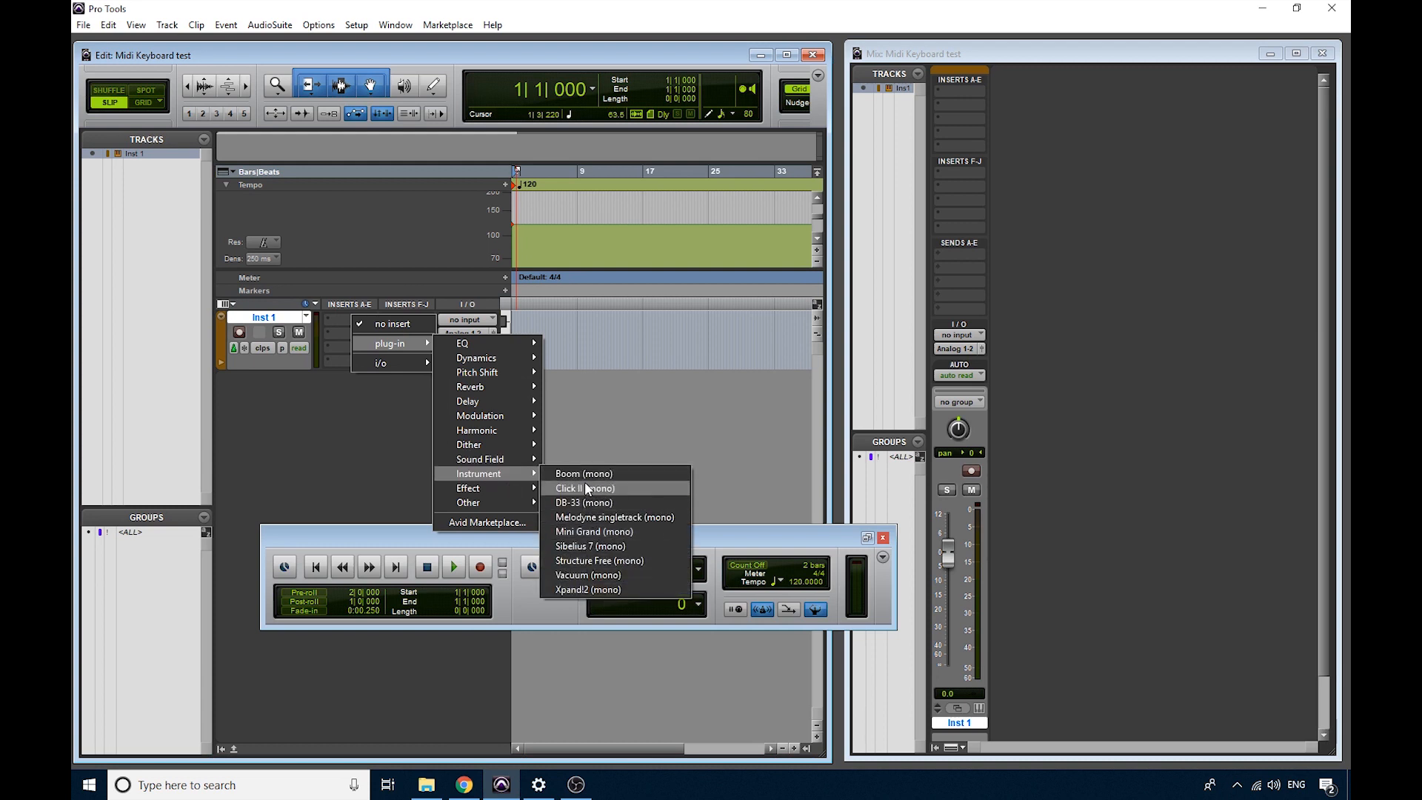
mouse_move(584, 473)
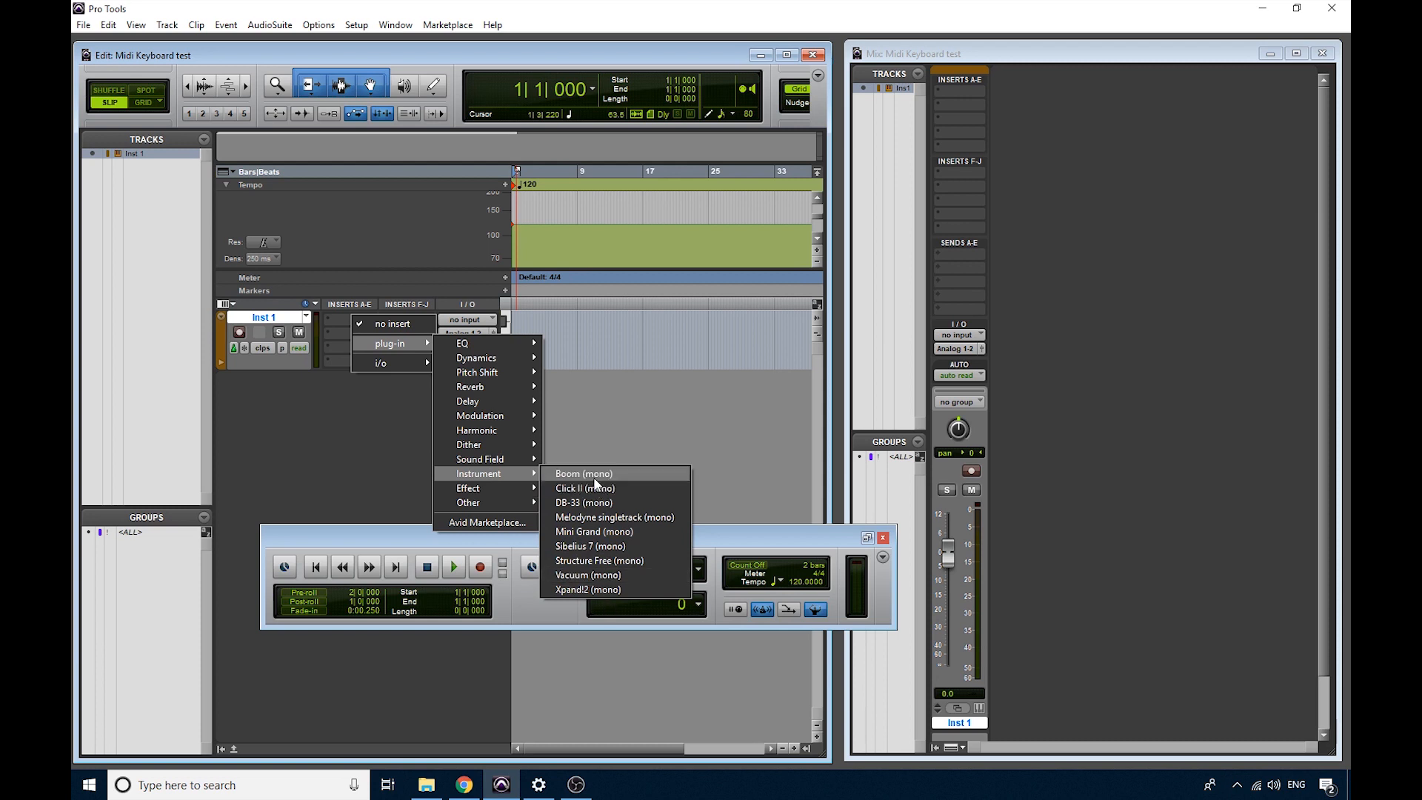
mouse_move(593, 532)
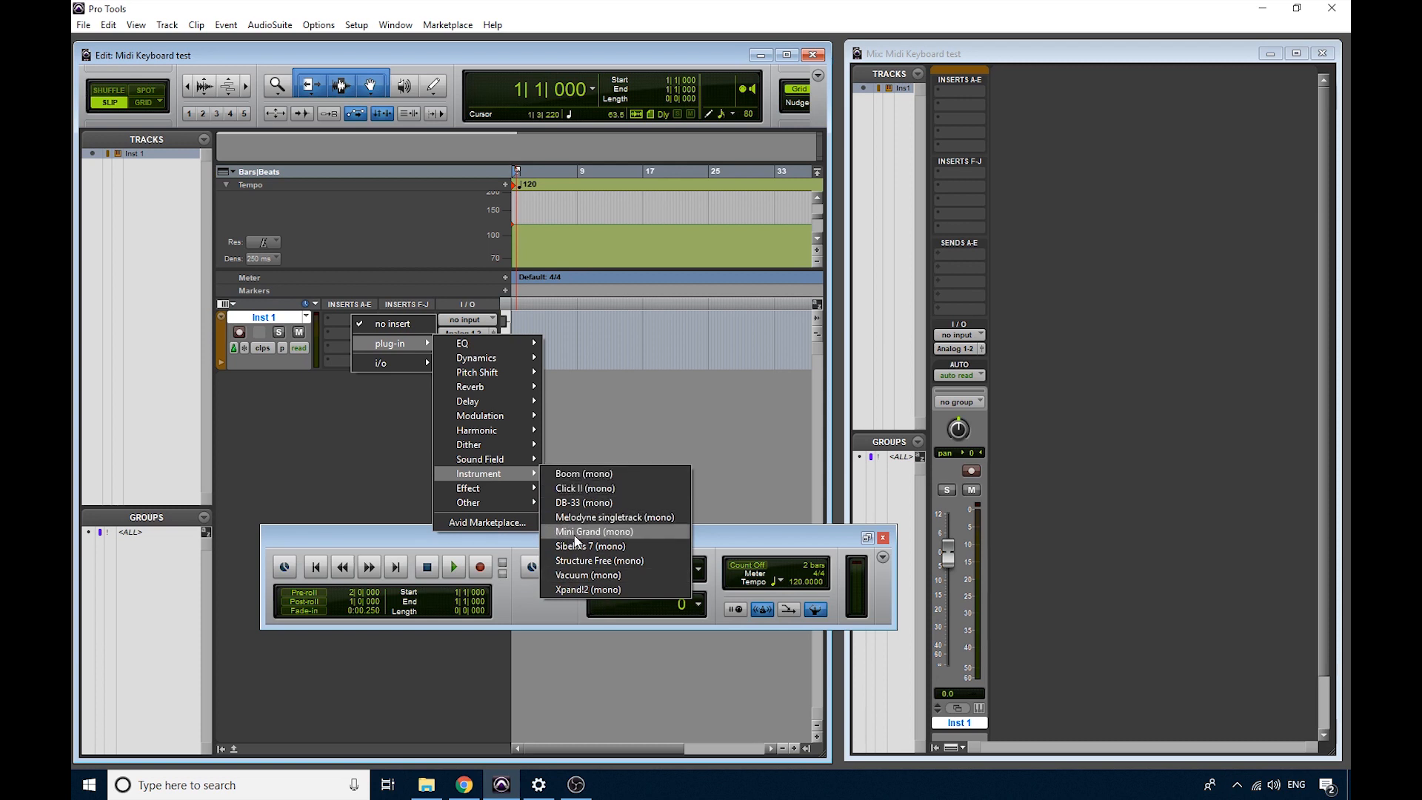
click(592, 530)
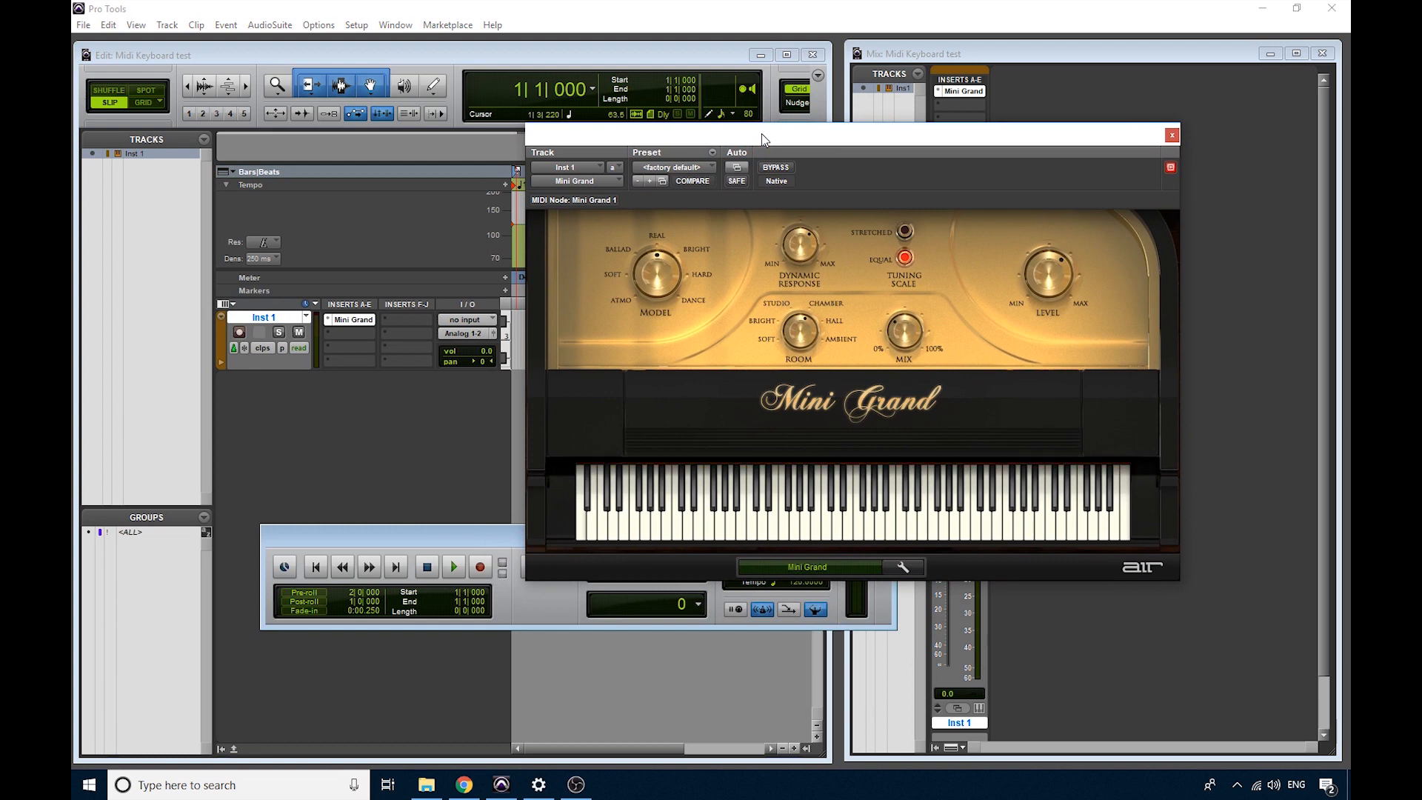
mouse_move(735, 529)
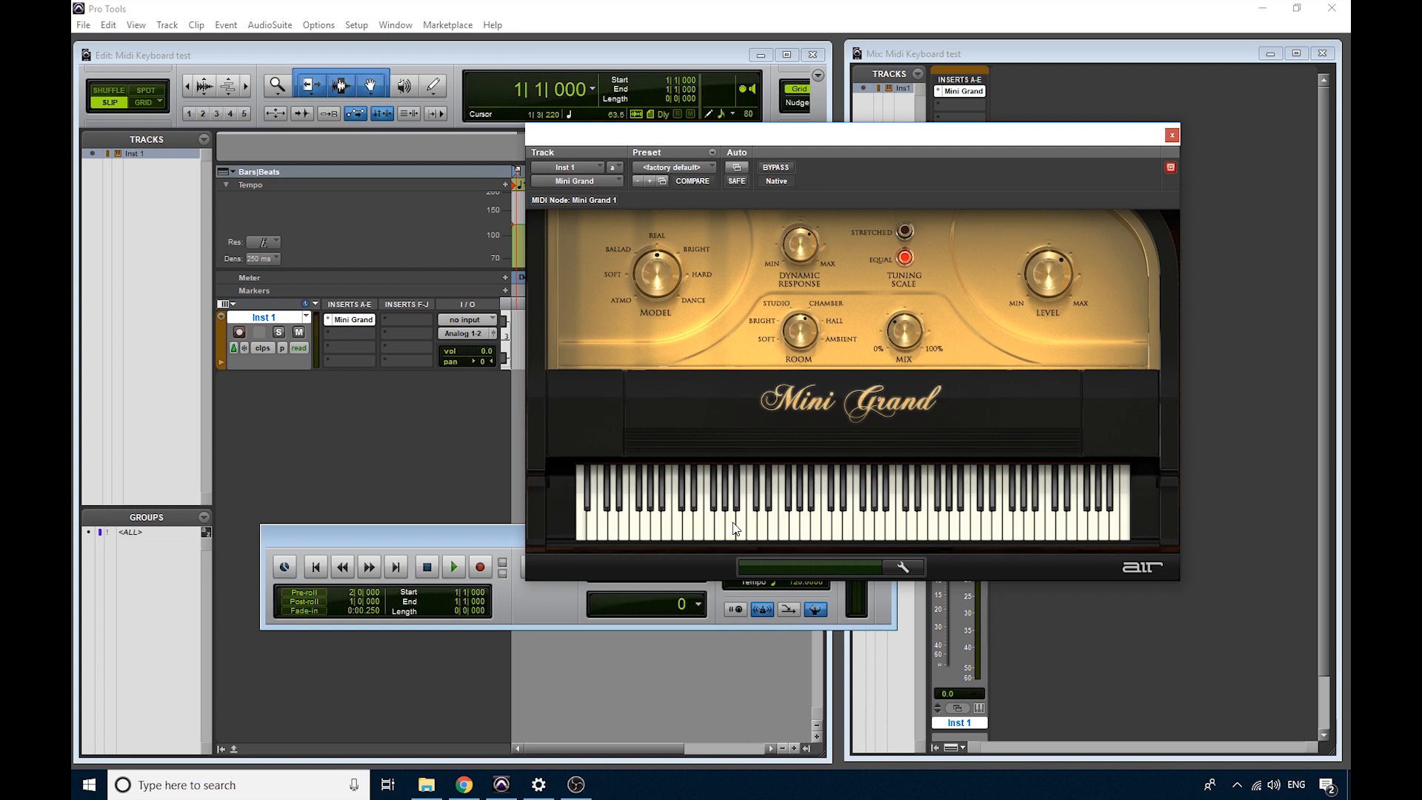
click(827, 528)
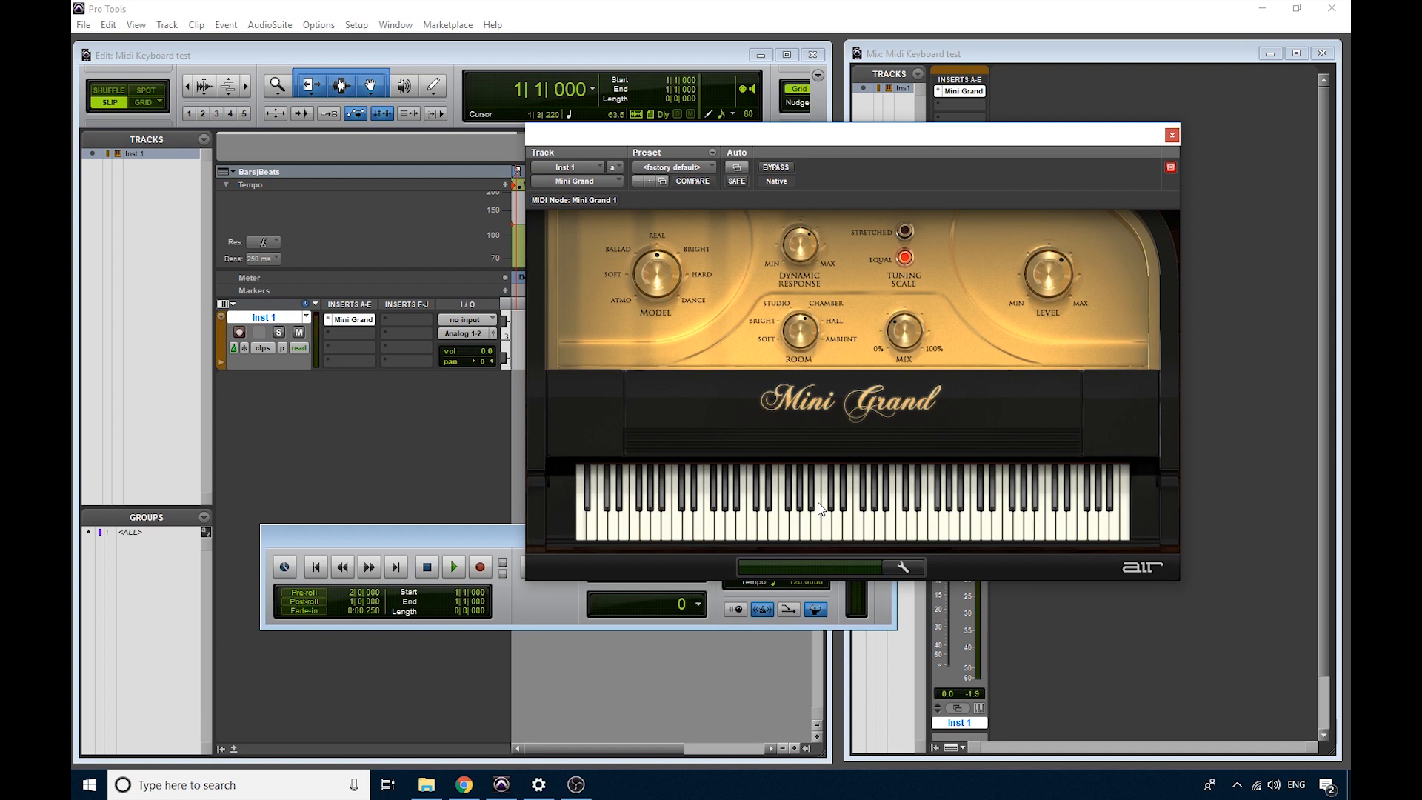
mouse_move(782, 401)
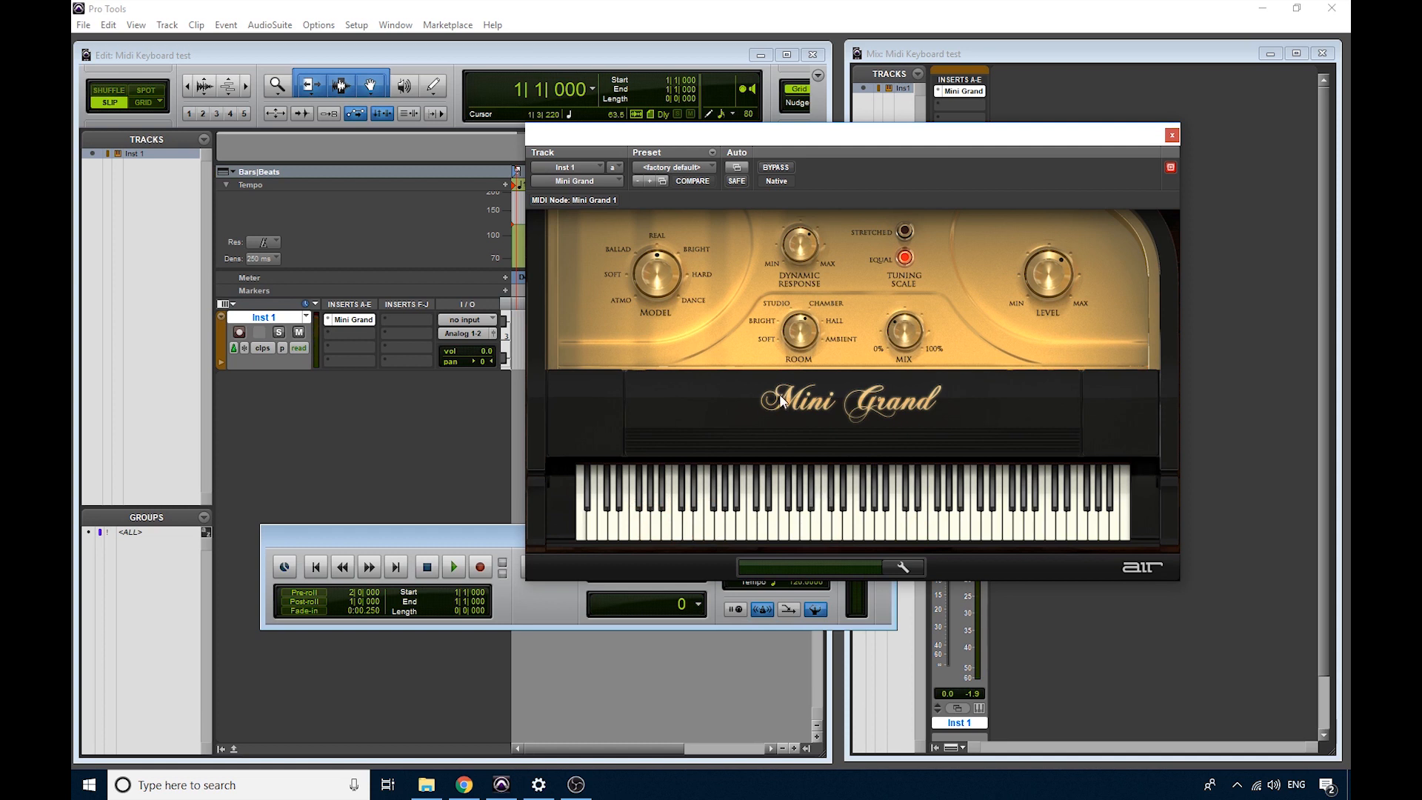
mouse_move(574, 784)
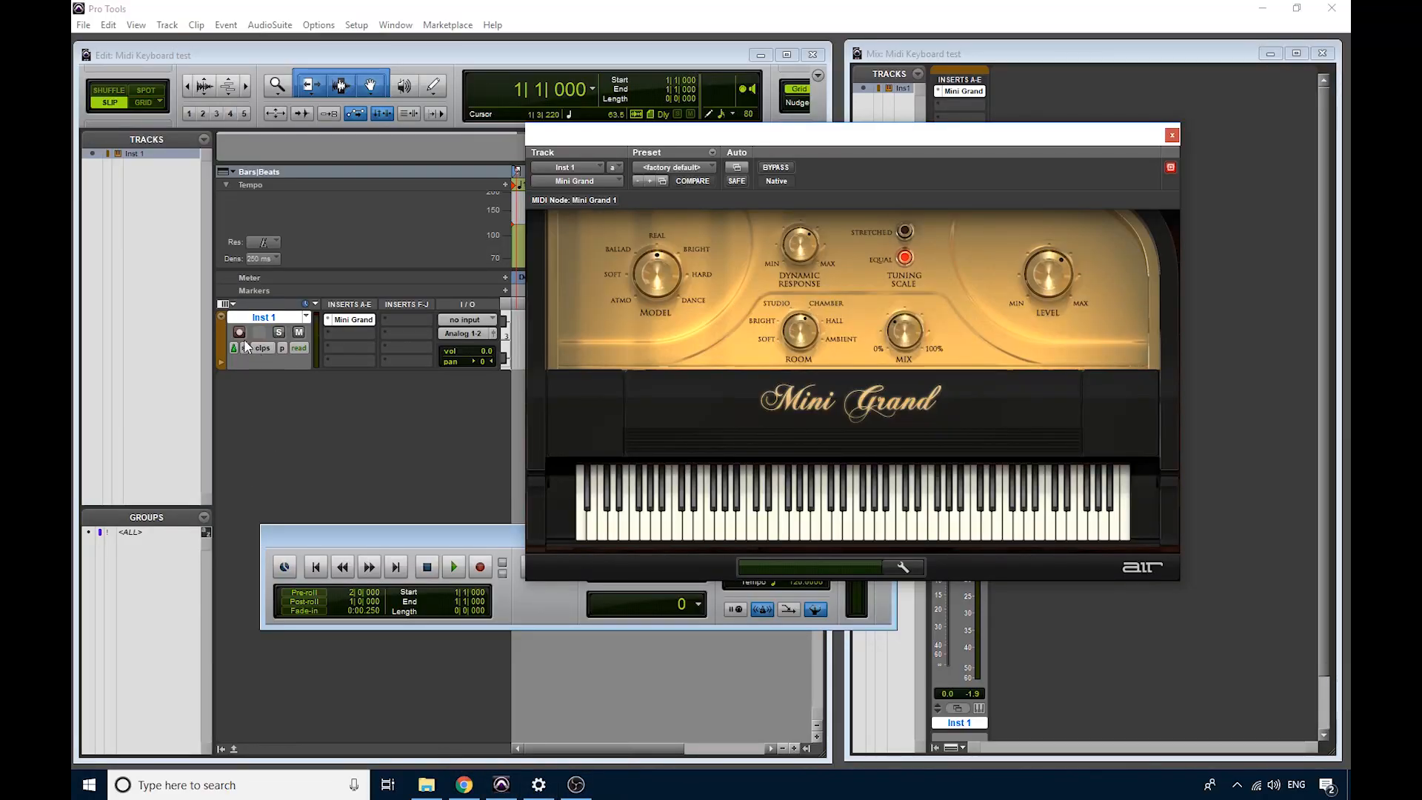
mouse_move(239, 332)
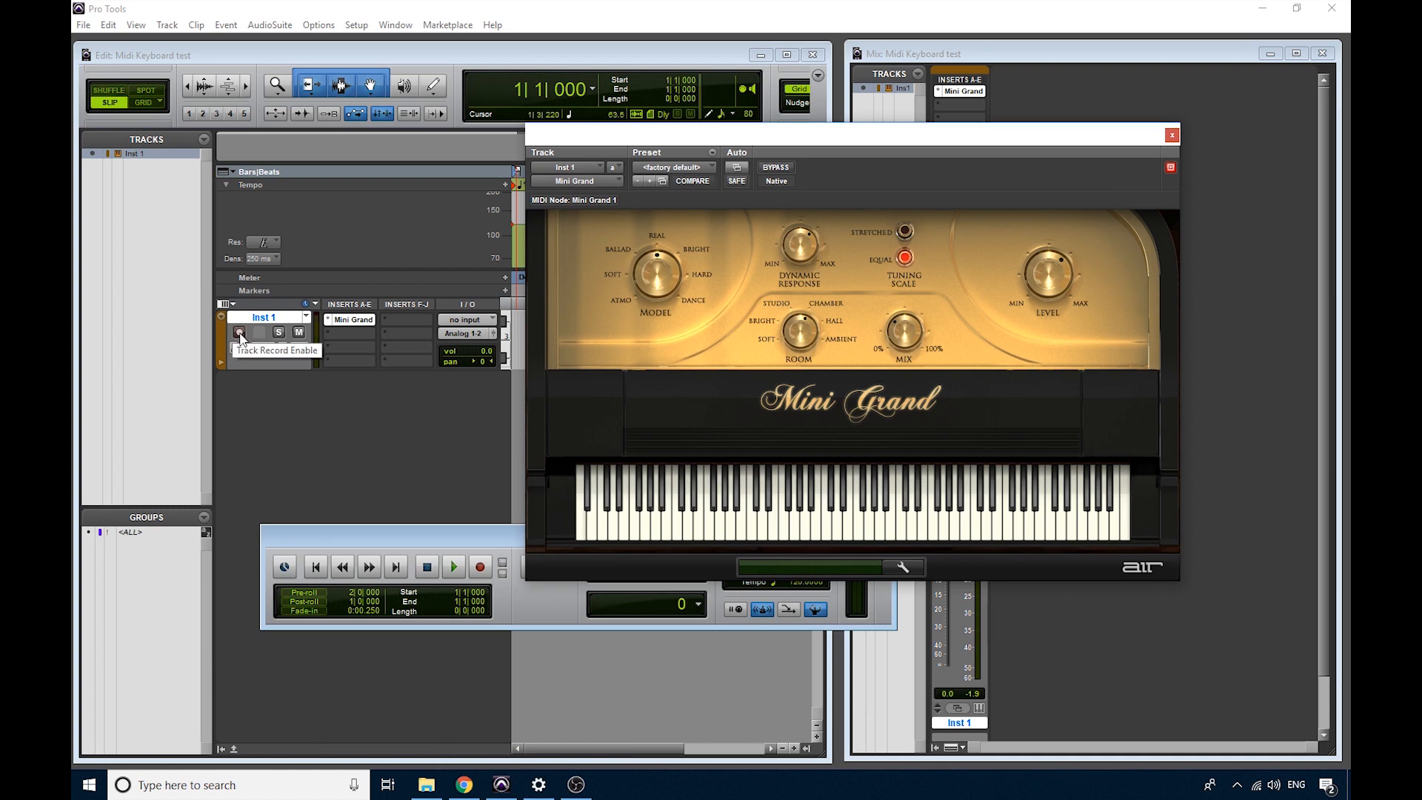
Step: Record-arm Inst 1 and close the Mini Grand plug-in window
click(239, 332)
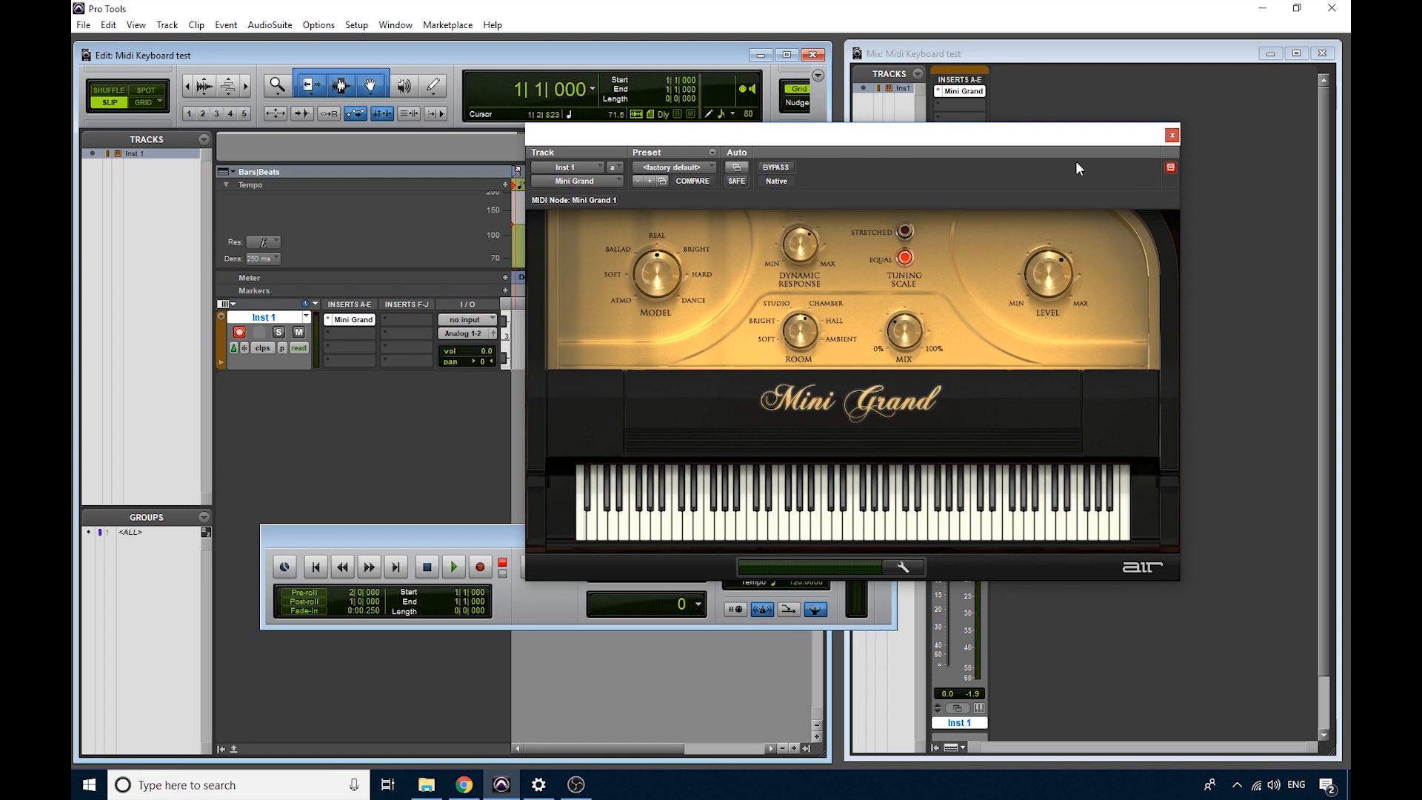
click(1173, 135)
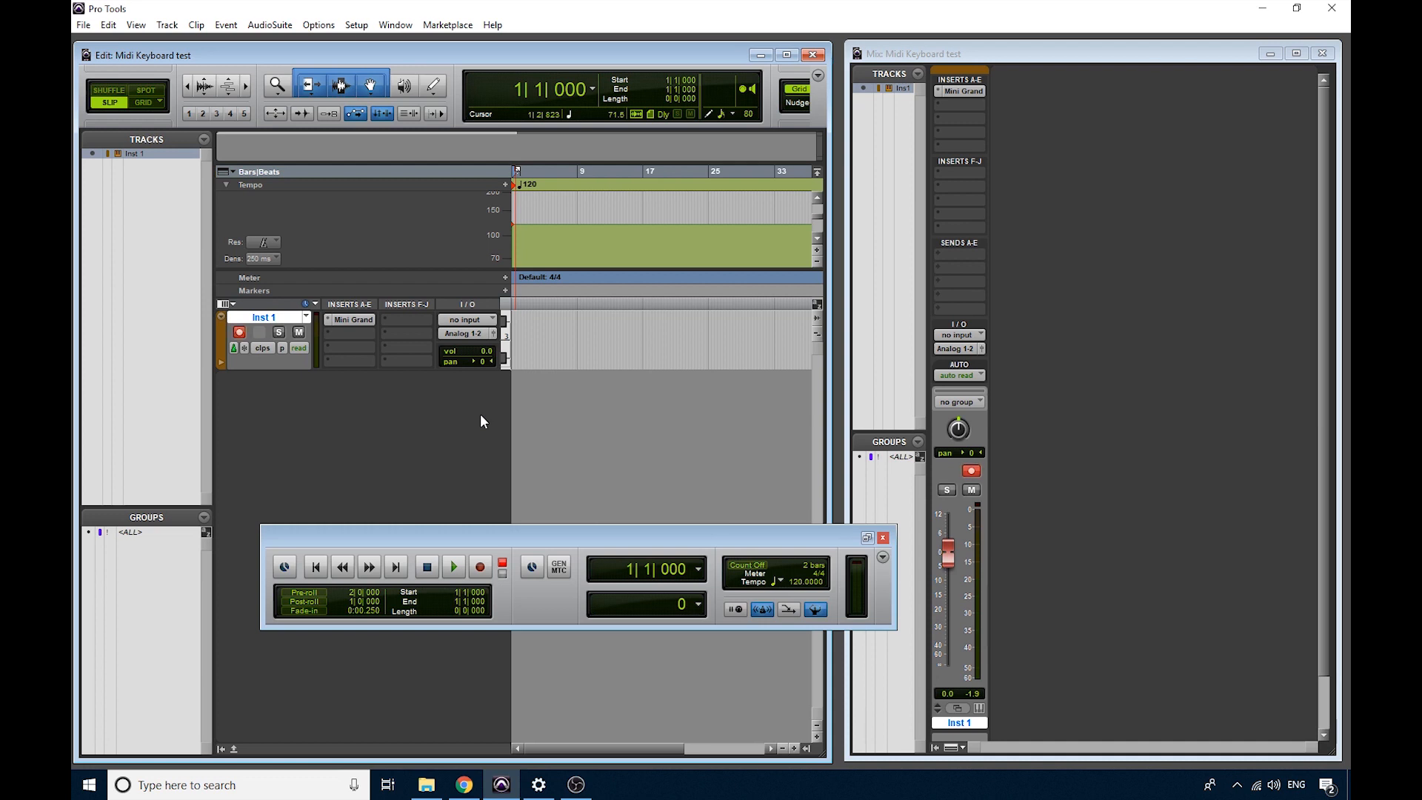
mouse_move(393, 403)
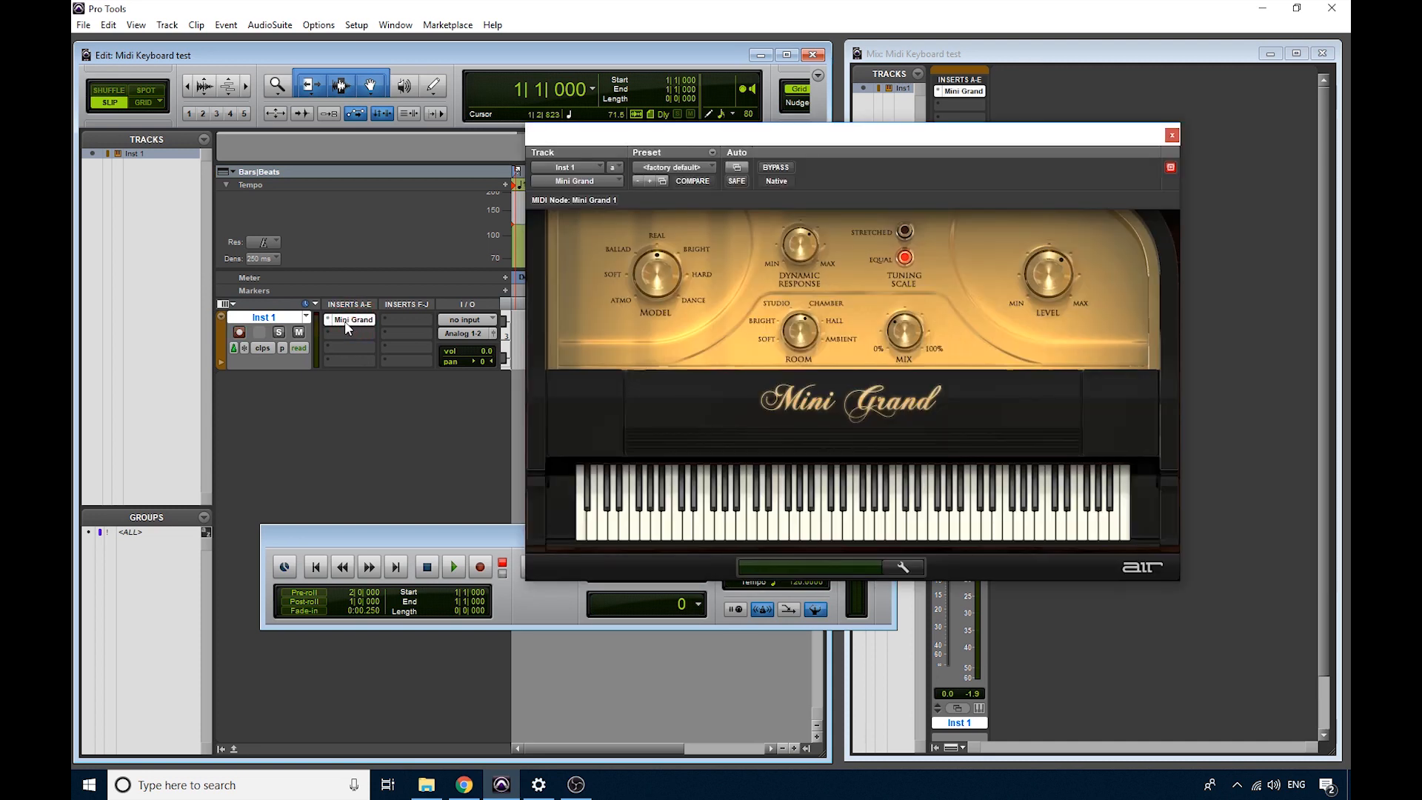
Step: Close the Mini Grand window and remove Mini Grand from Inst 1's insert
click(1171, 134)
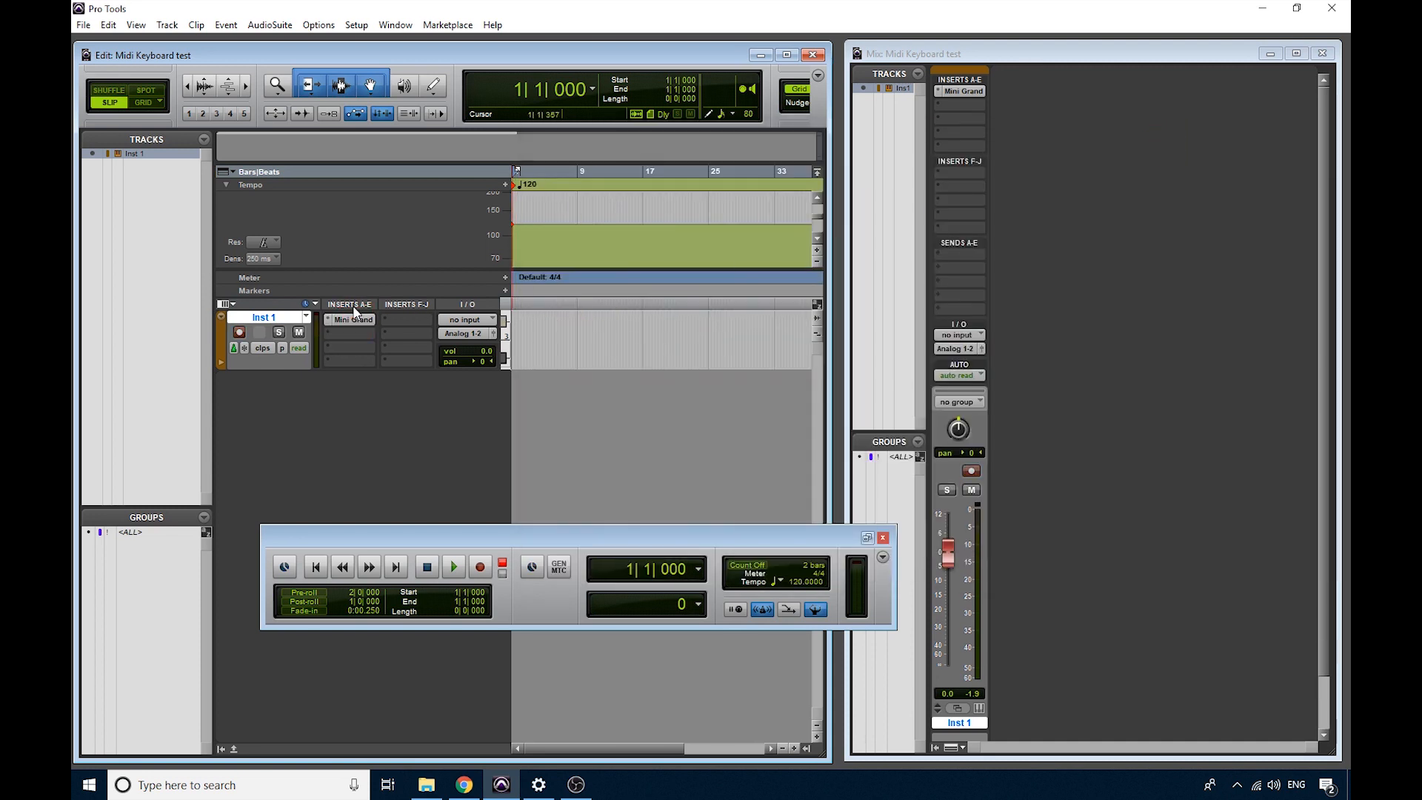
mouse_move(329, 324)
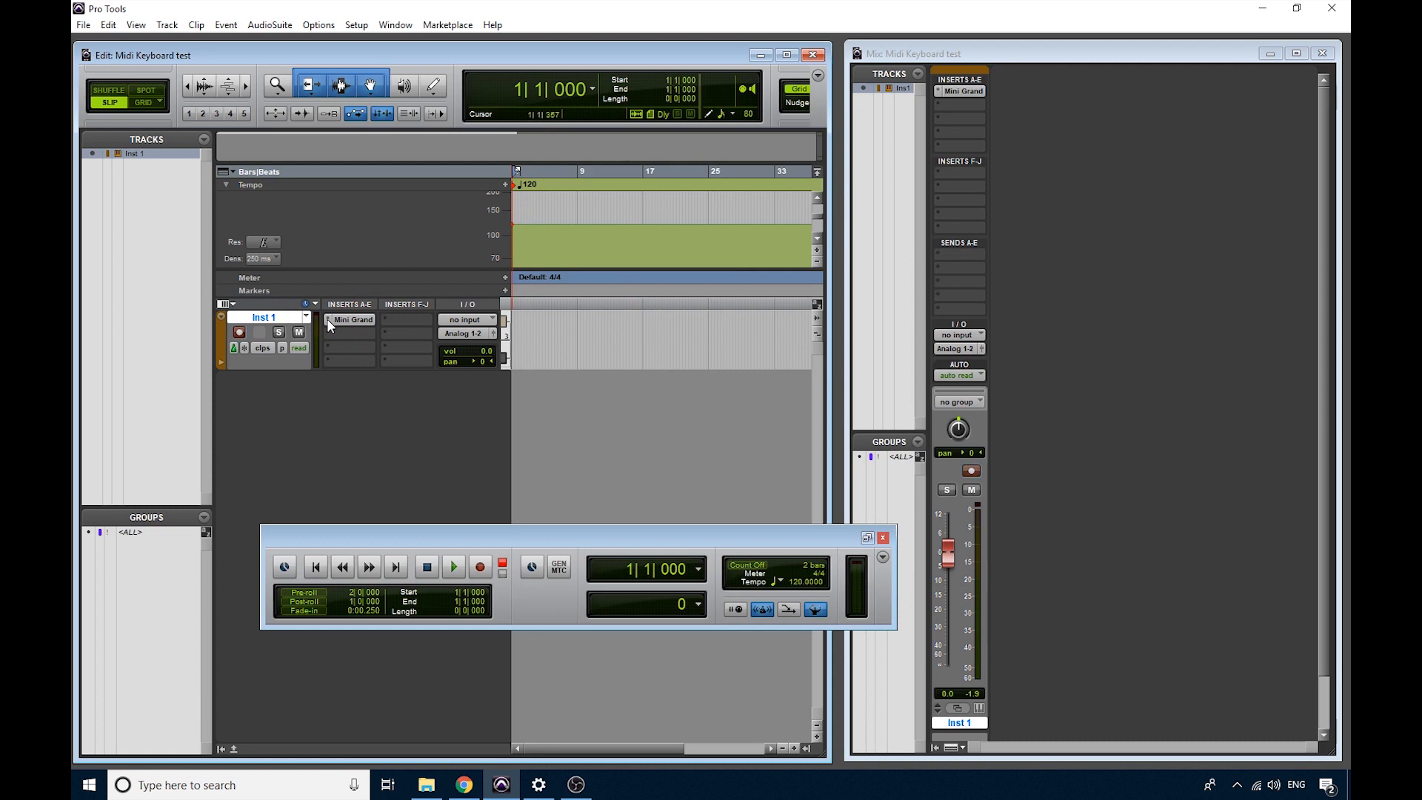
click(353, 320)
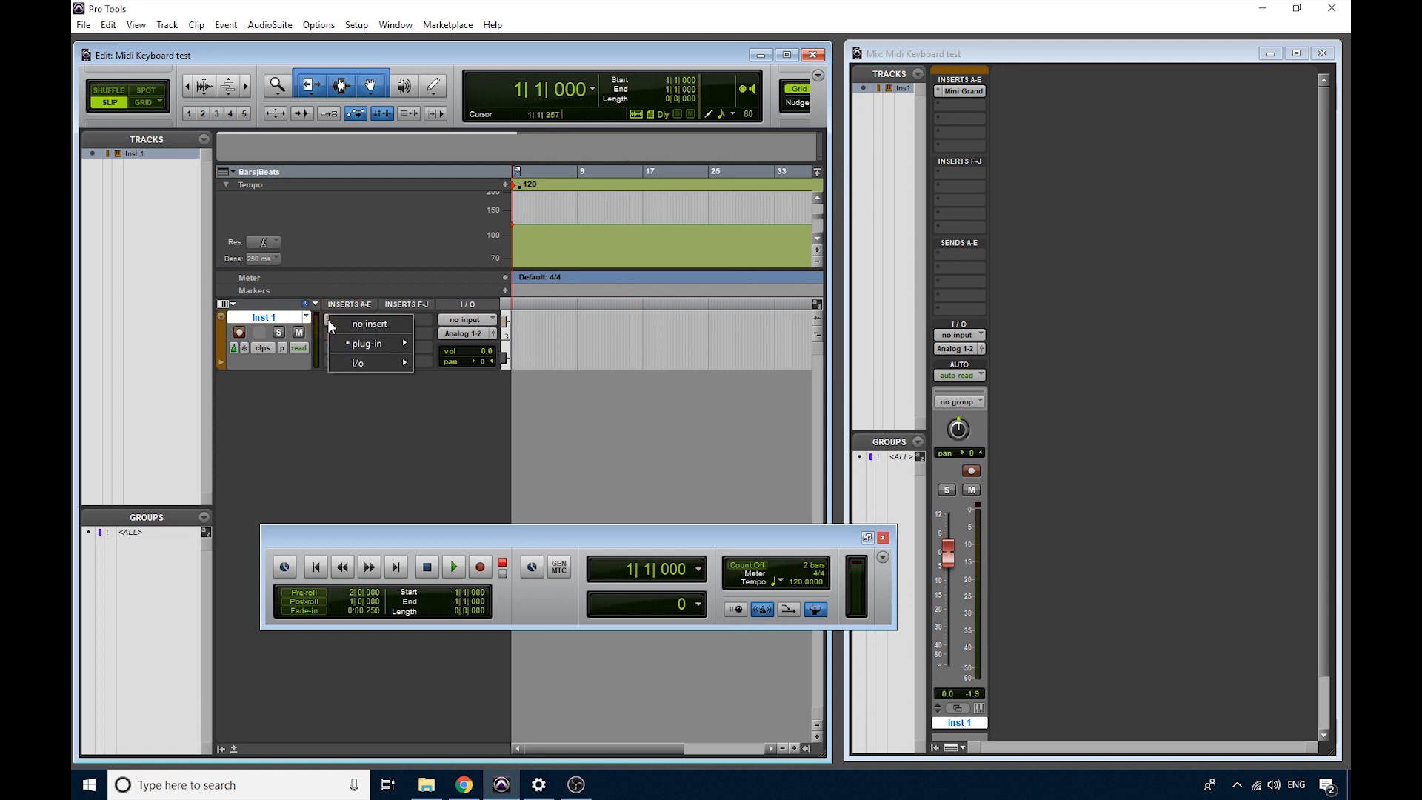
click(370, 323)
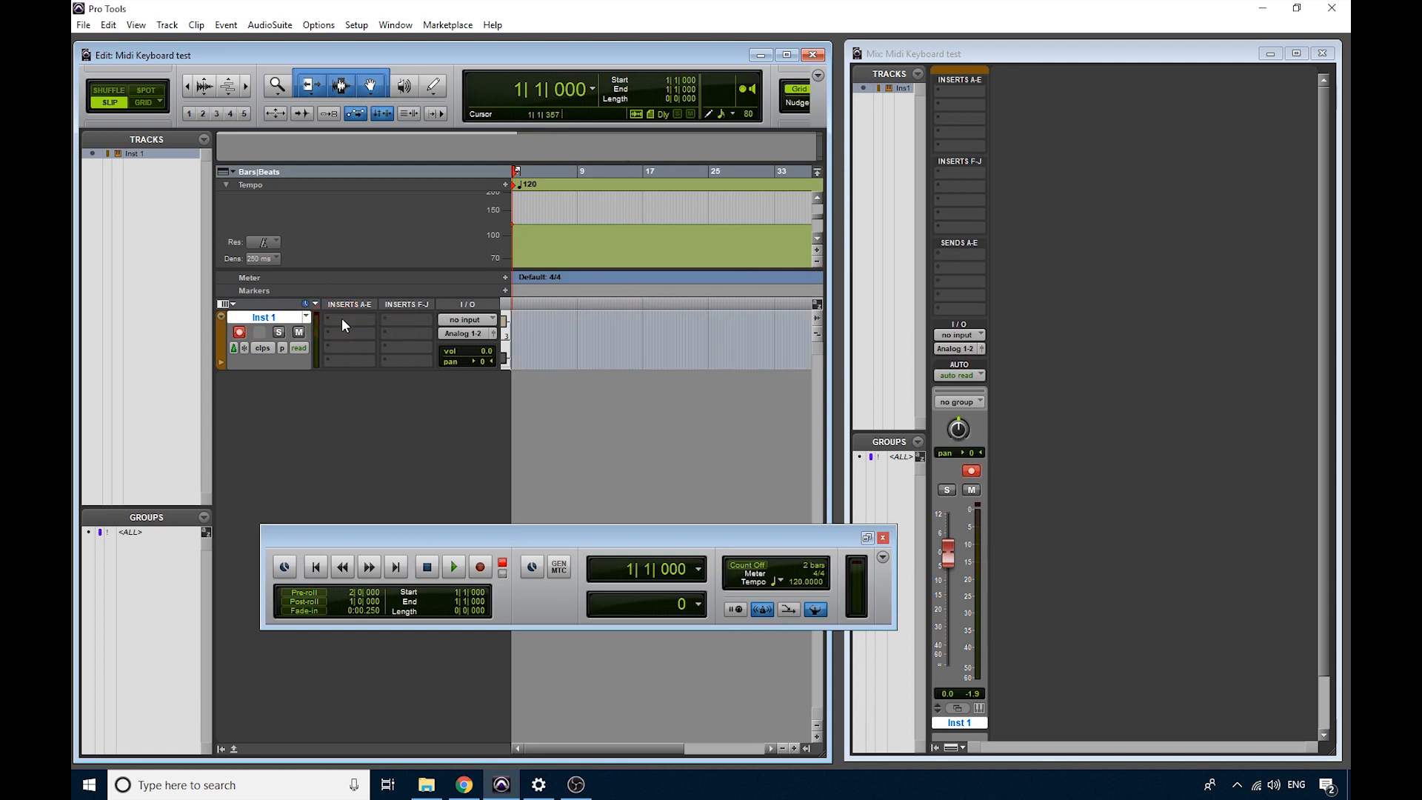
Step: Load the DB-33 (mono) organ on Inst 1's first insert and show its panel
click(344, 320)
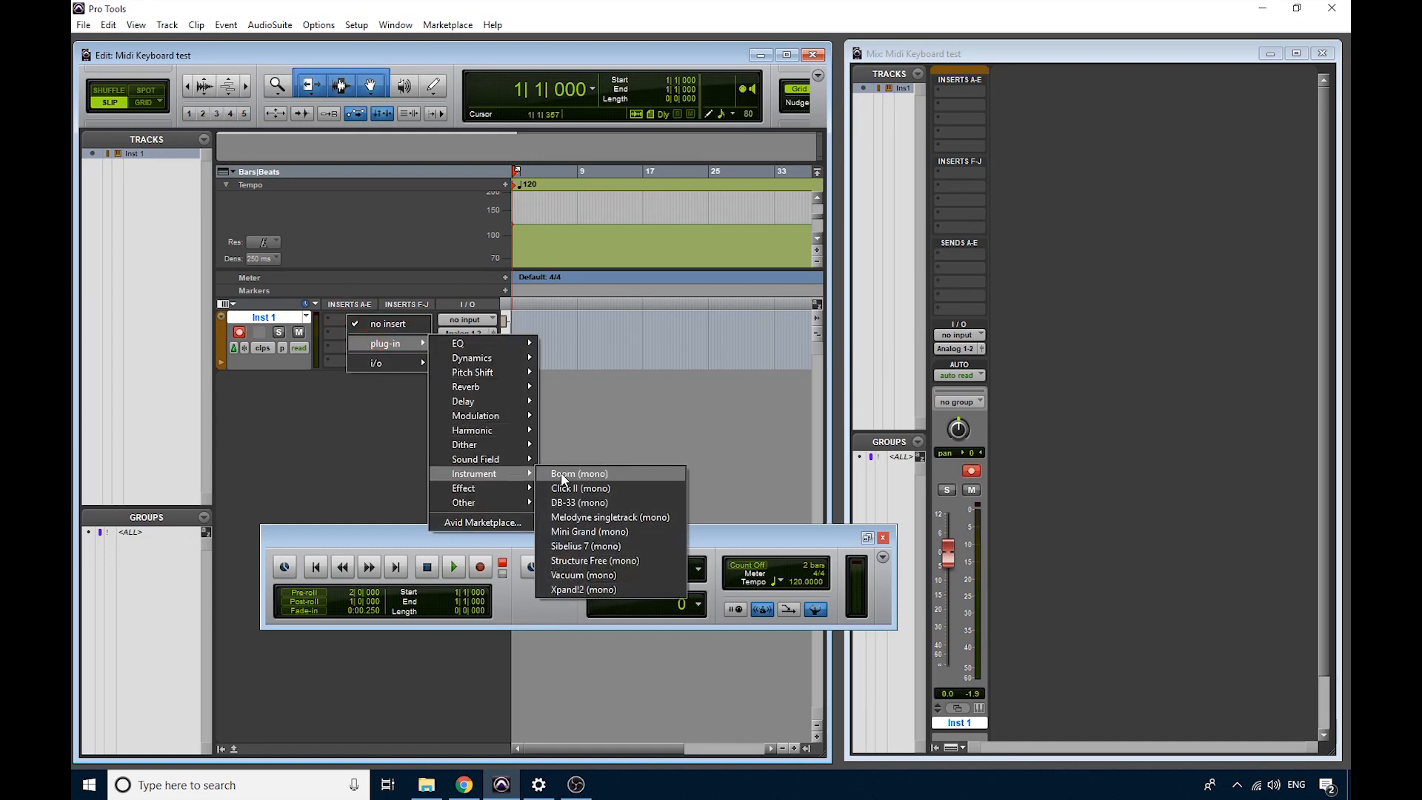
mouse_move(585, 545)
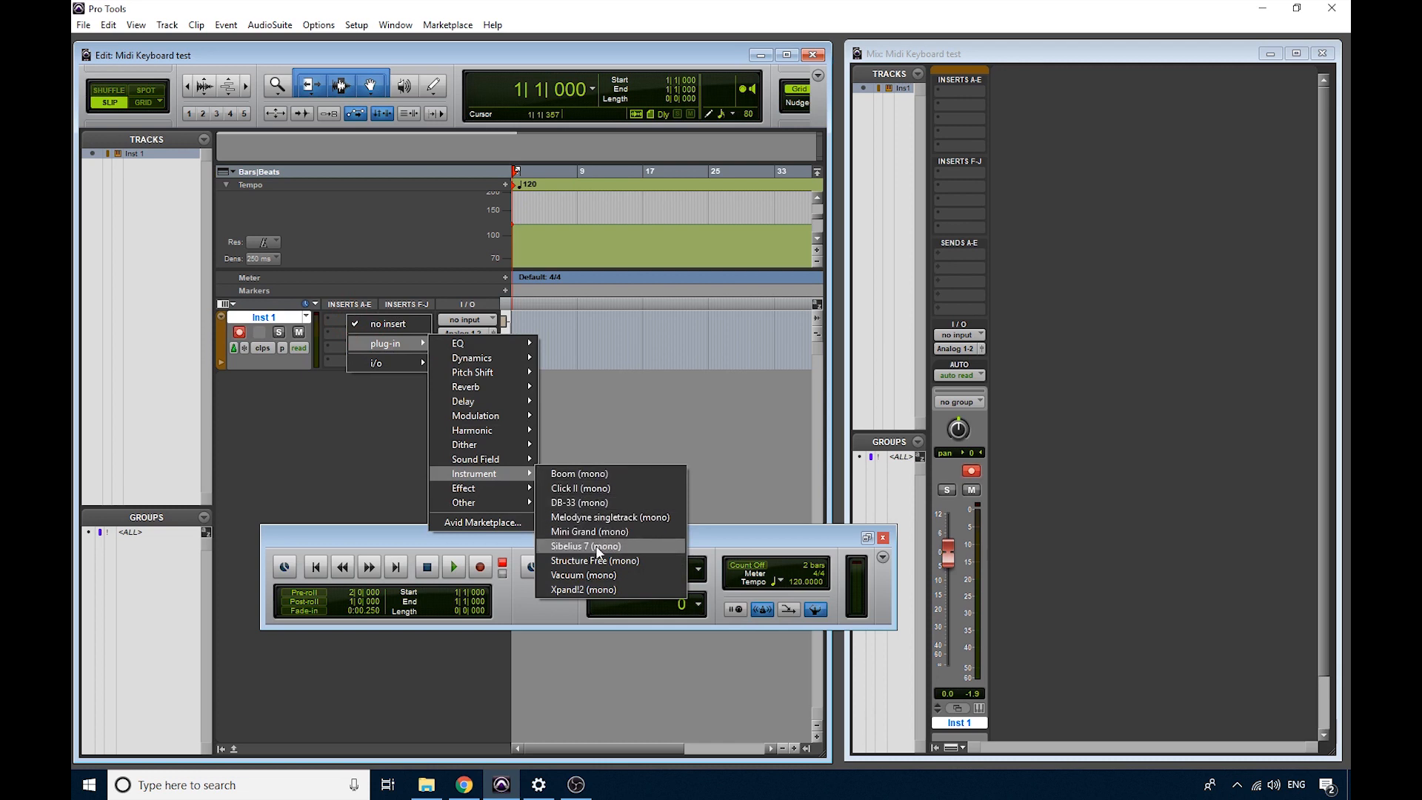
click(579, 502)
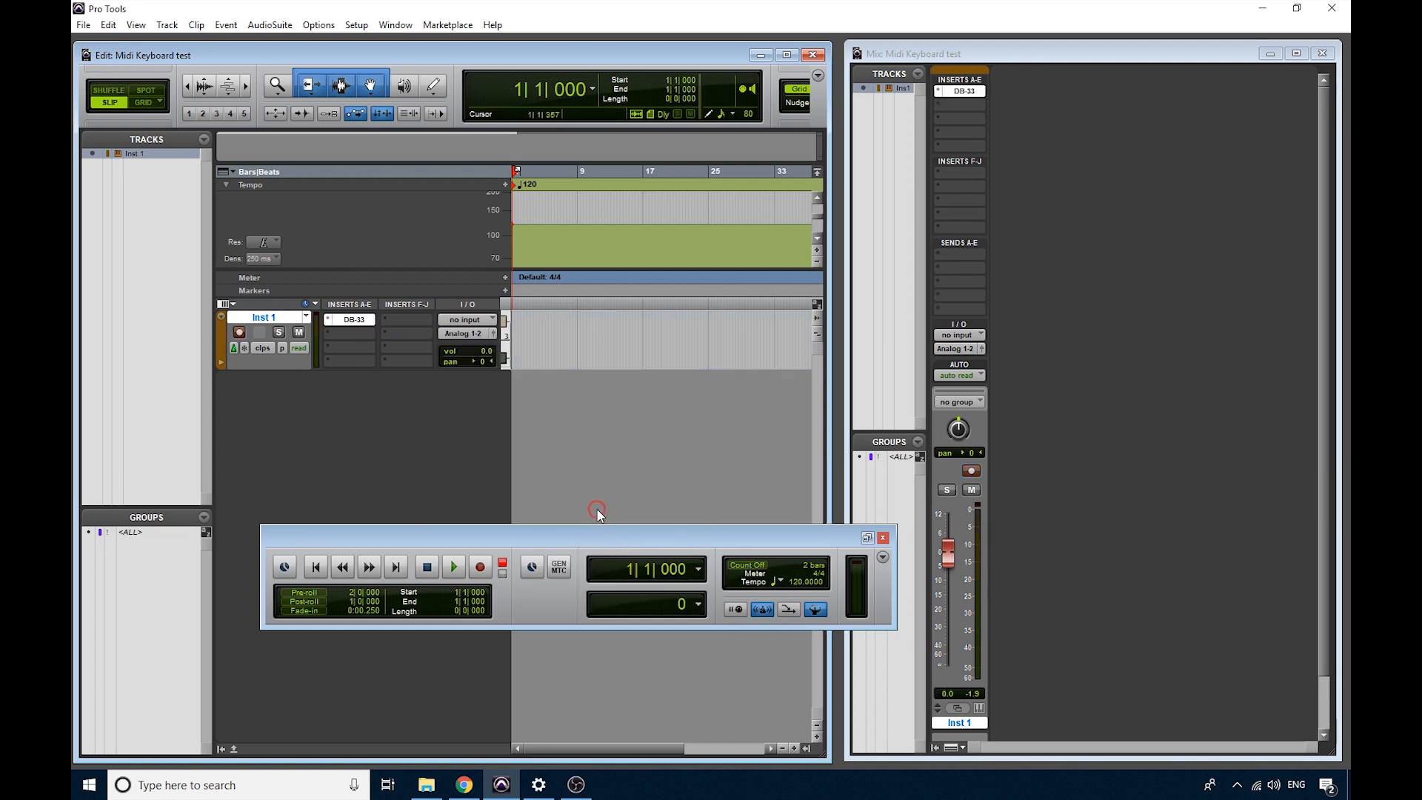
click(353, 319)
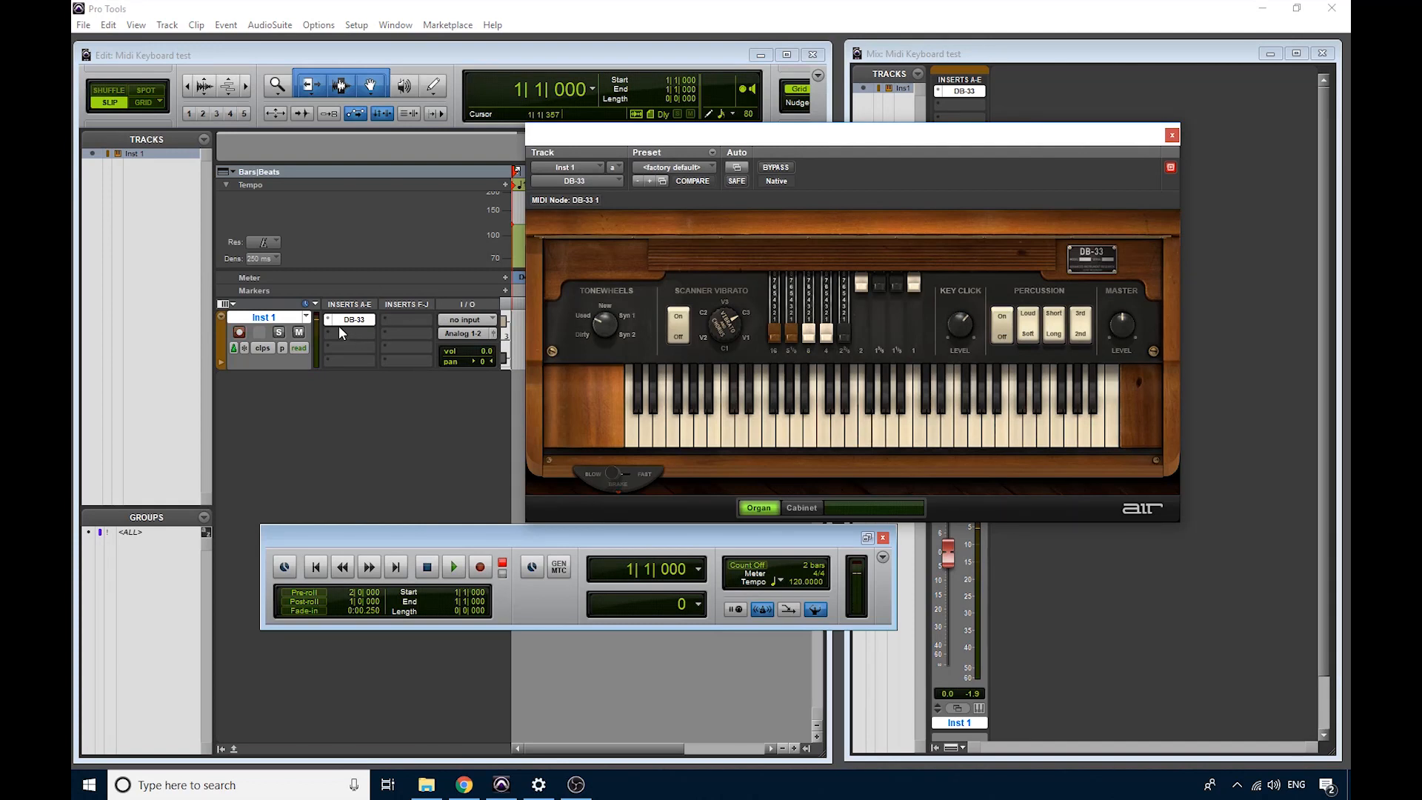
Step: Replace DB-33 with Xpand2 (mono) on Inst 1's first insert
click(350, 323)
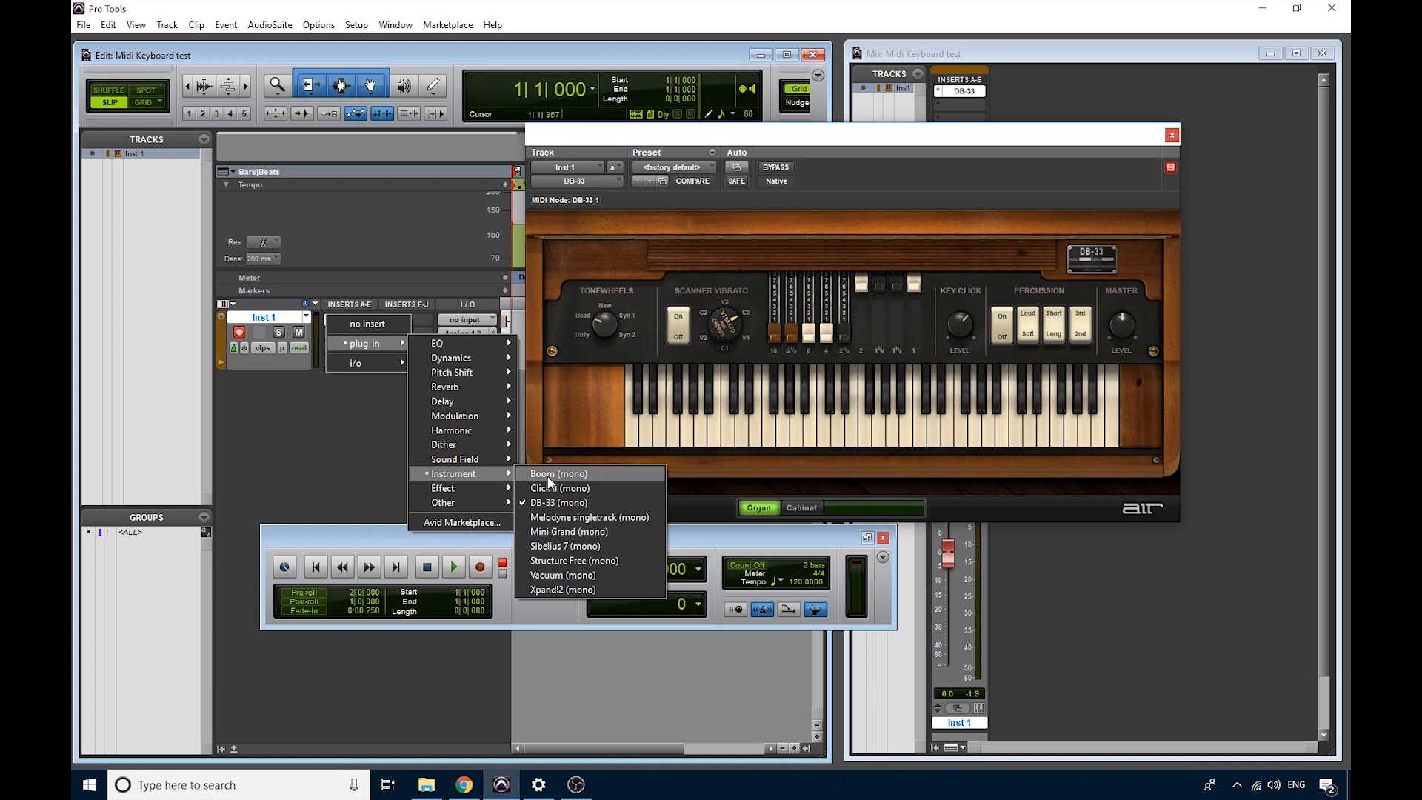
click(559, 473)
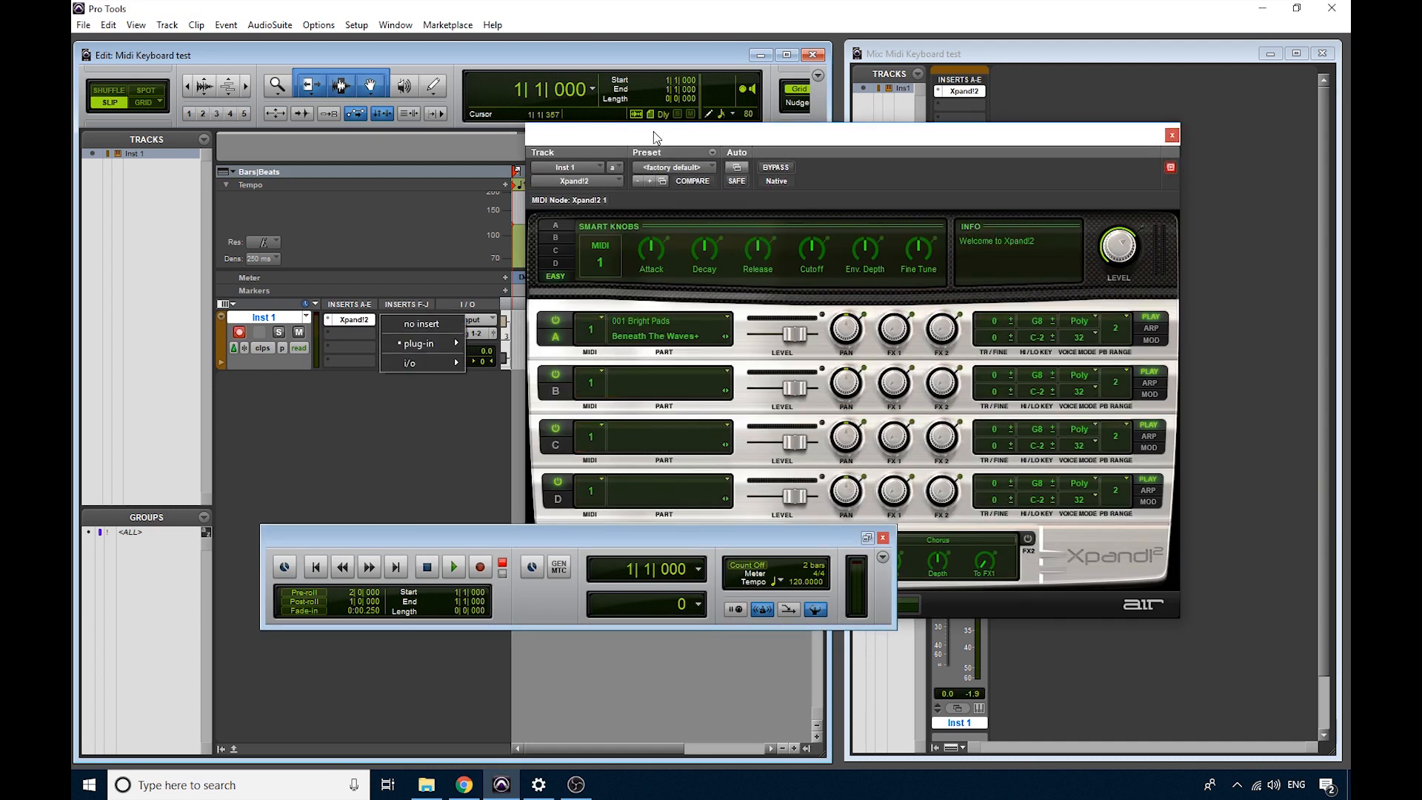
Step: Load the '+02 Pop Kit' preset from 26 Drums into Xpand2
click(674, 166)
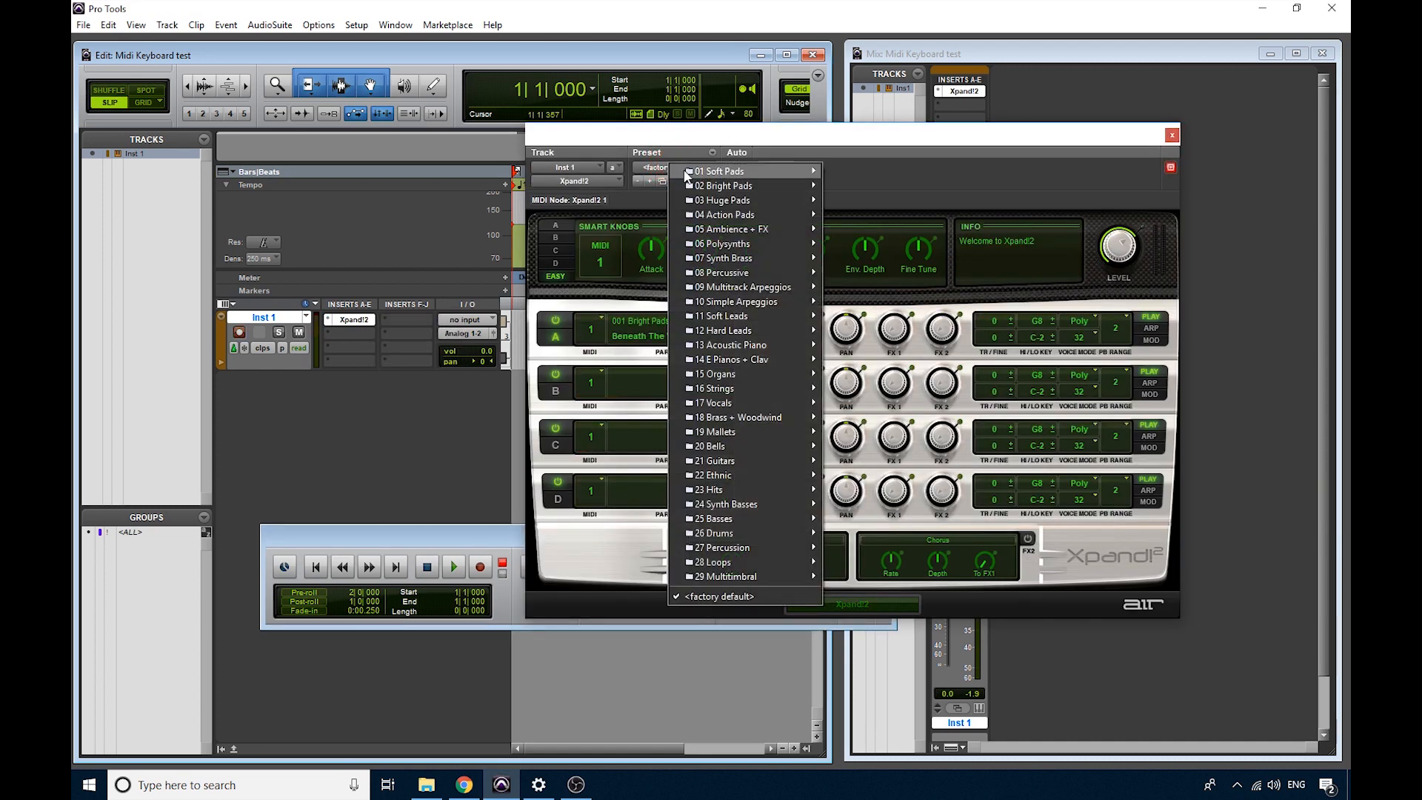
mouse_move(719, 170)
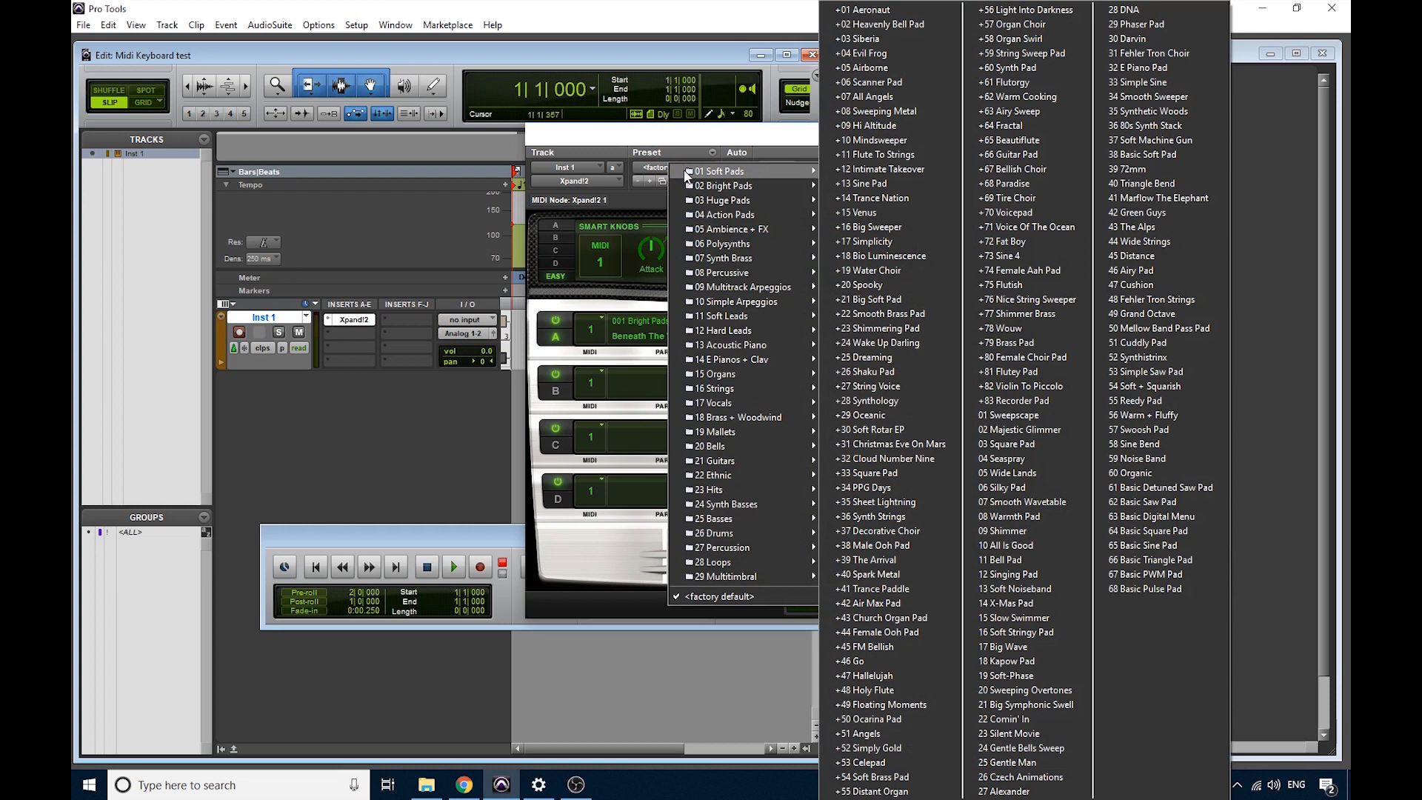
mouse_move(723, 185)
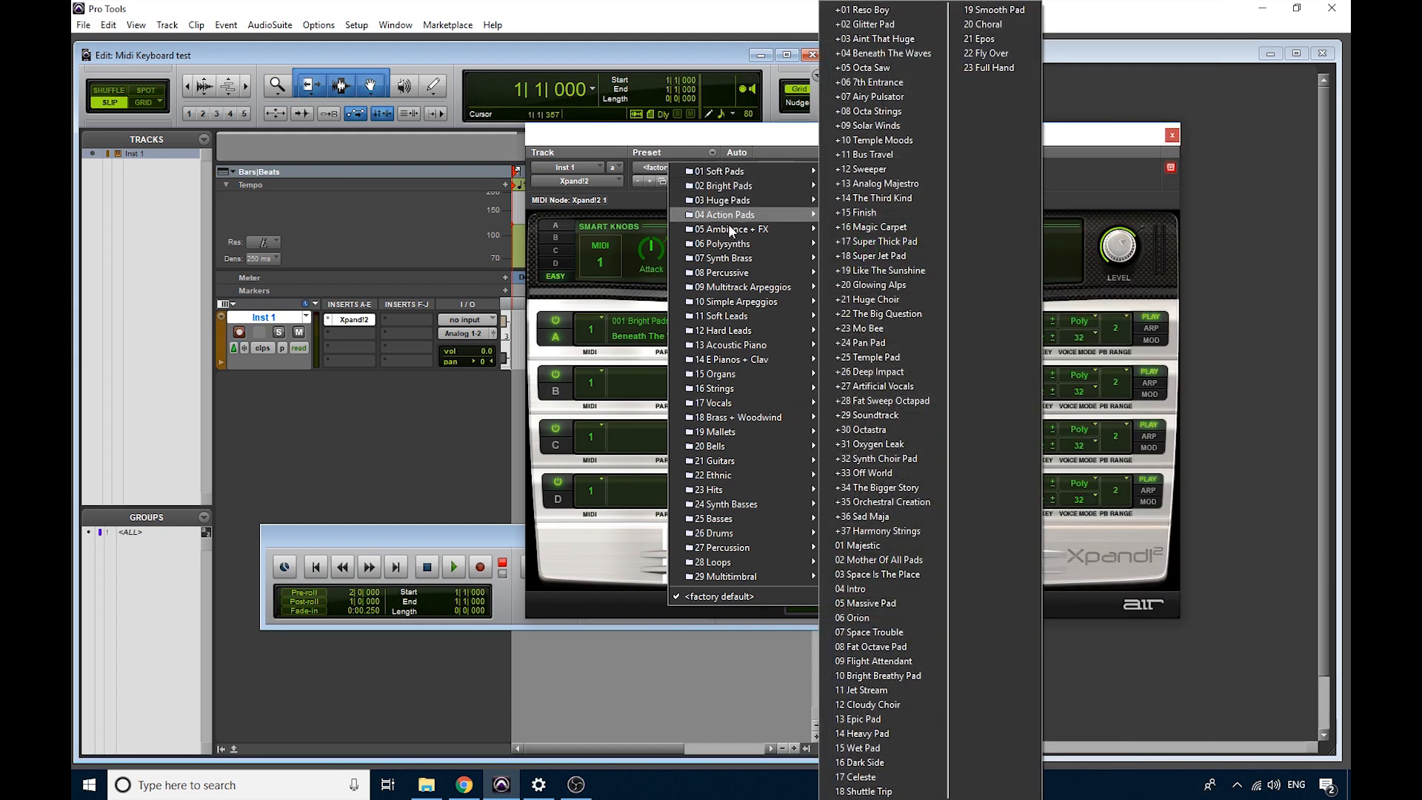
mouse_move(716, 533)
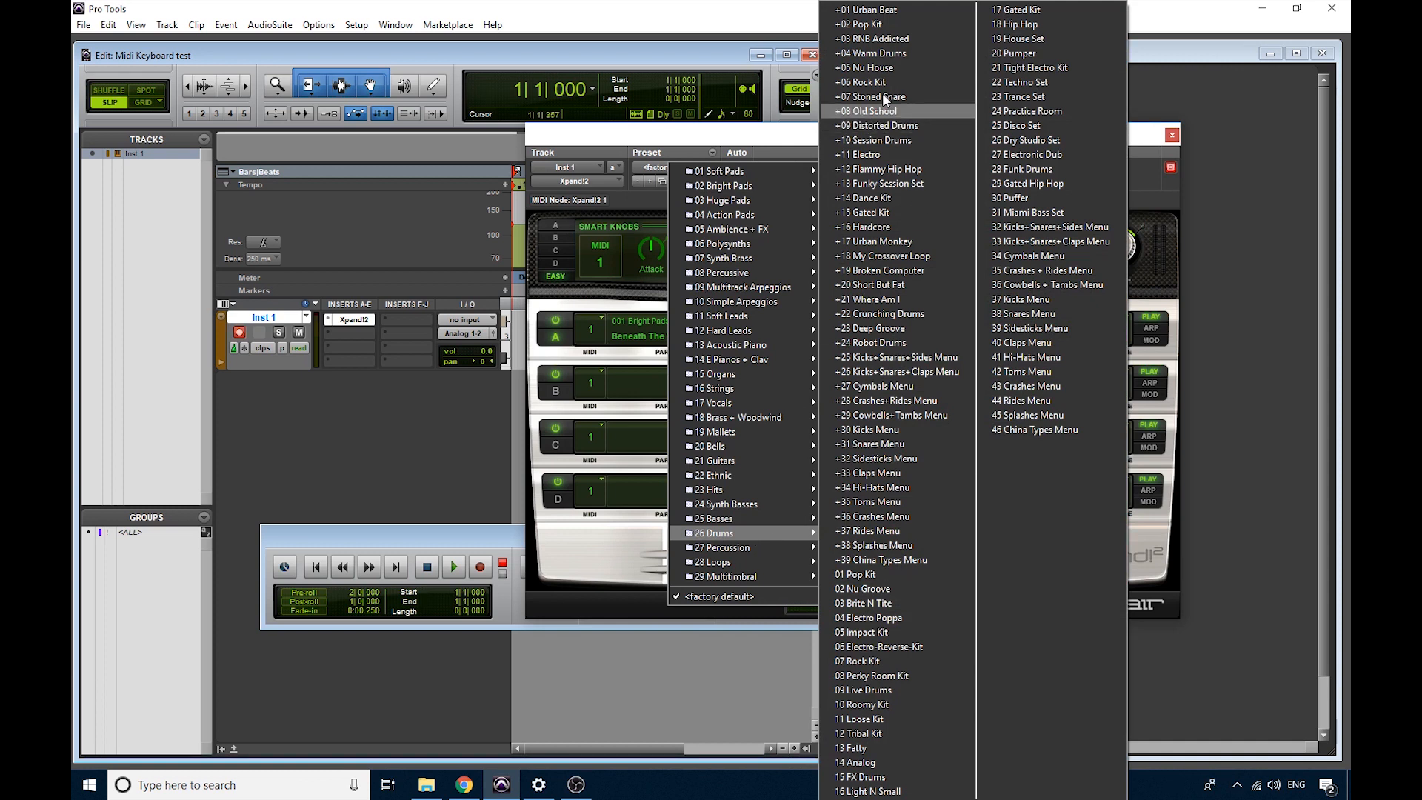
mouse_move(866, 24)
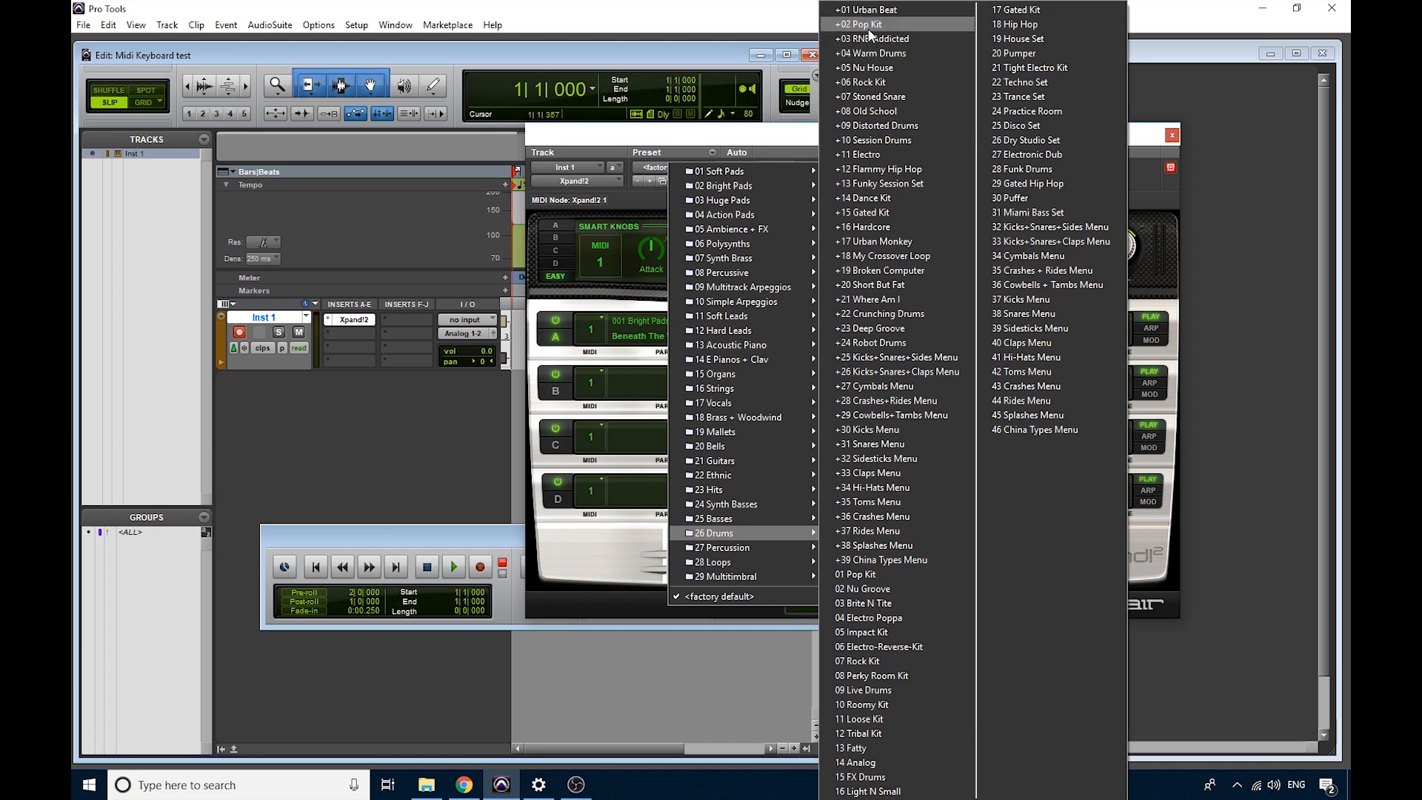
click(858, 24)
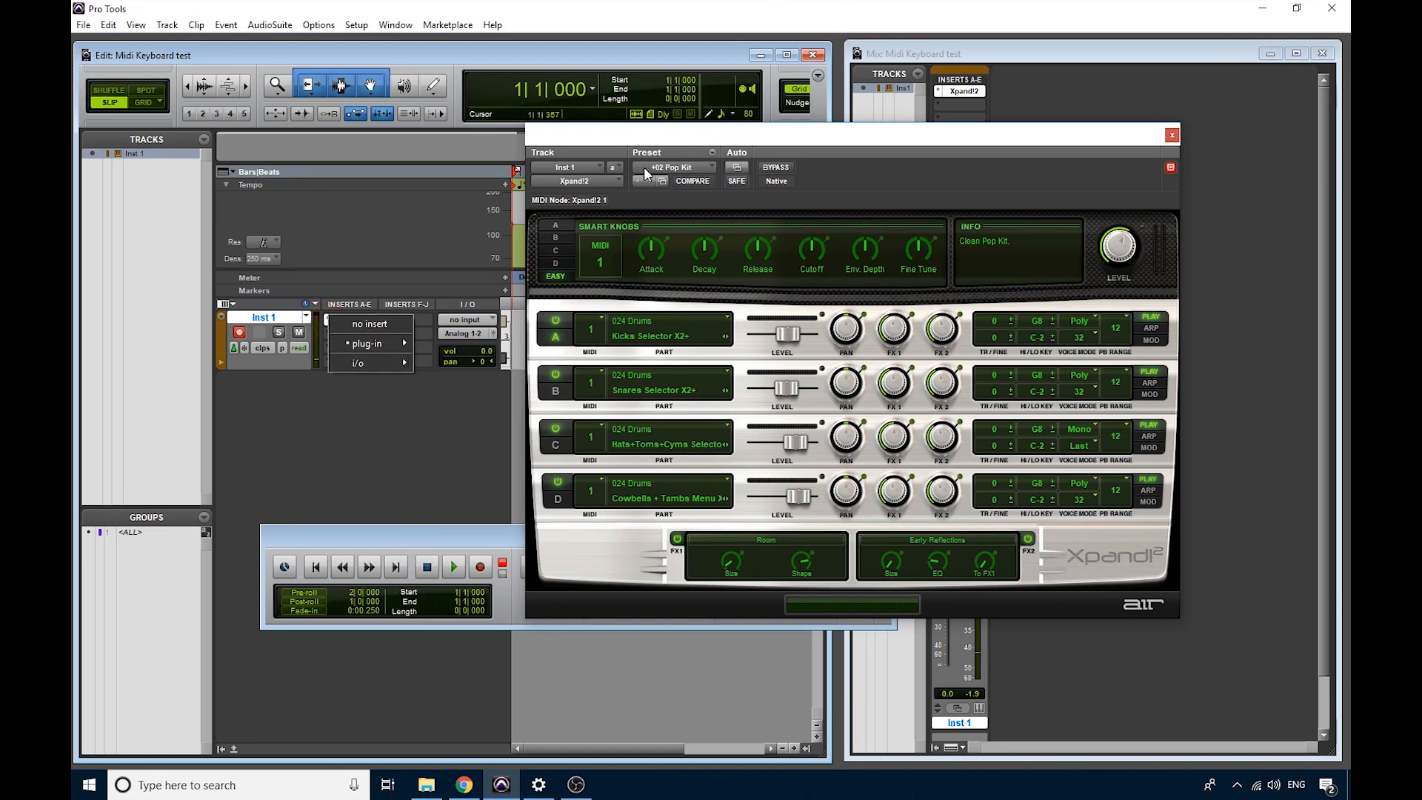
Step: Switch Xpand2 to the '+16 Tremolo Strings' preset and close its window
click(672, 166)
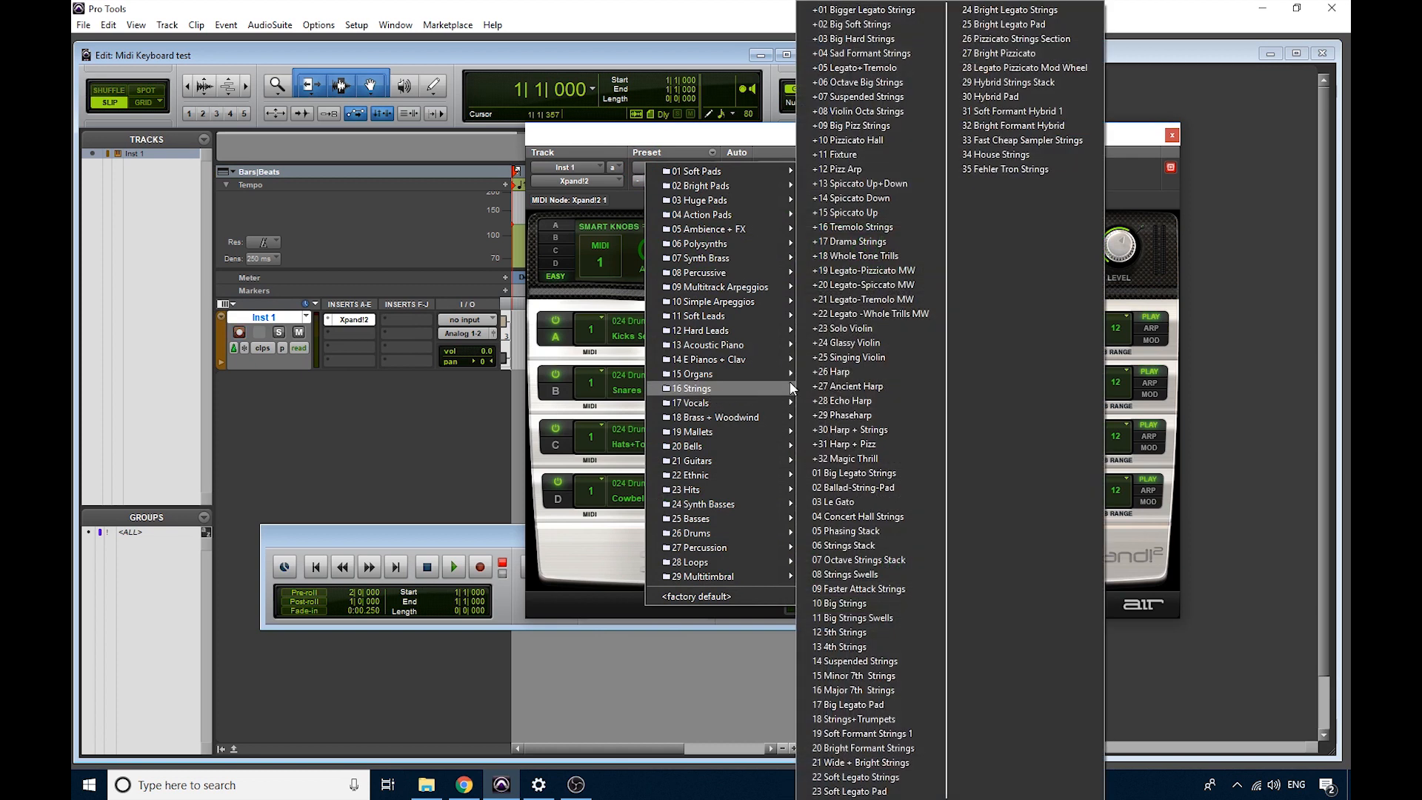
click(856, 226)
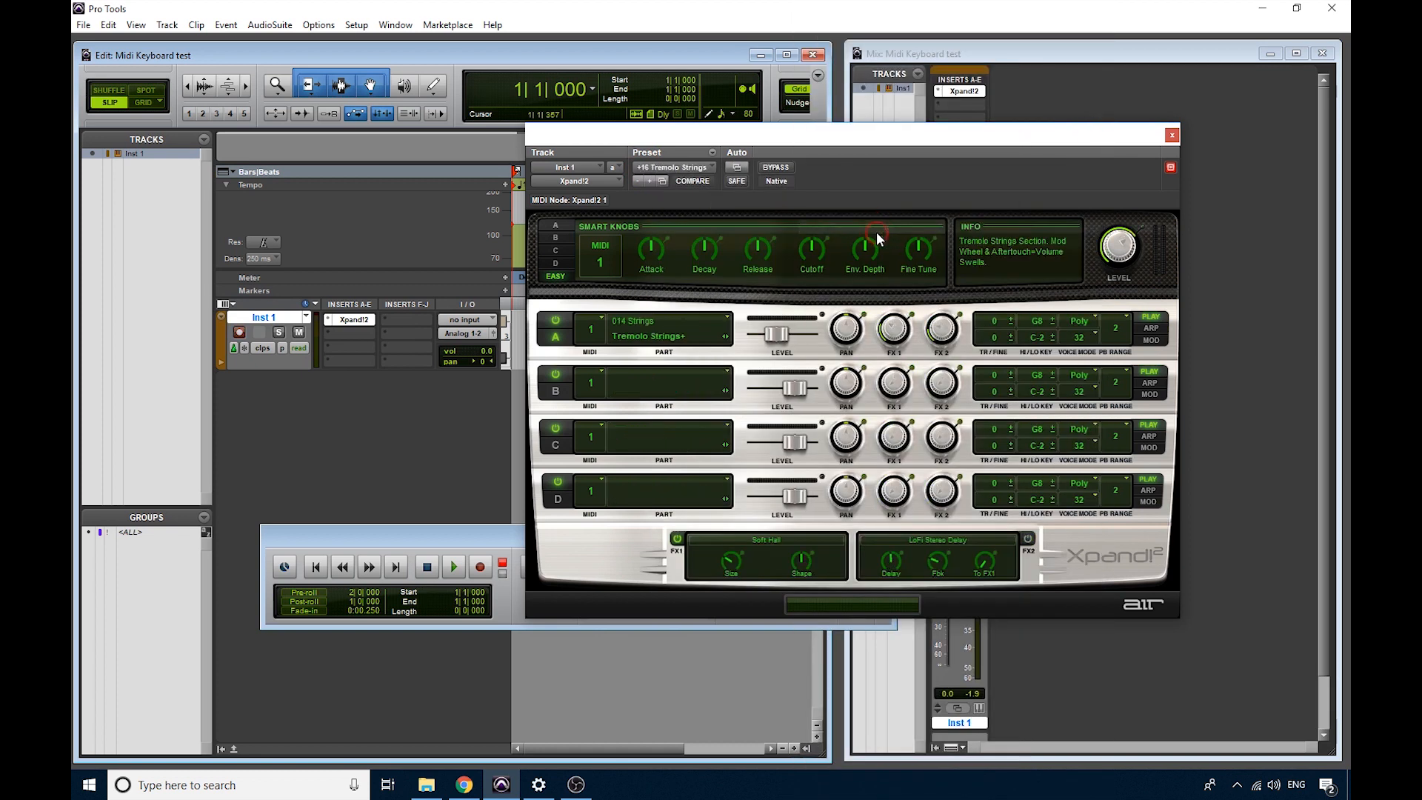
click(1171, 134)
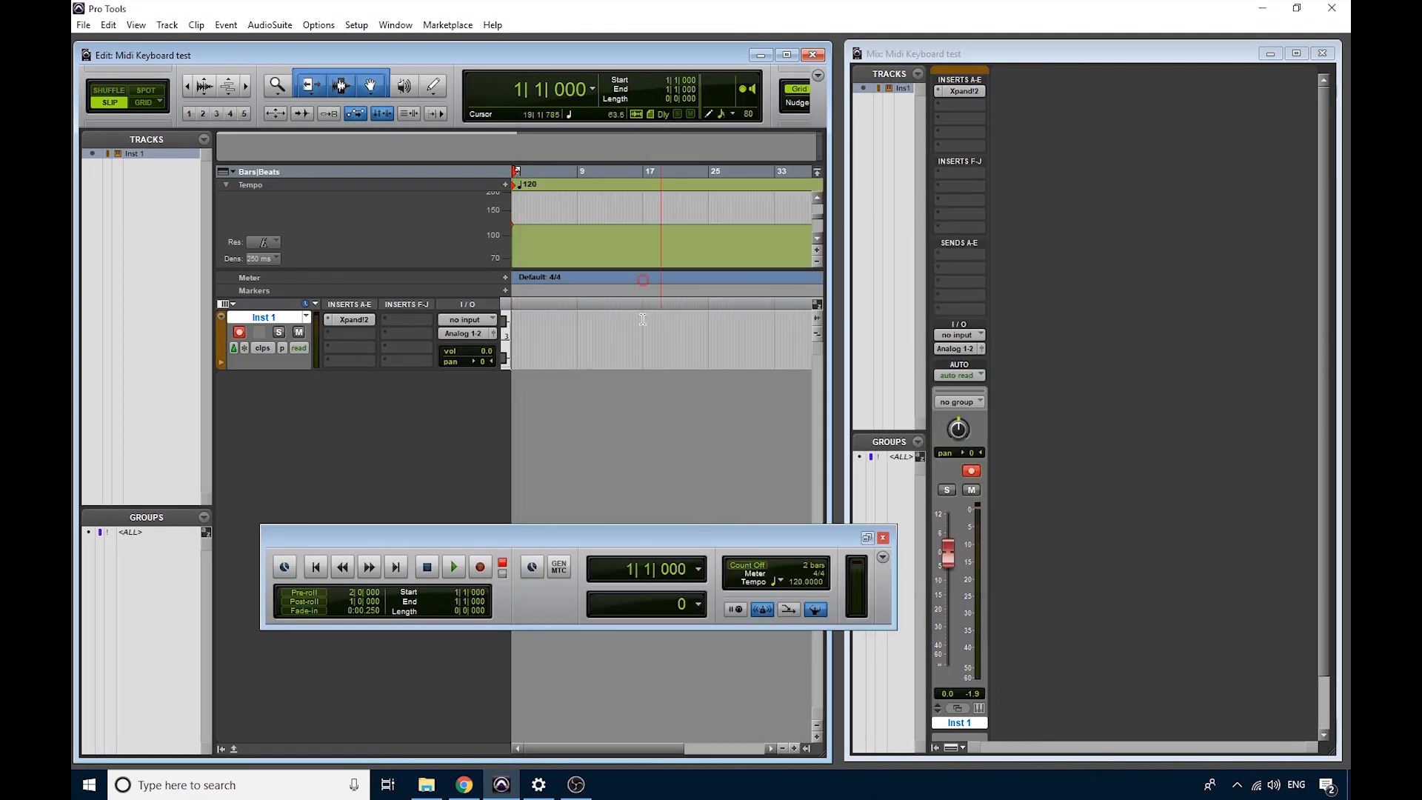